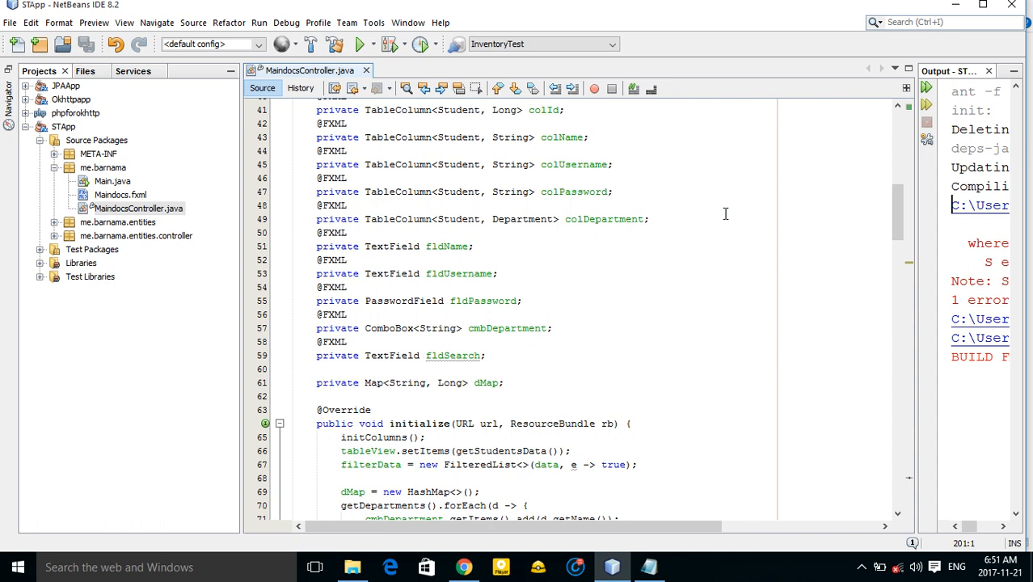
mouse_move(848, 239)
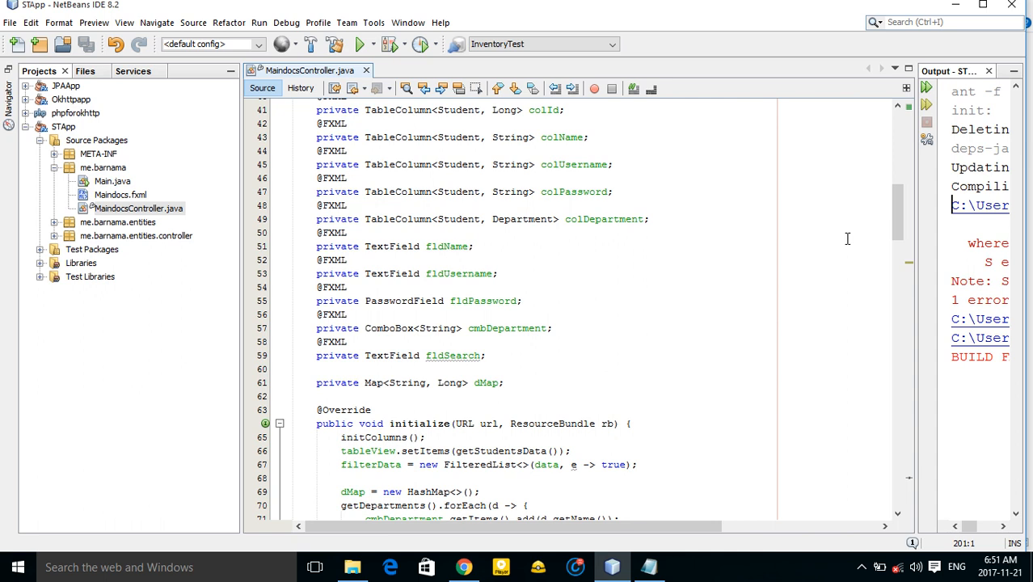
mouse_move(641, 201)
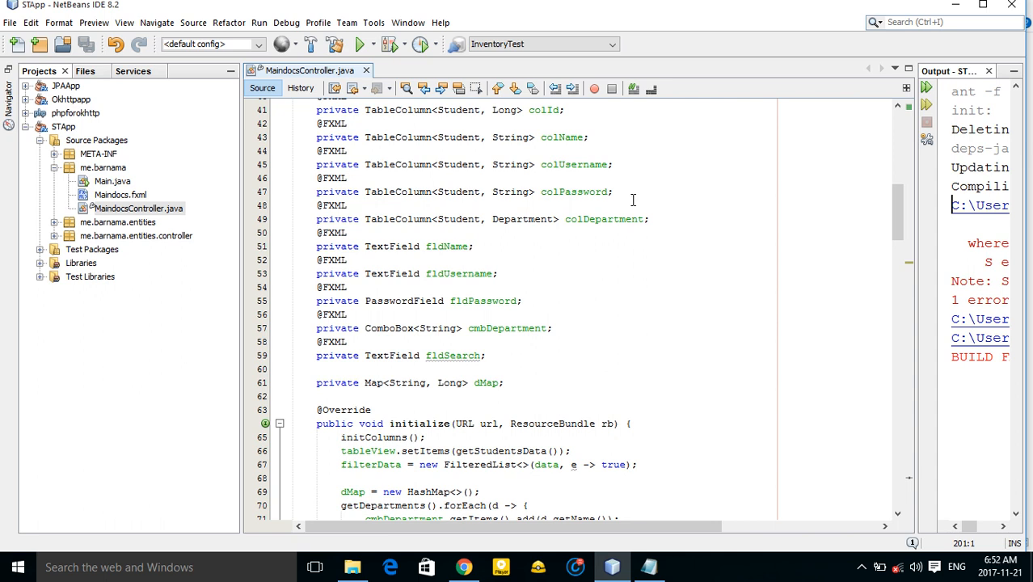
mouse_move(917, 200)
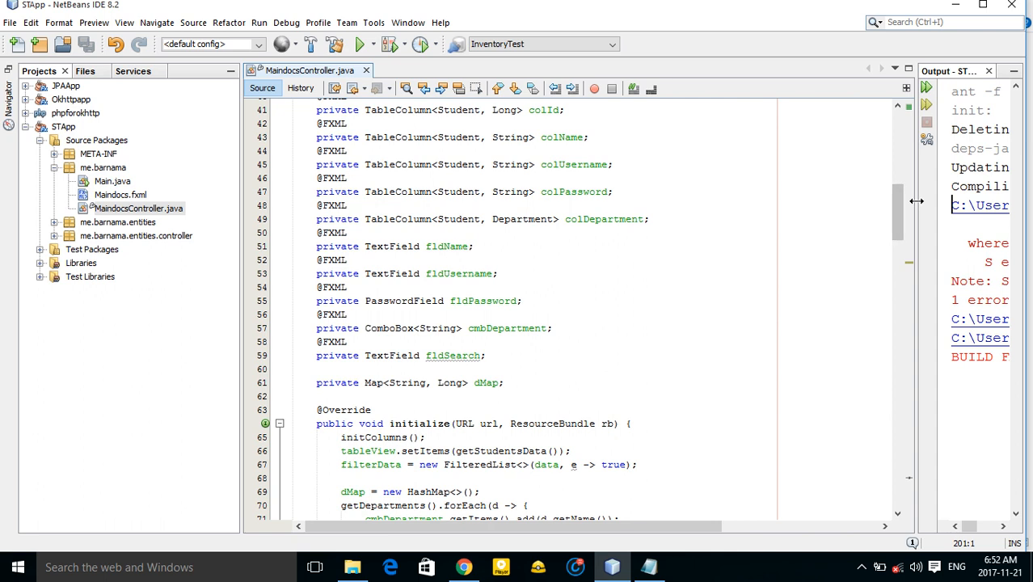
mouse_move(482, 268)
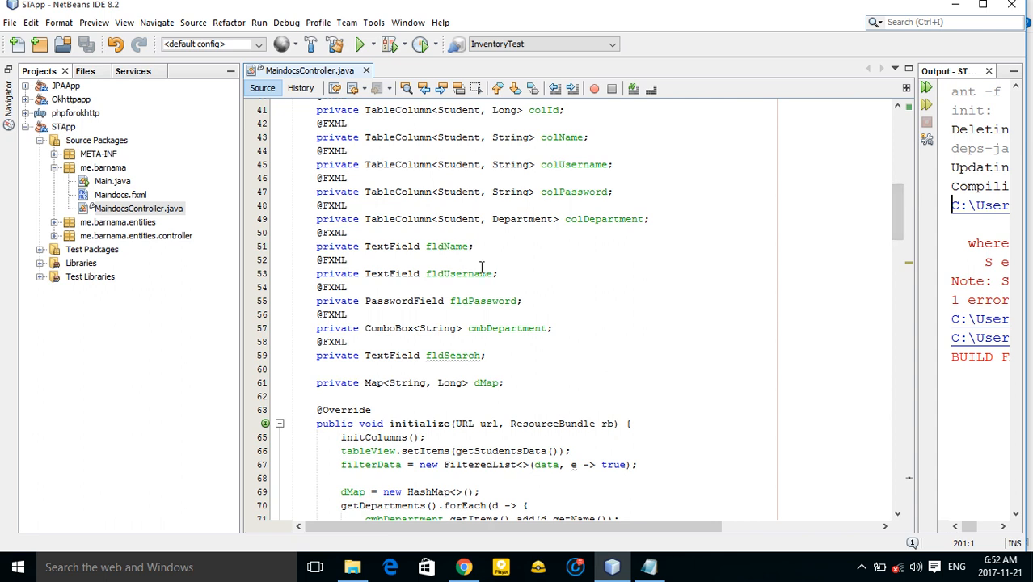
Step: Add tableView.setEditable(true); at the end of initialize() using code completion
scroll(down, 3)
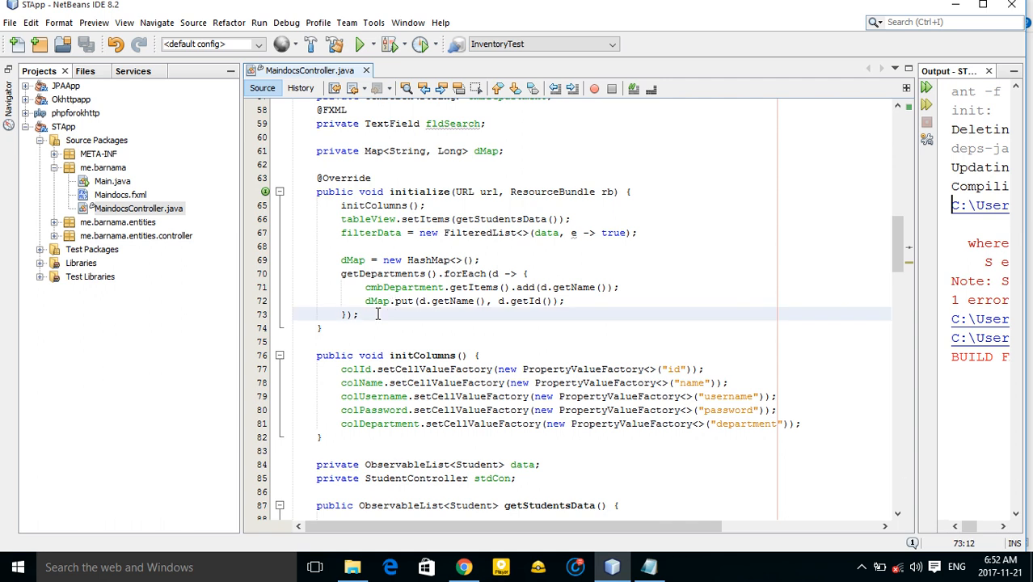
key(enter)
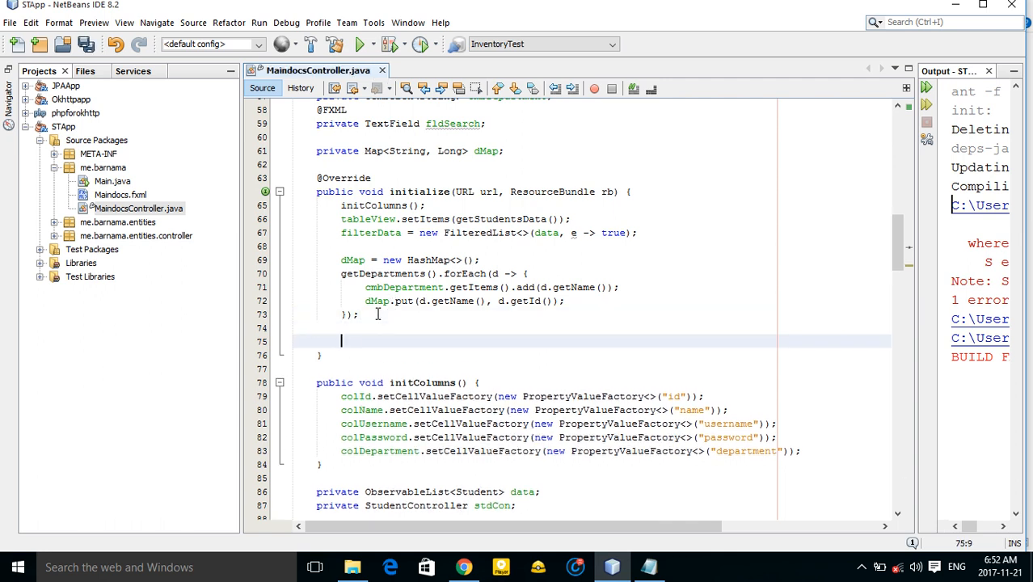
text(table)
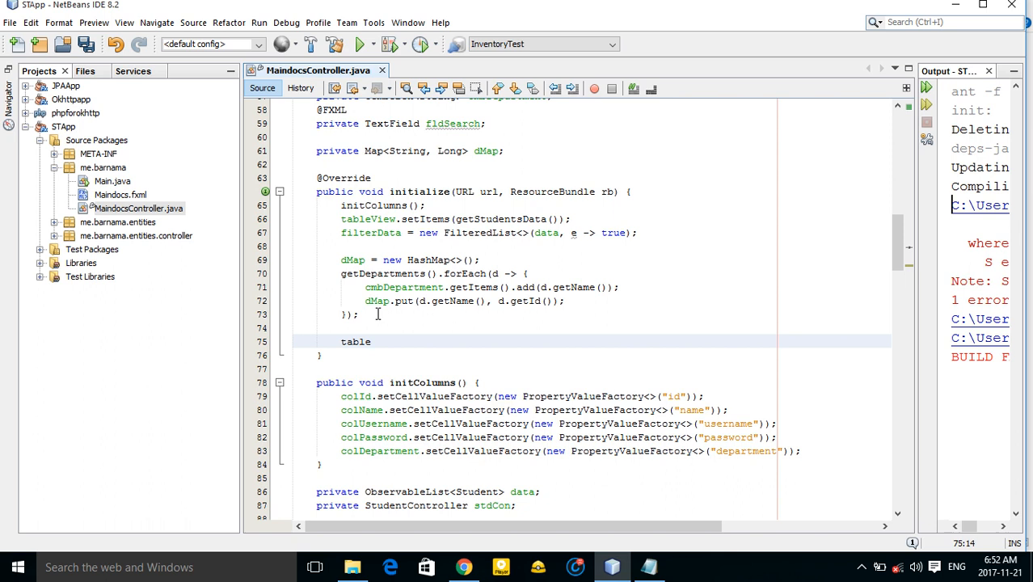
text(View.)
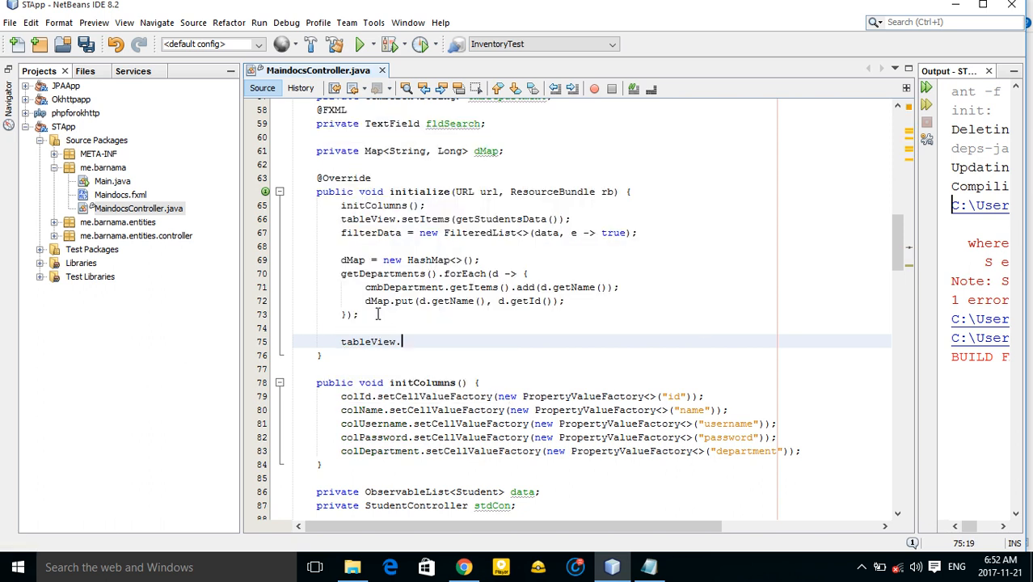
text(sete)
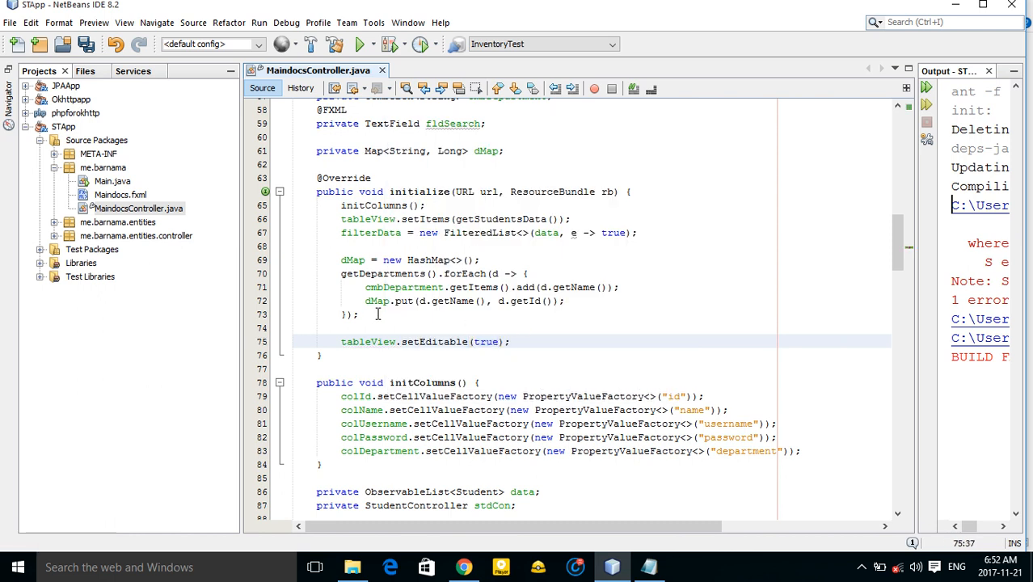
scroll(down, 3)
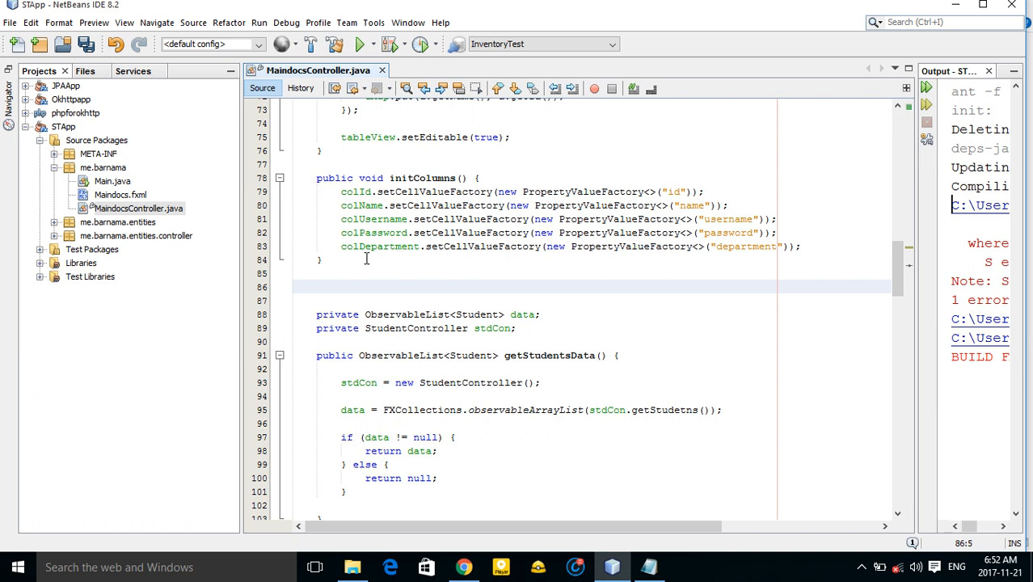
Step: Declare a new public void addTextfieldToColumns(){} method below initColumns()
click(317, 288)
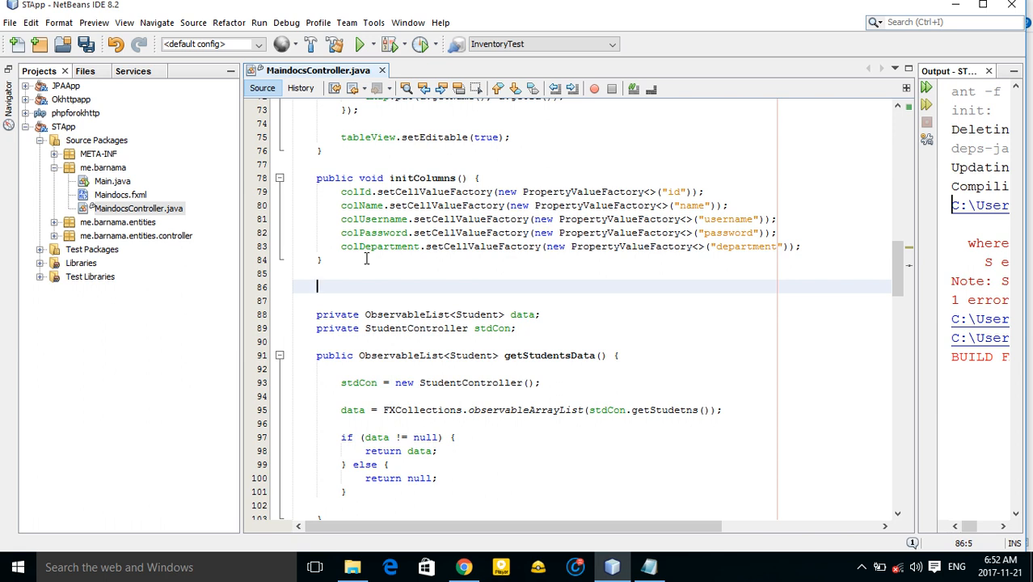
text(public void)
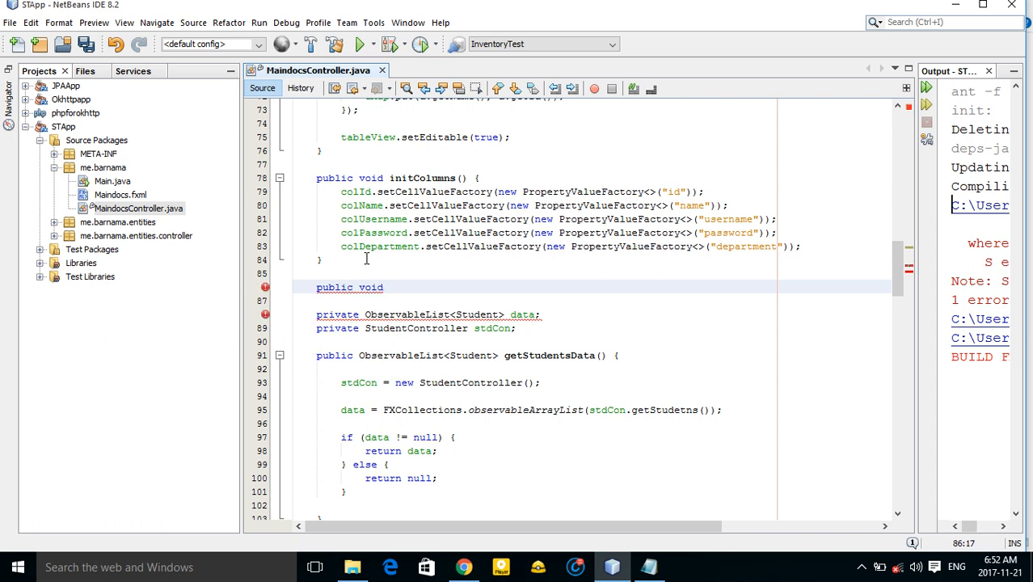
text(addText)
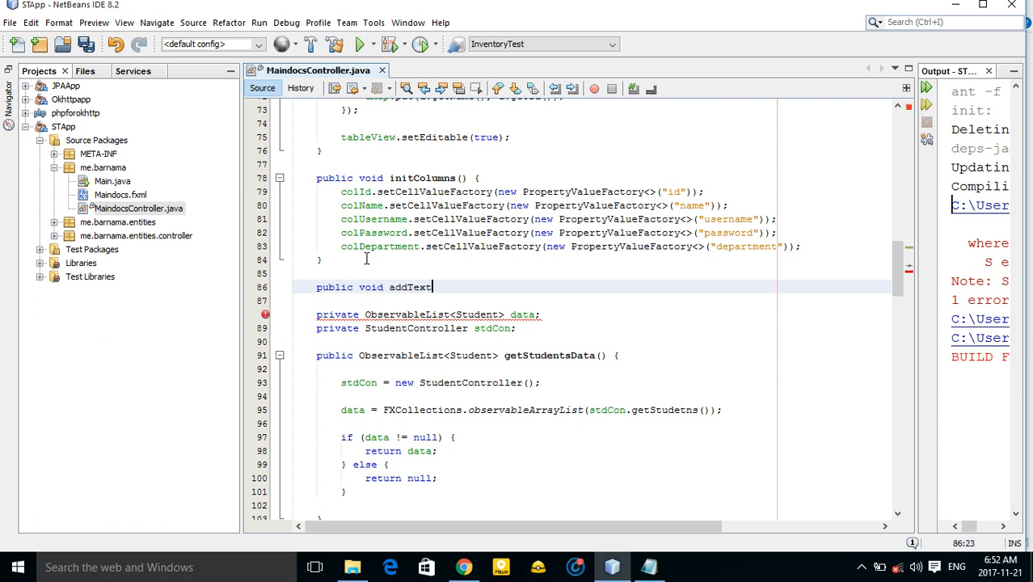
text(fieldToC)
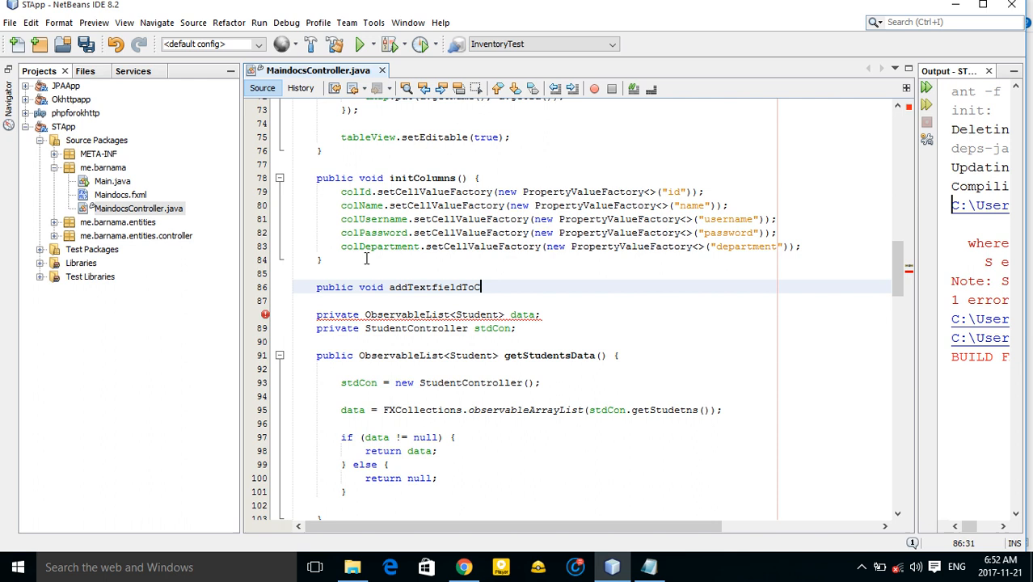
text(olumns)
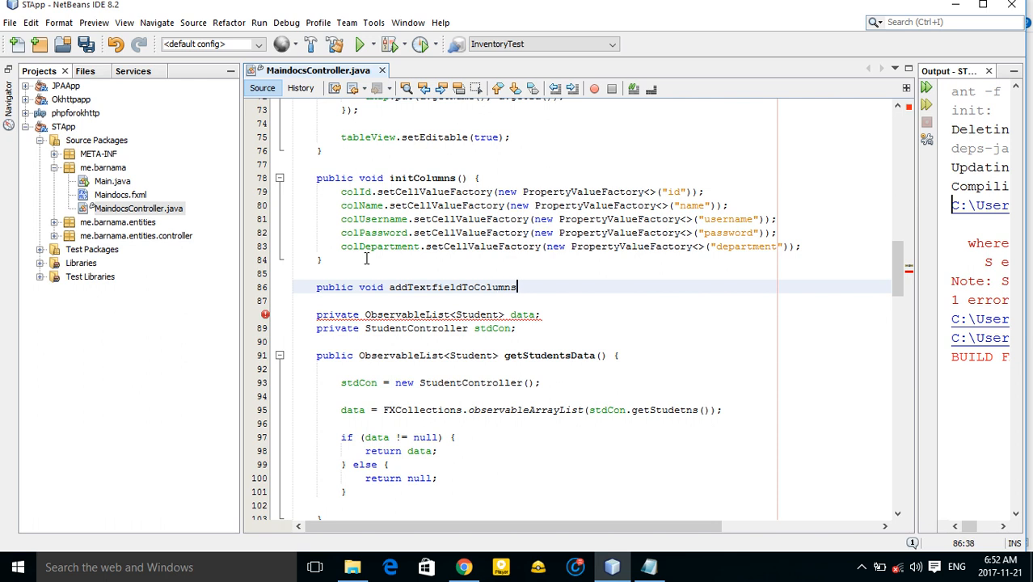
text((){})
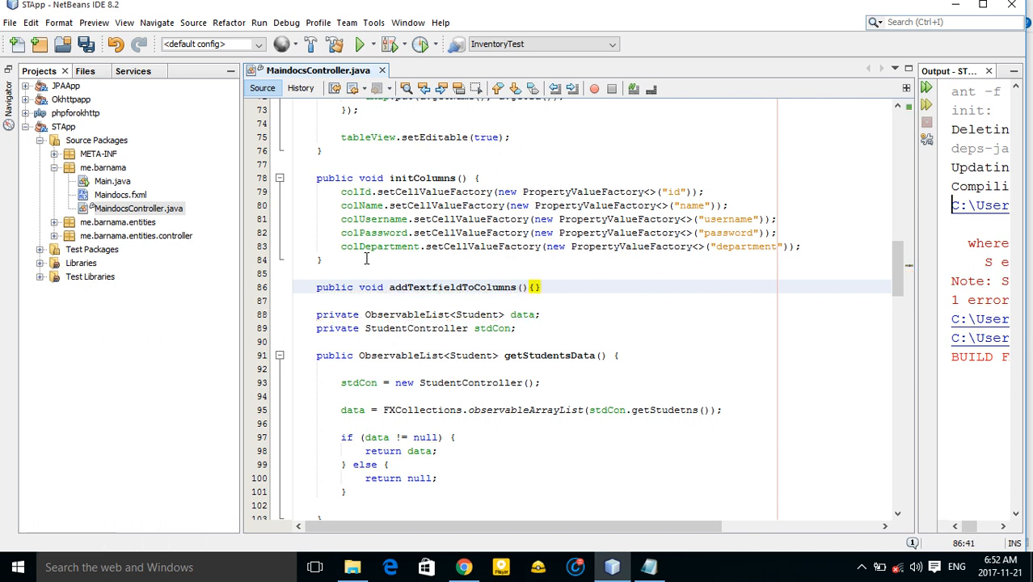
key(enter)
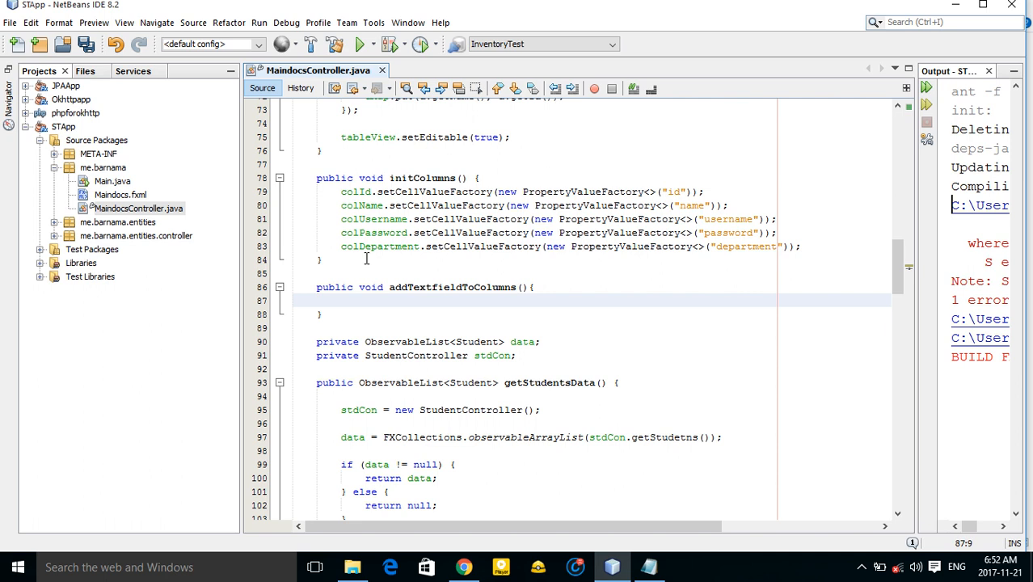
Step: Inside it, give colName a TextFieldTableCell.forTableColumn() cell factory
click(341, 299)
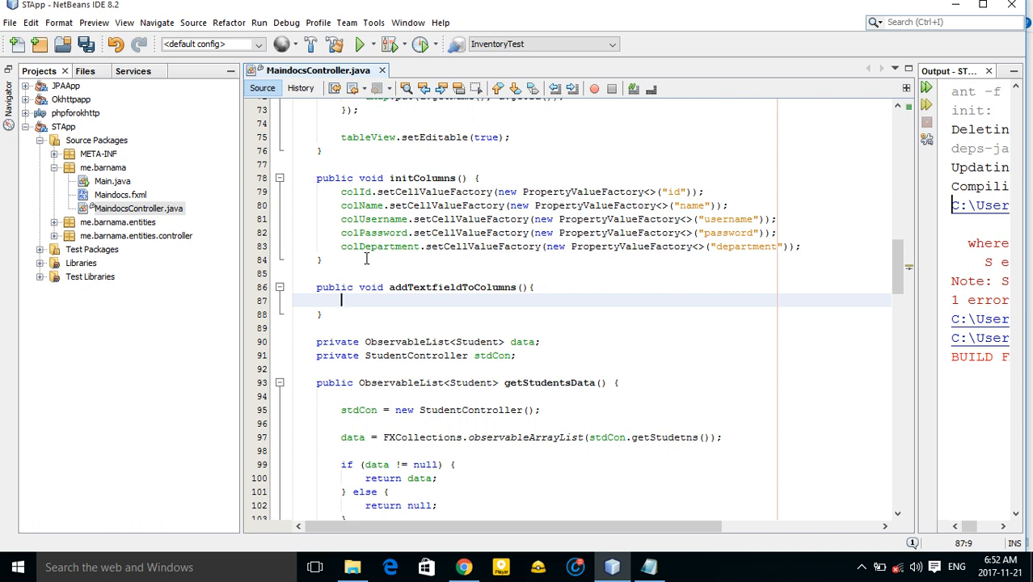
text(col)
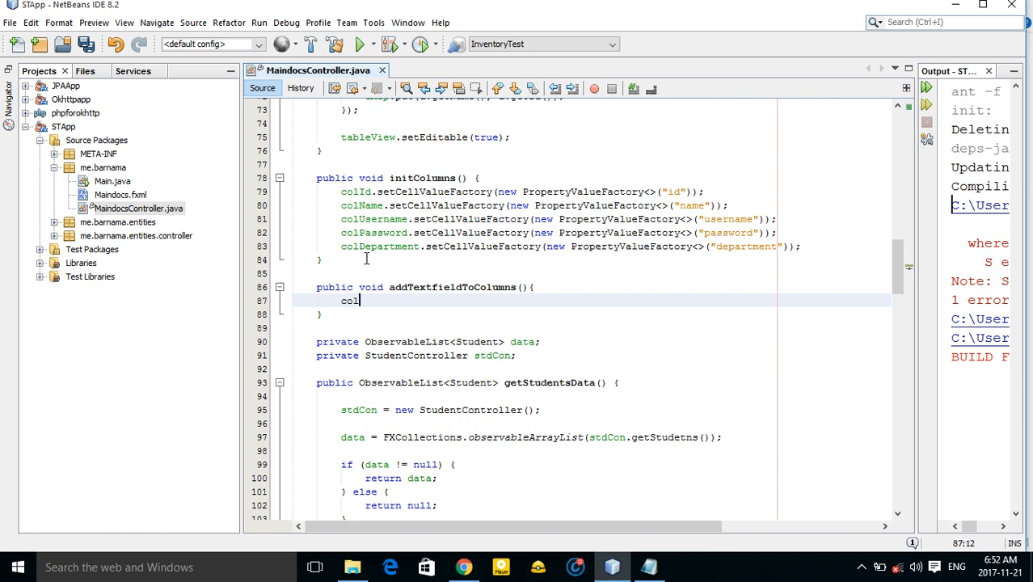
text(Name.)
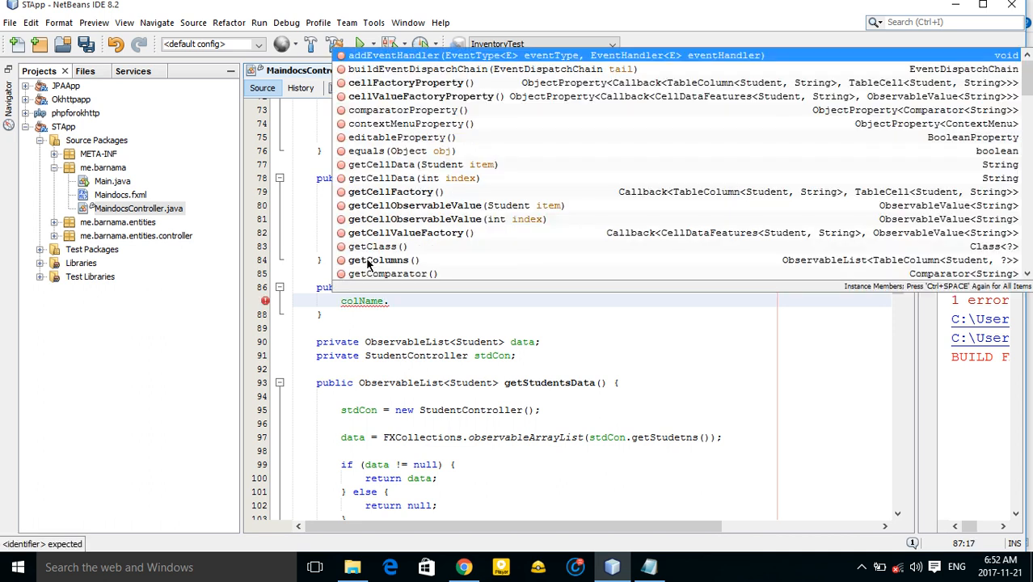
text(setce)
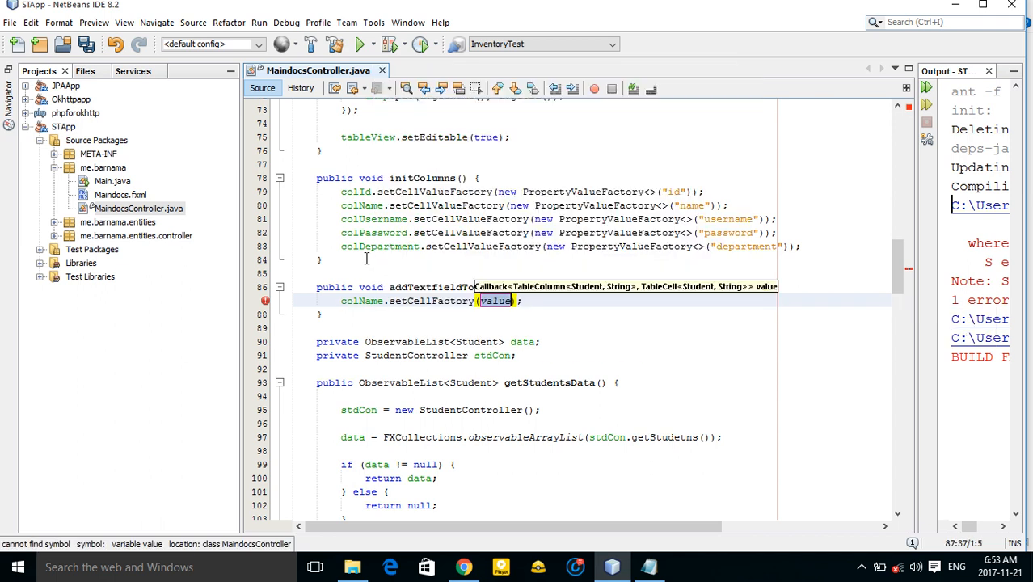
text(TextFieldTableCell.forTableColumn()
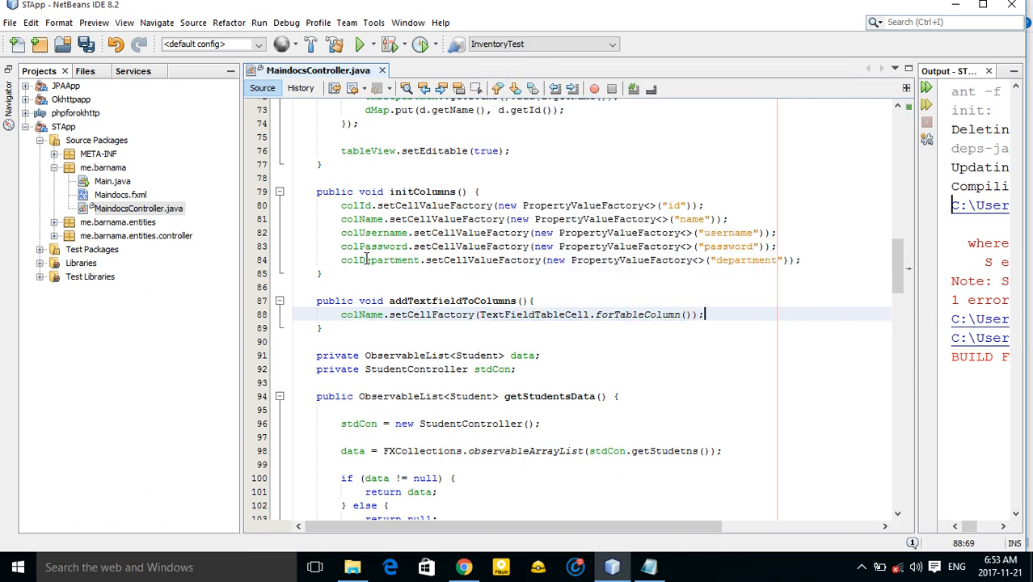
Step: Give colUsername a TextFieldTableCell.forTableColumn() cell factory, fixing typos along the way
text(col)
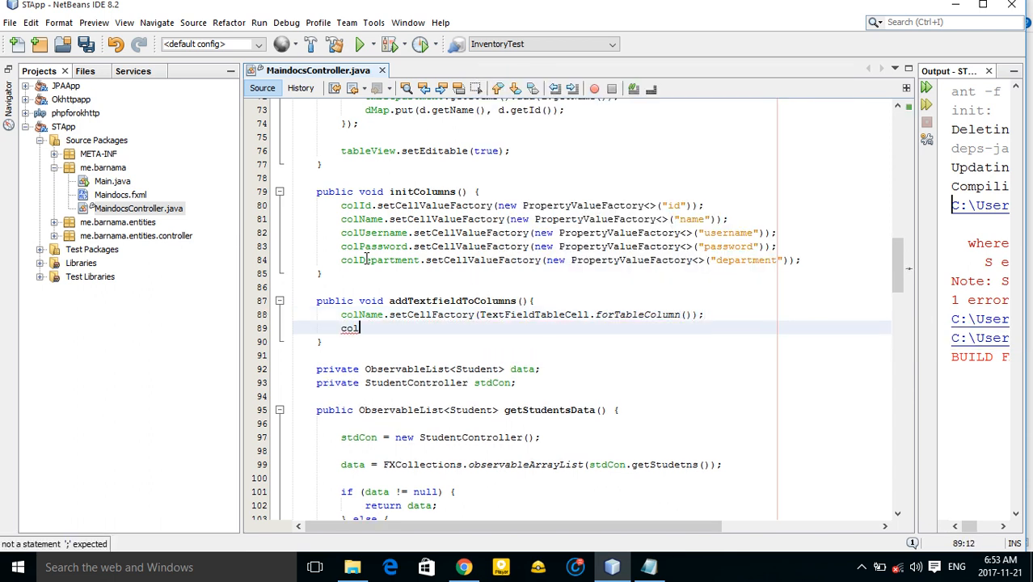
text(ue);)
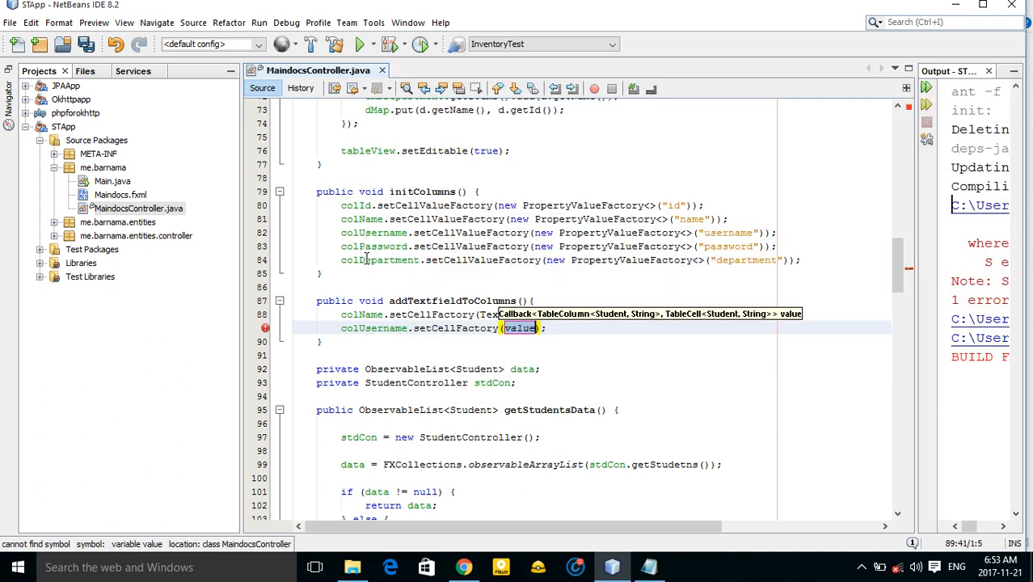
text(Textfeild)
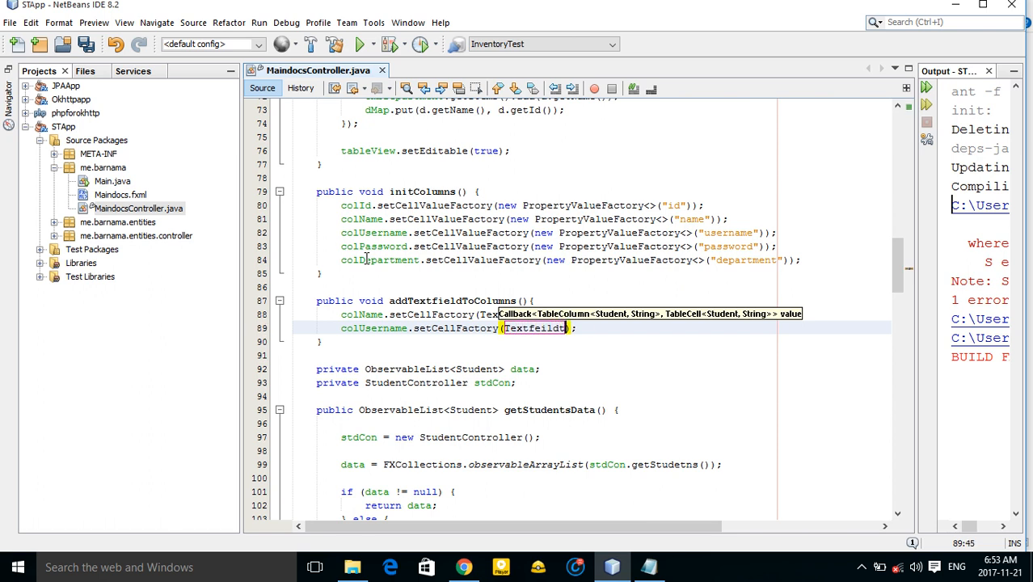
text(ablece)
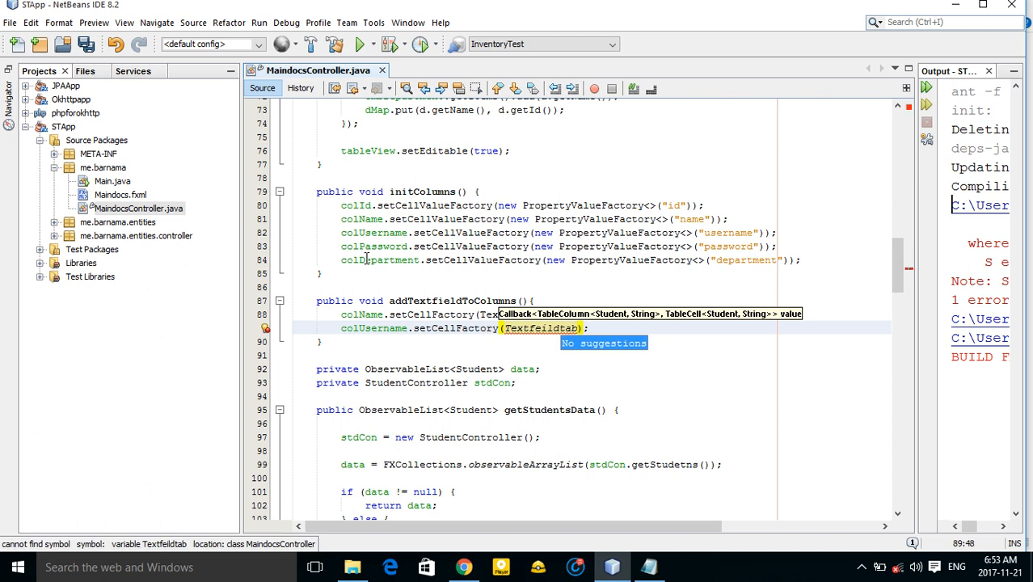
key(backspace)
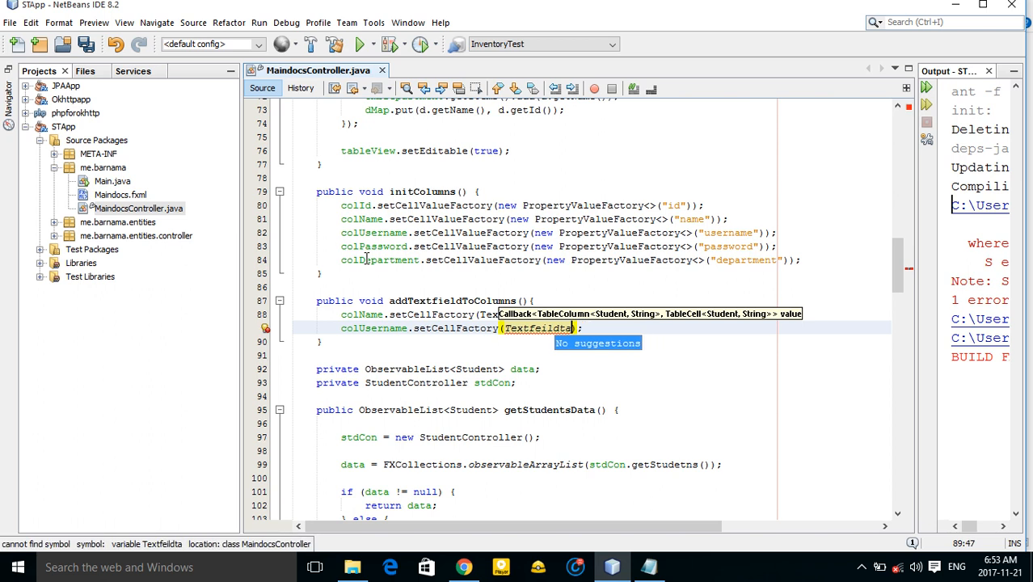
text(ble)
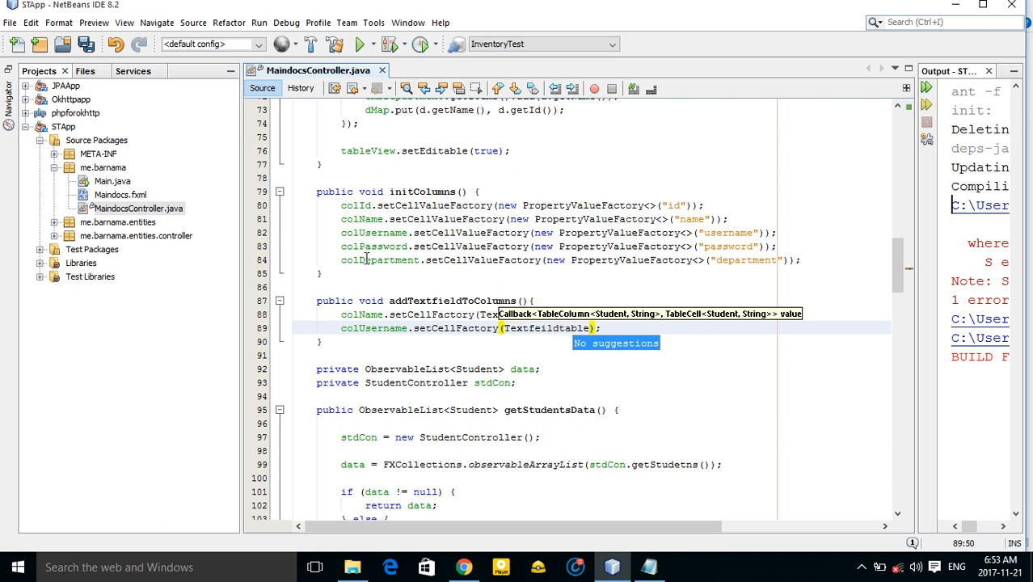
text(cell)
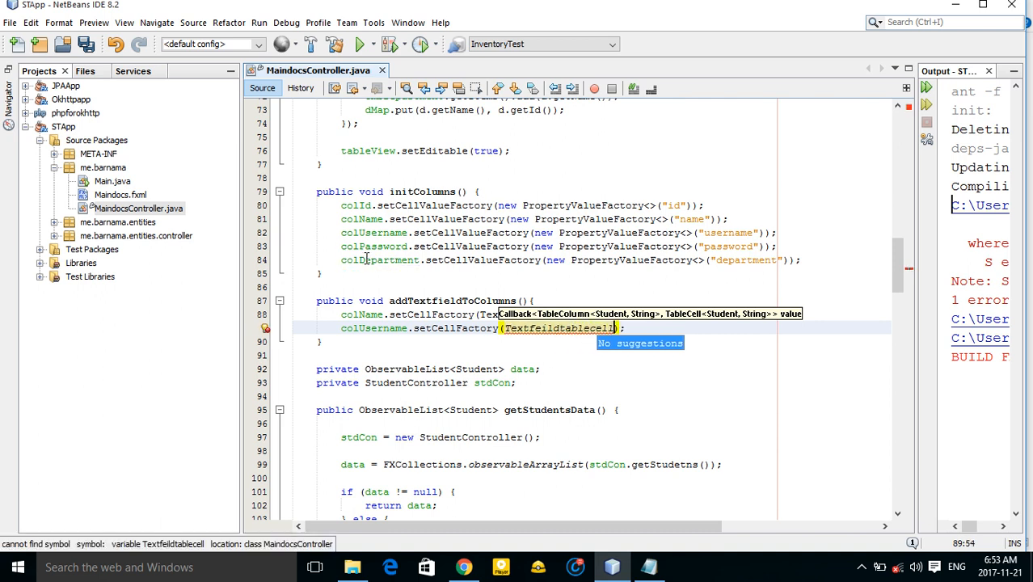
key(backspace)
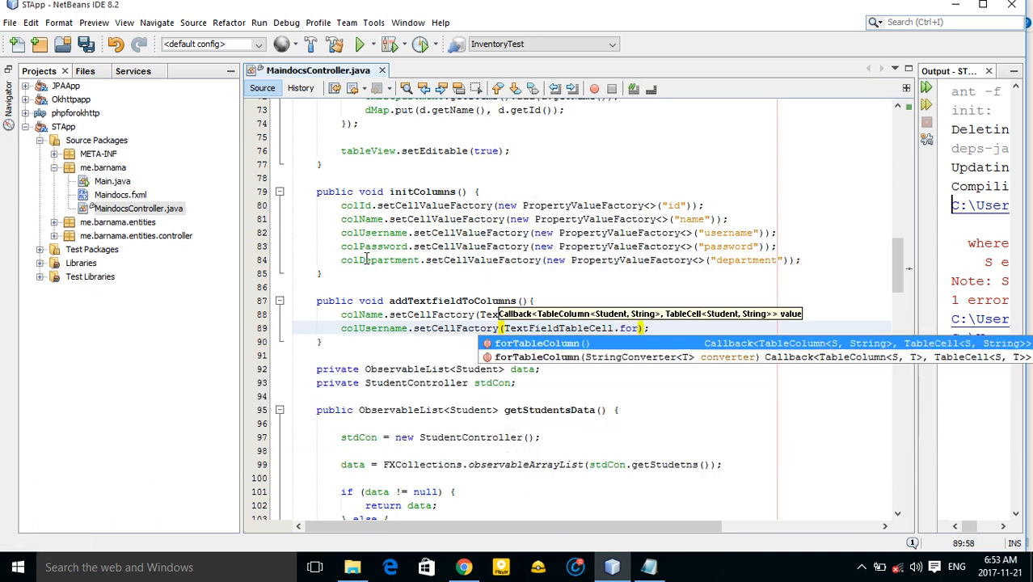
Step: Give colDepartment a TextFieldTableCell.forTableColumn() cell factory as well
text(c)
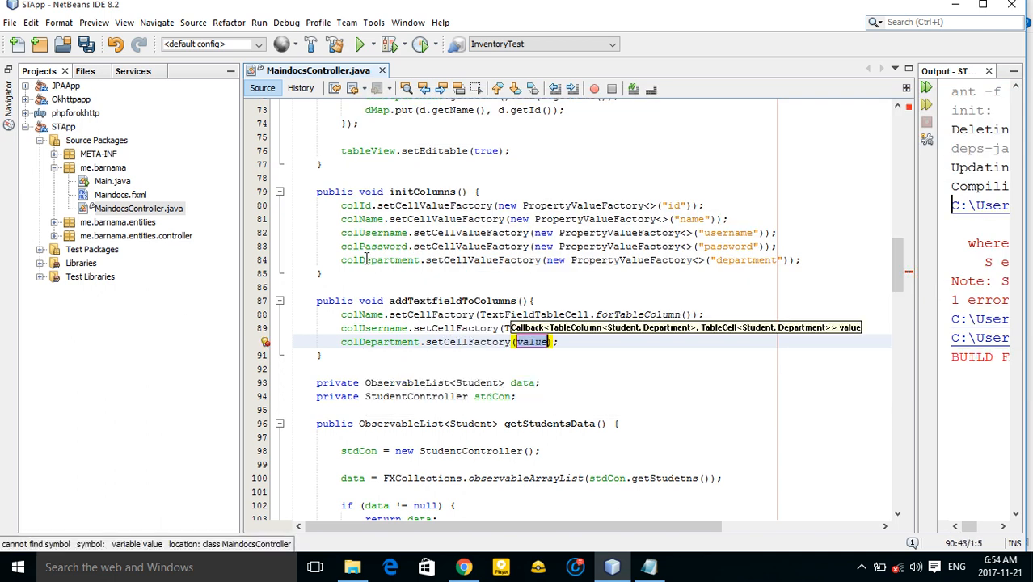
text(TextfieldTableCell)
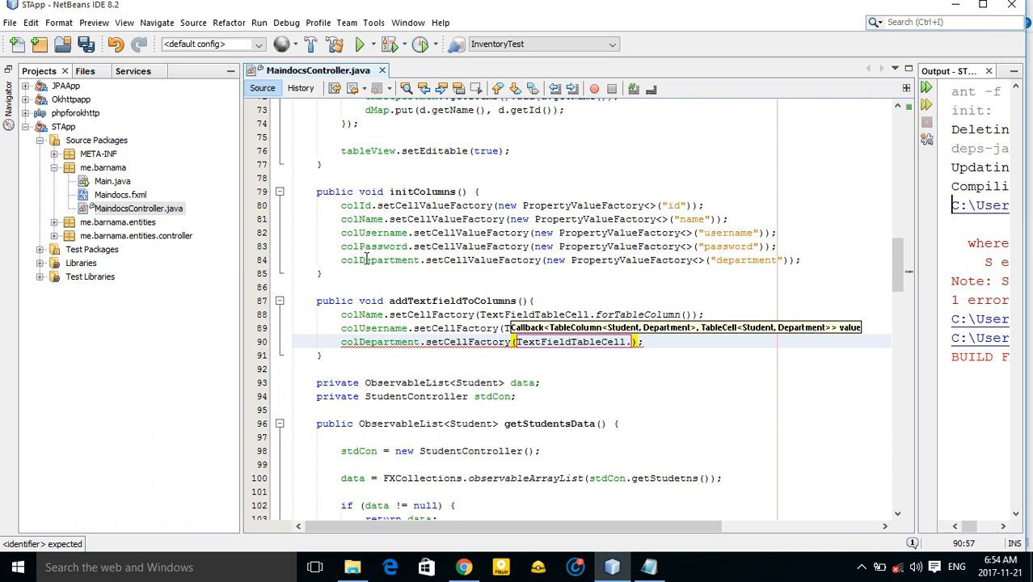
text(.forTableColumn())
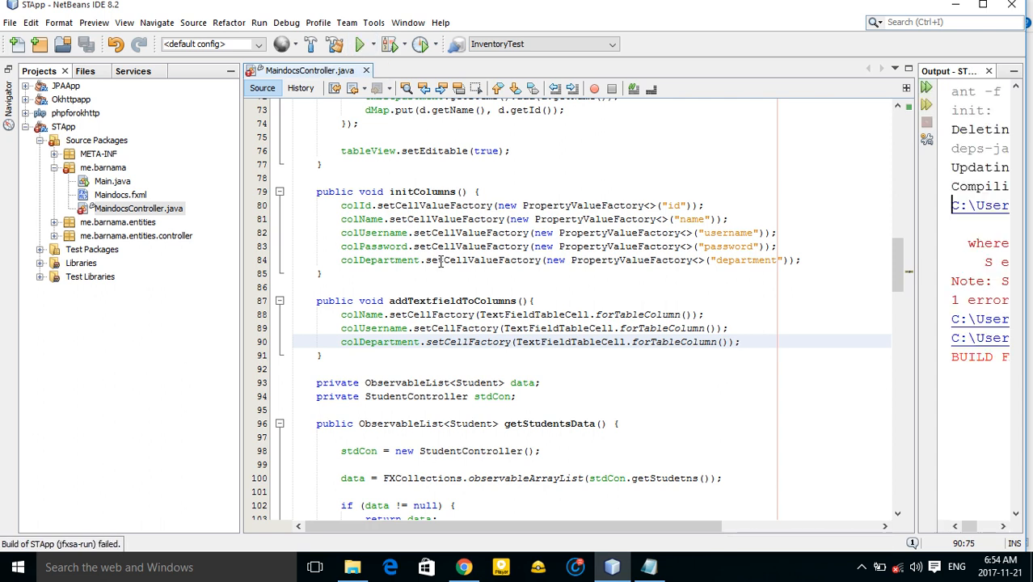
mouse_move(844, 220)
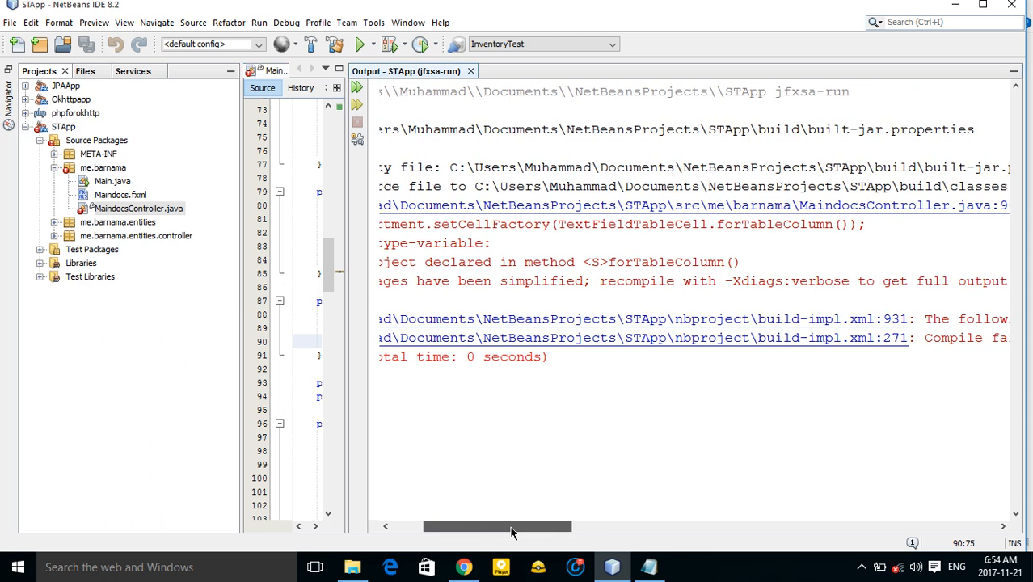
drag(498, 527, 663, 527)
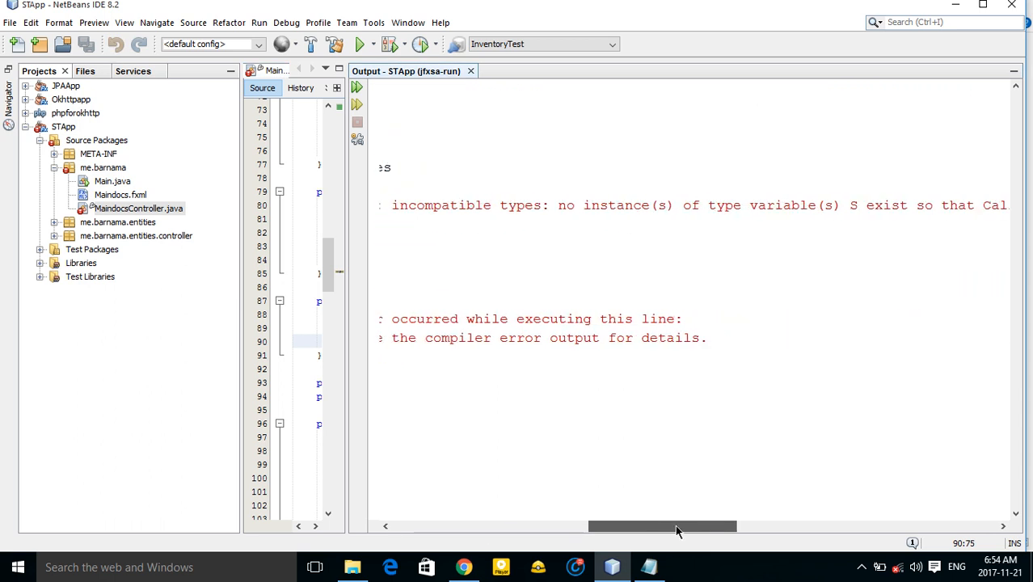
drag(663, 528, 692, 528)
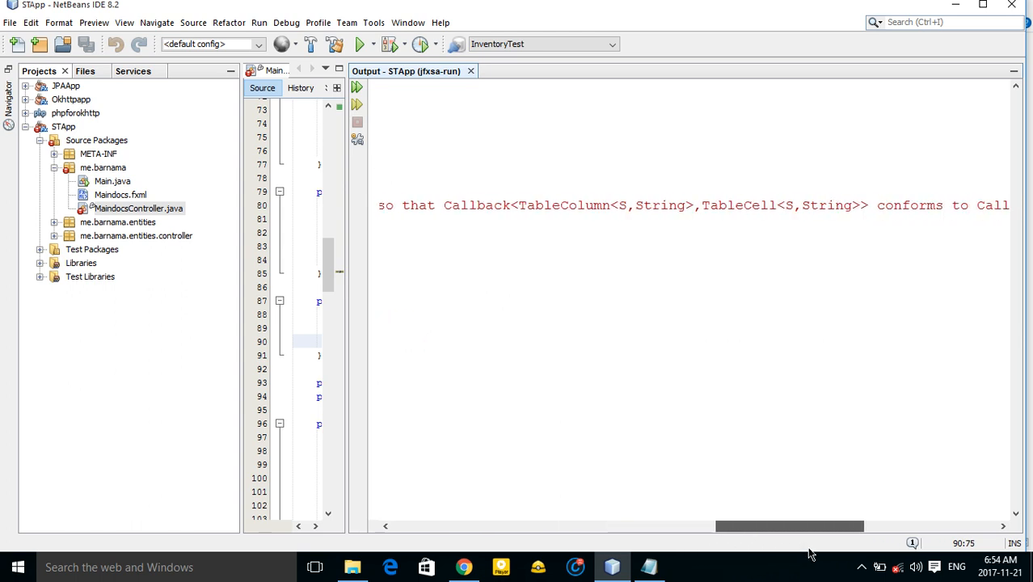
scroll(right, 3)
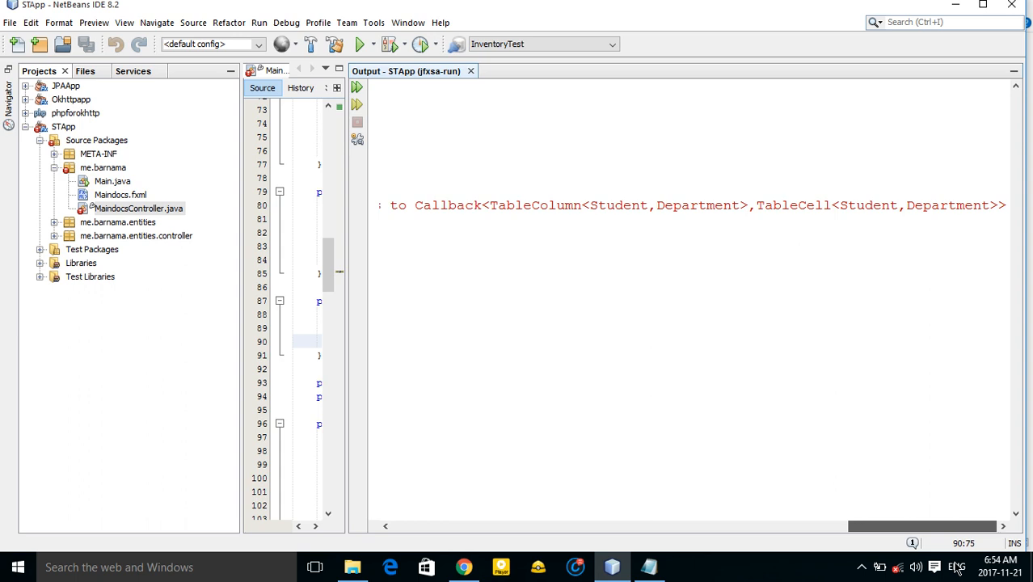
click(362, 44)
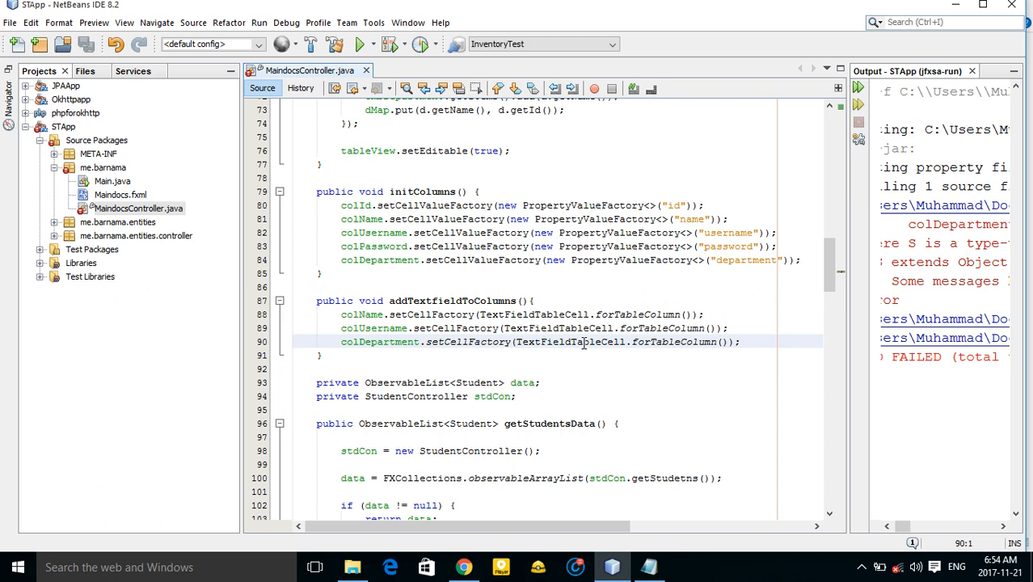
Step: Review the field declarations so colDepartment is TableColumn<Student, String> and save the controller
scroll(up, 3)
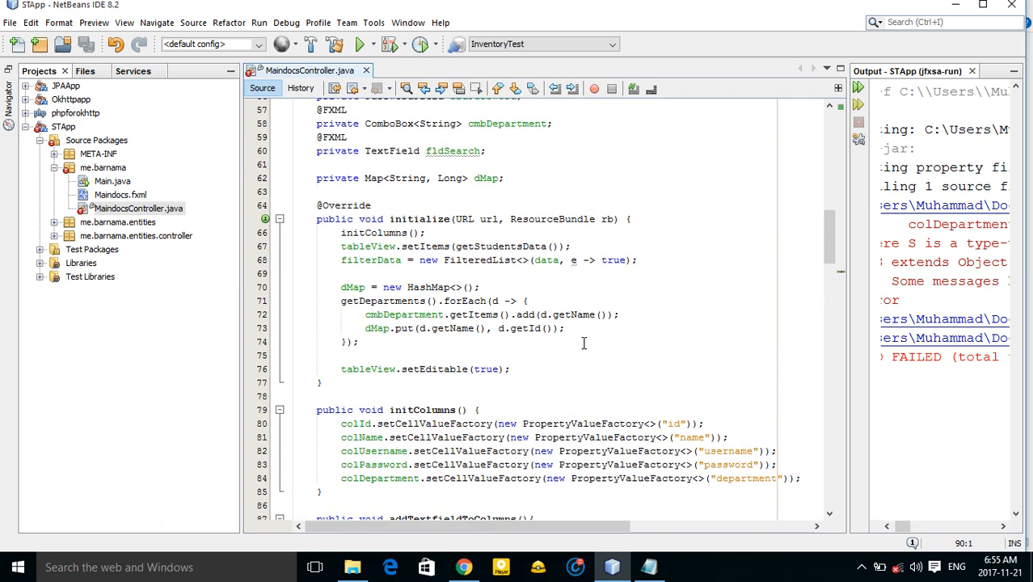
scroll(up, 3)
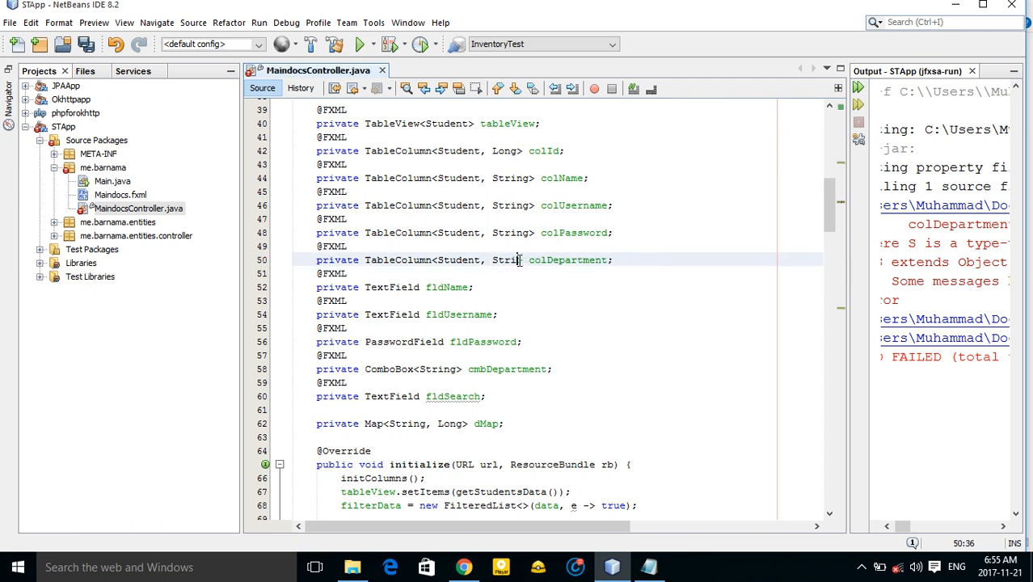
scroll(down, 3)
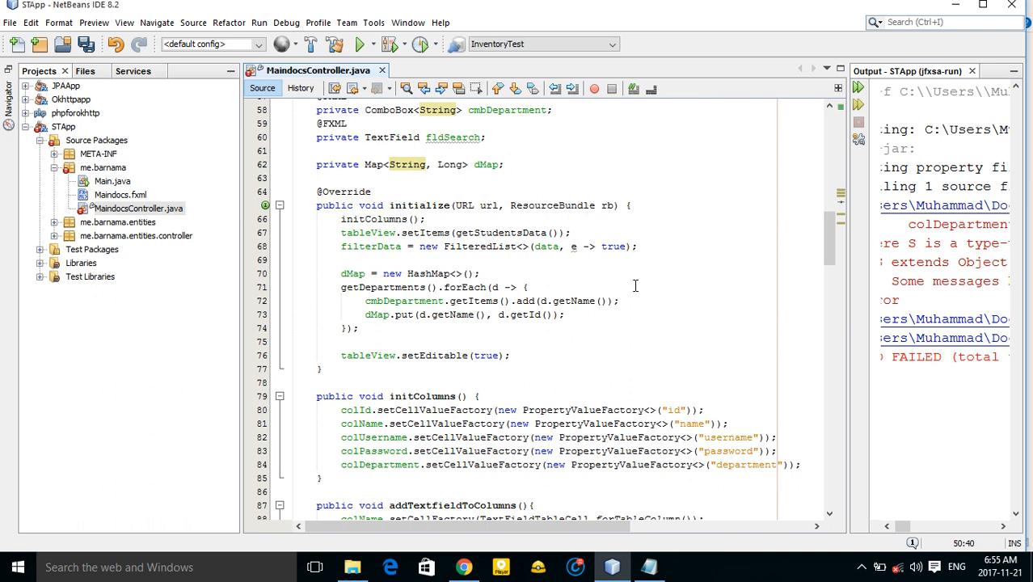
scroll(down, 3)
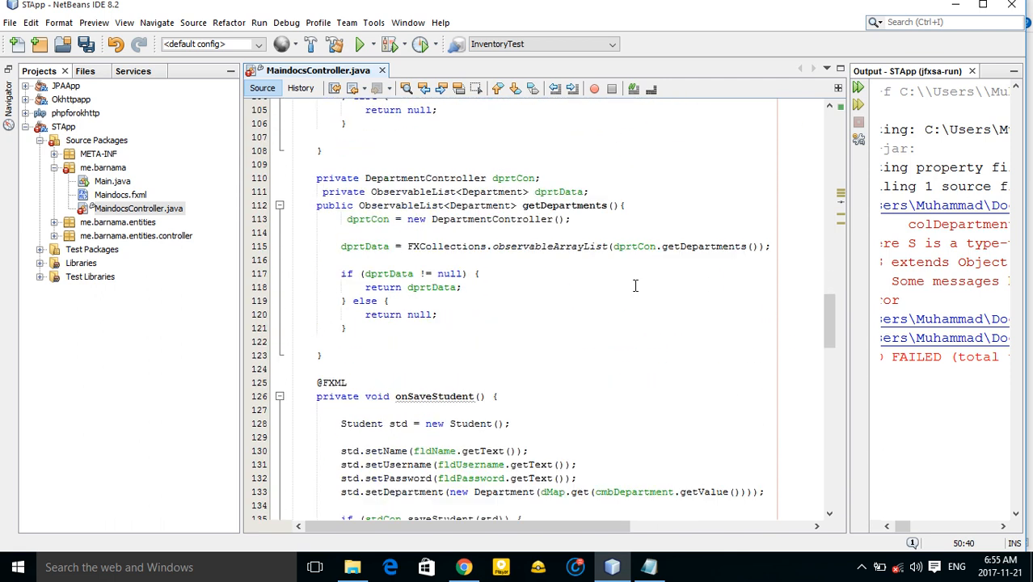
scroll(up, 3)
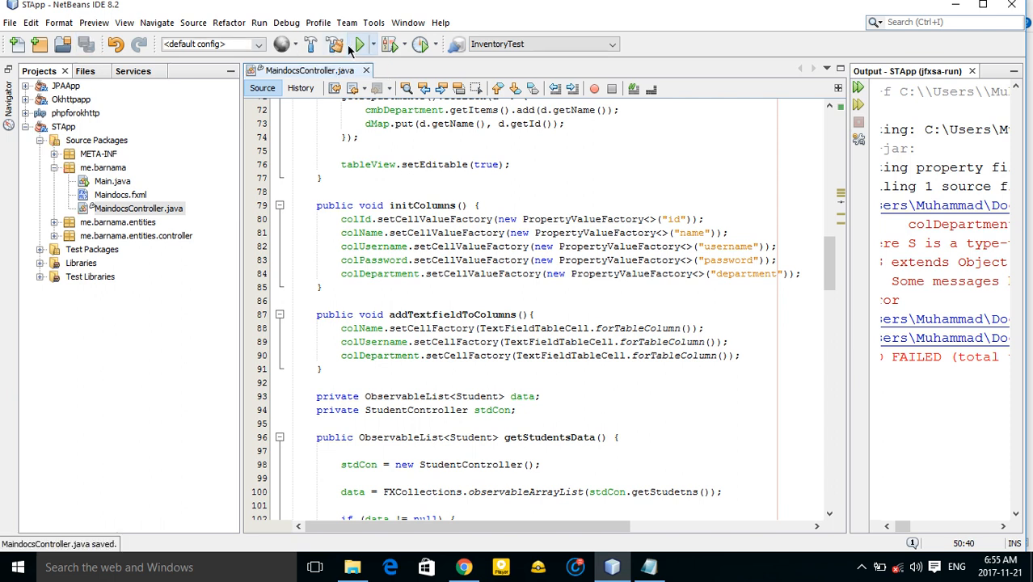
click(359, 44)
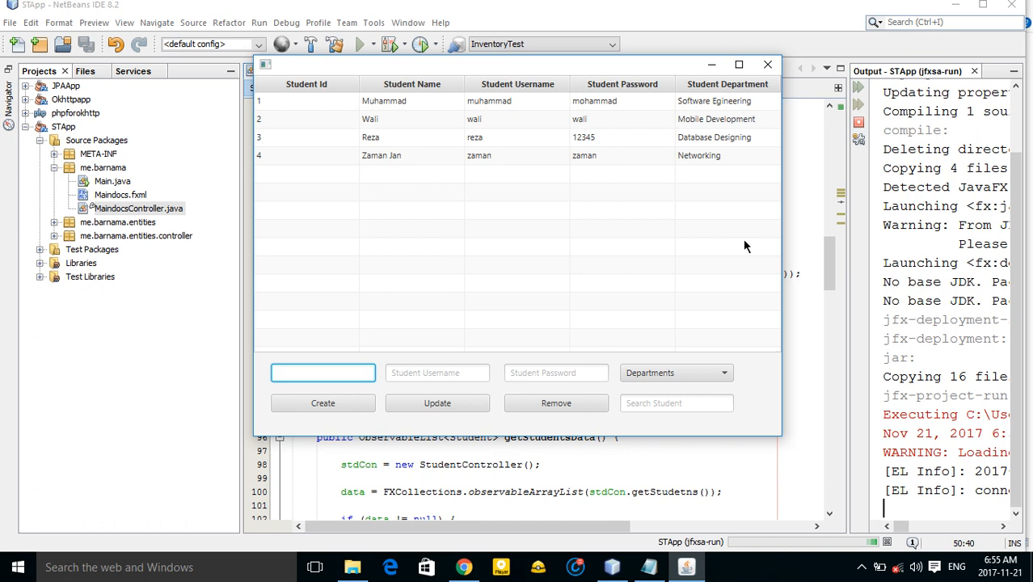
text(N)
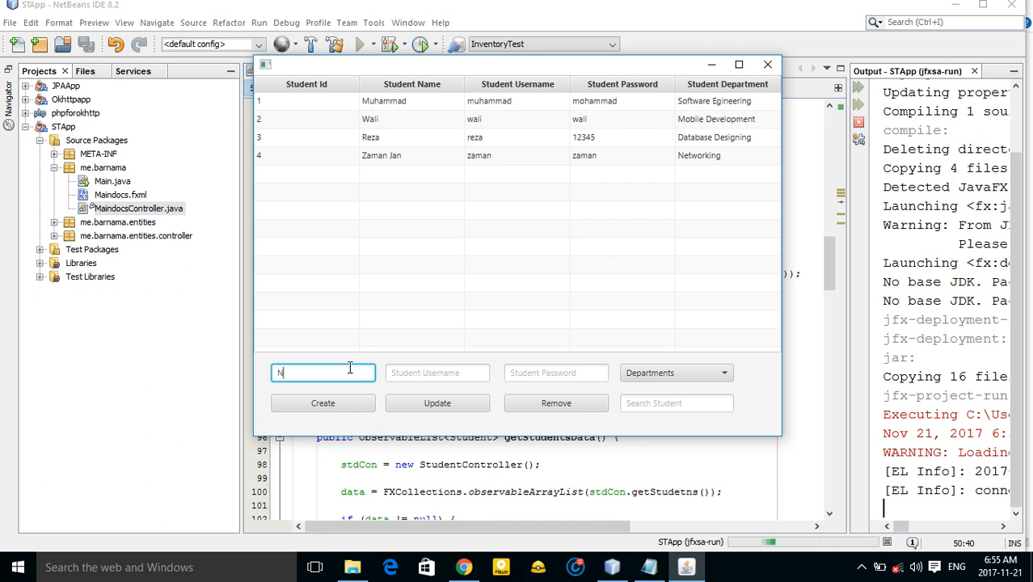
text(awid)
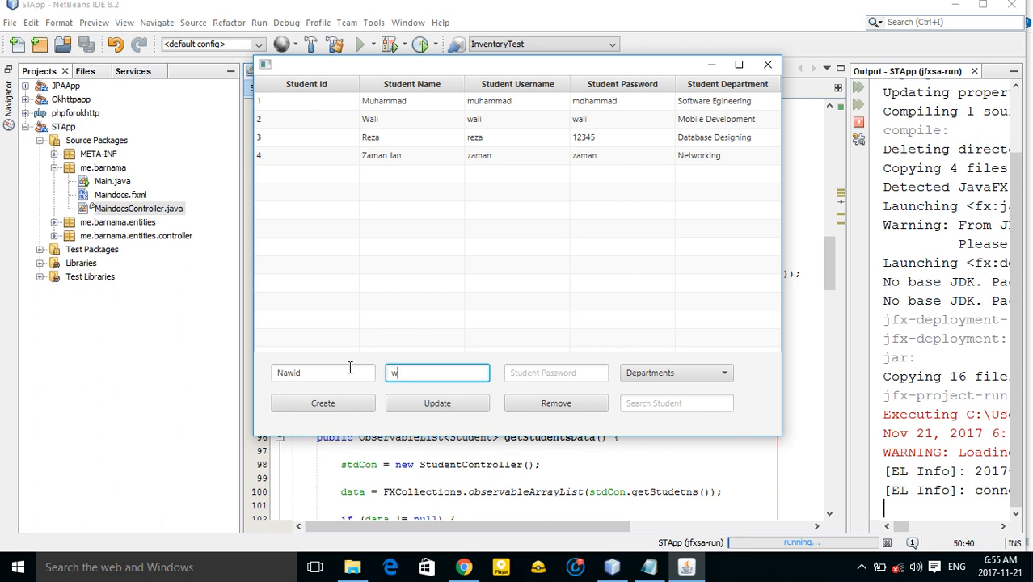
text(aweed)
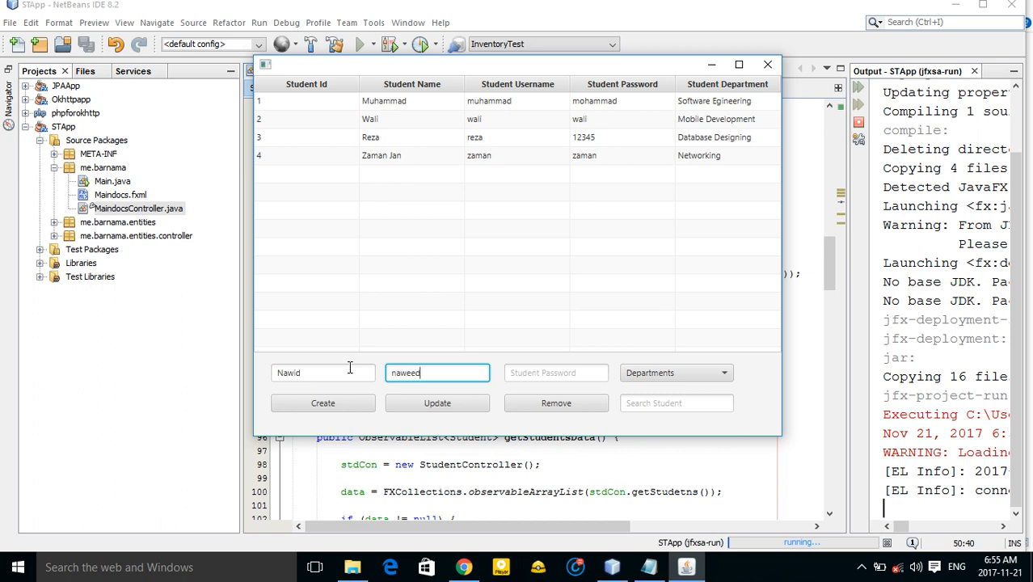
text(123)
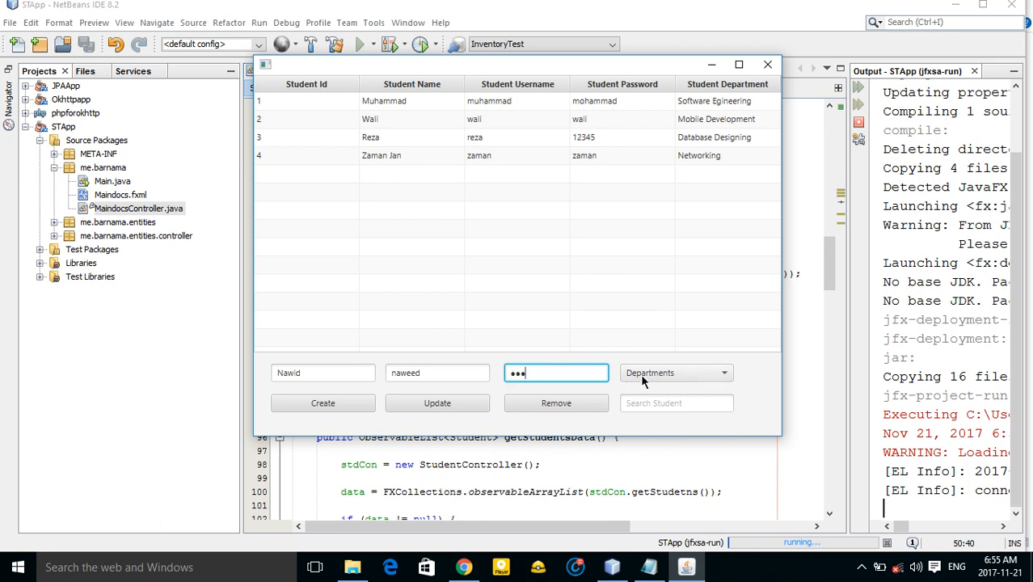
click(675, 372)
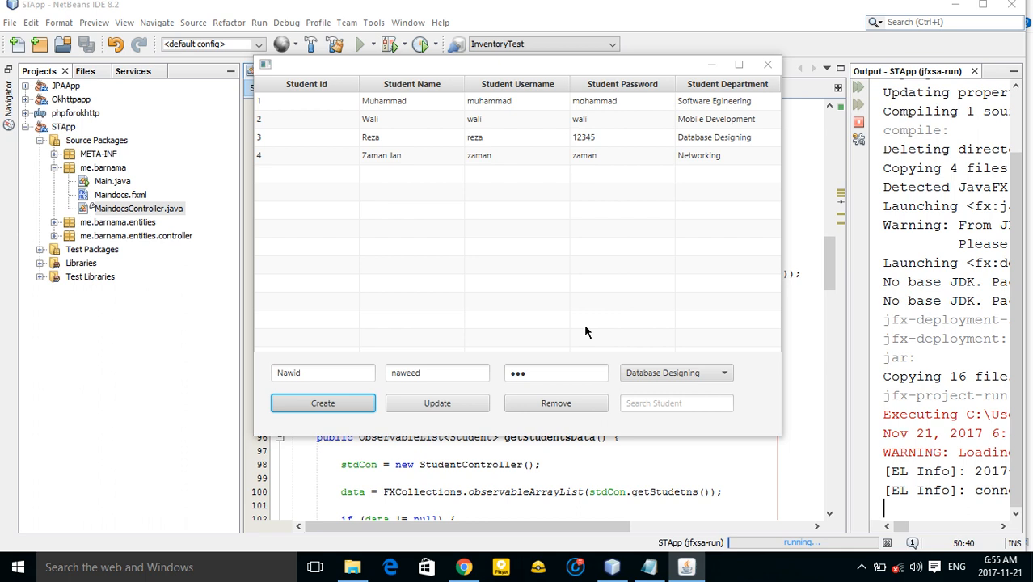
click(323, 403)
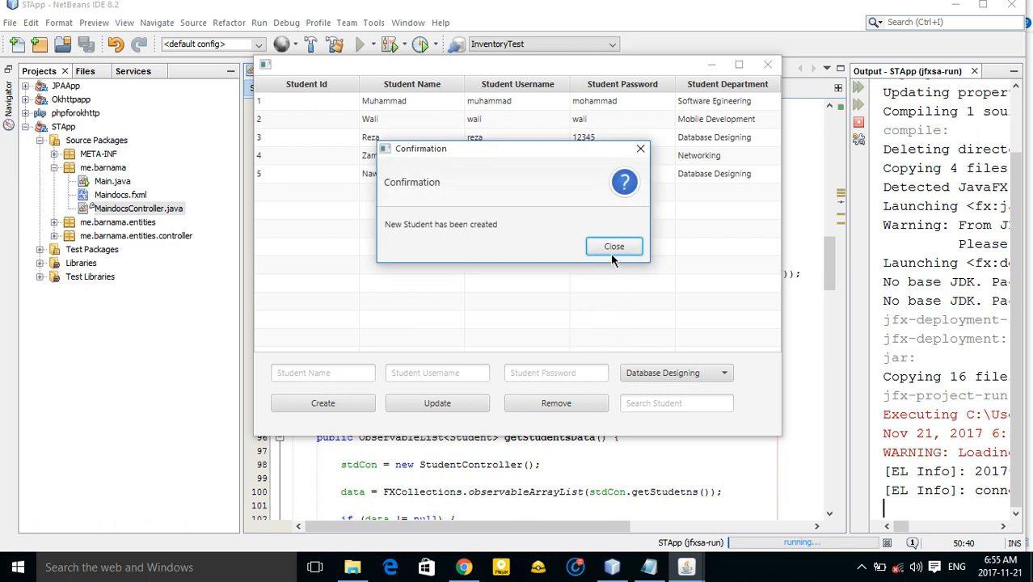
click(615, 246)
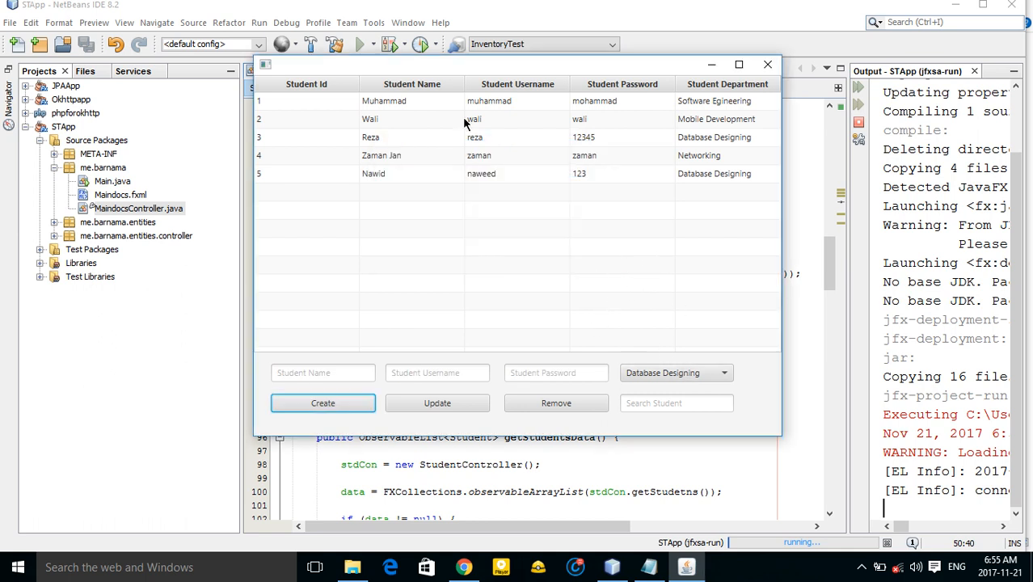
Step: Select the Nawid, Reza and Zaman Jan rows to load them into the form
click(385, 173)
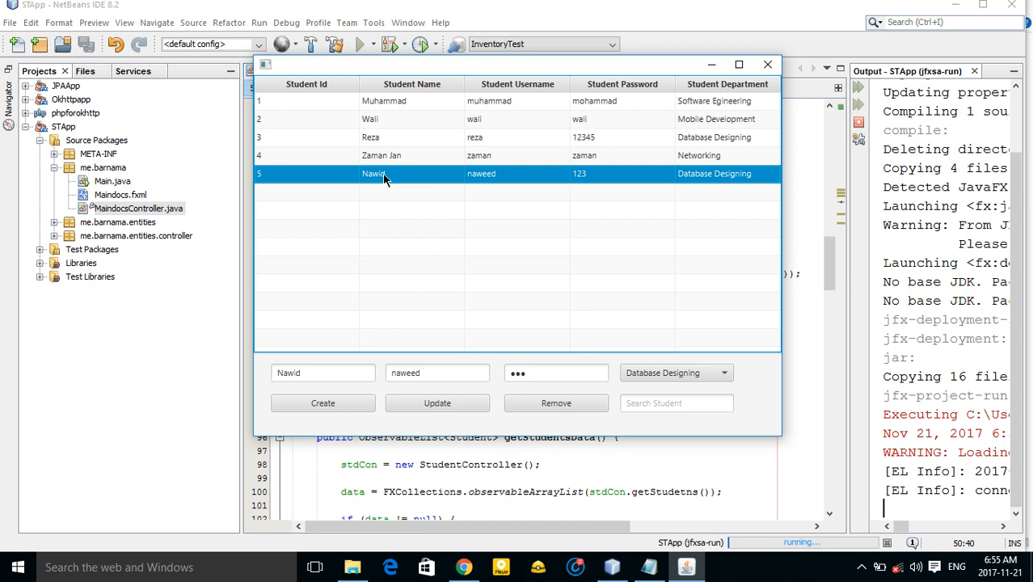
click(370, 136)
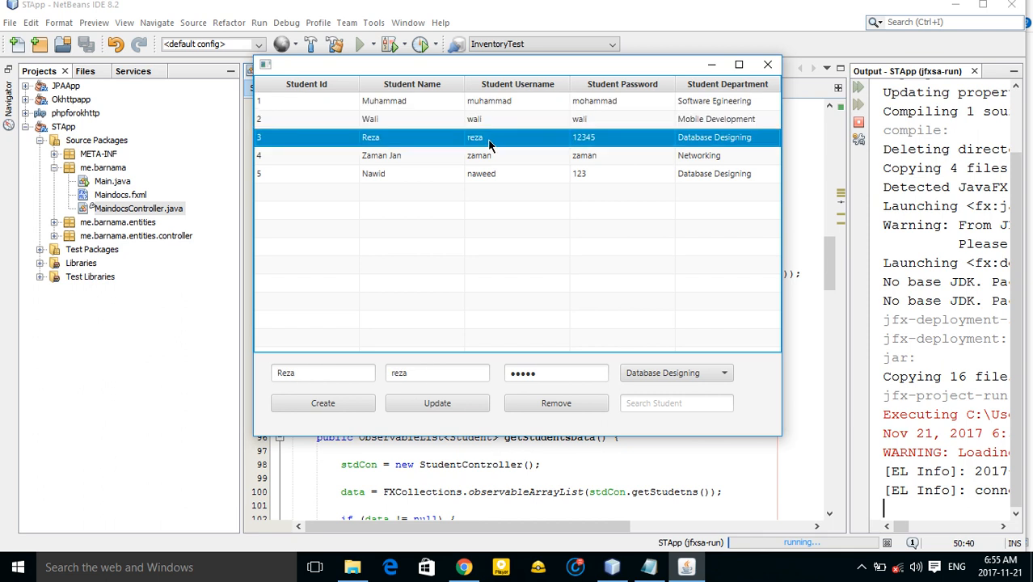
click(443, 155)
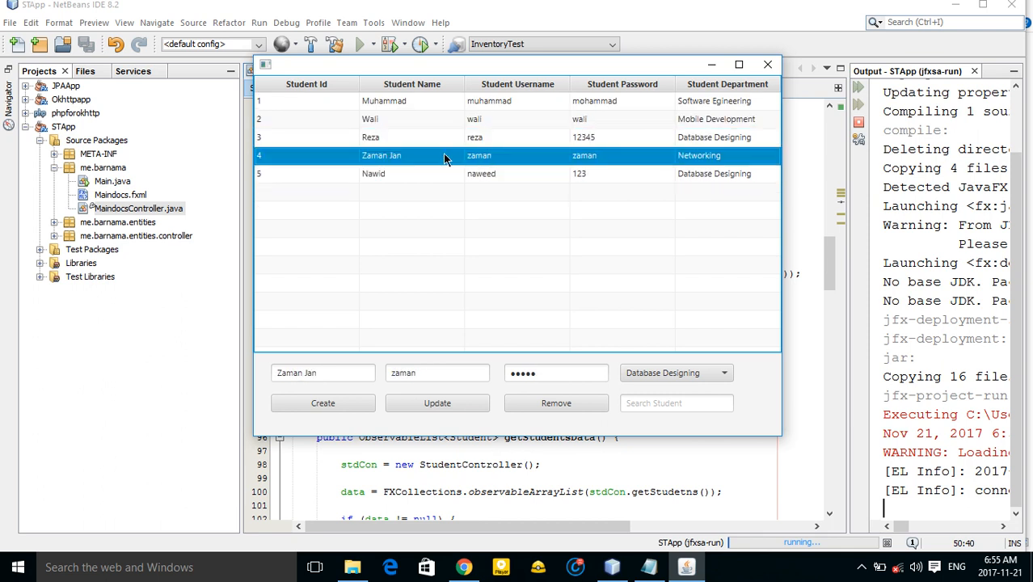
click(411, 135)
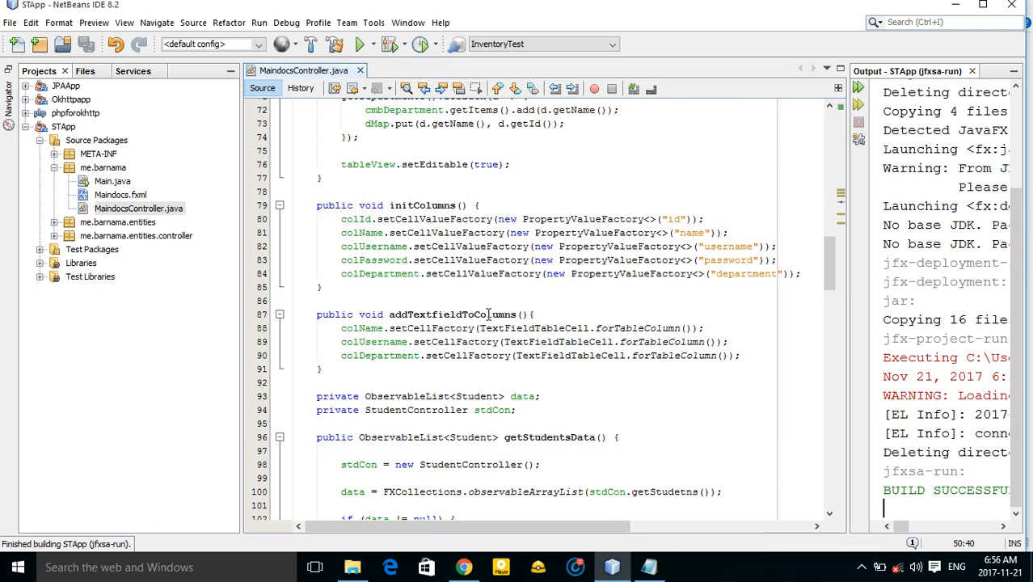
Step: Call addTextfieldToColumns(); after setEditable in initialize and run the project
scroll(up, 3)
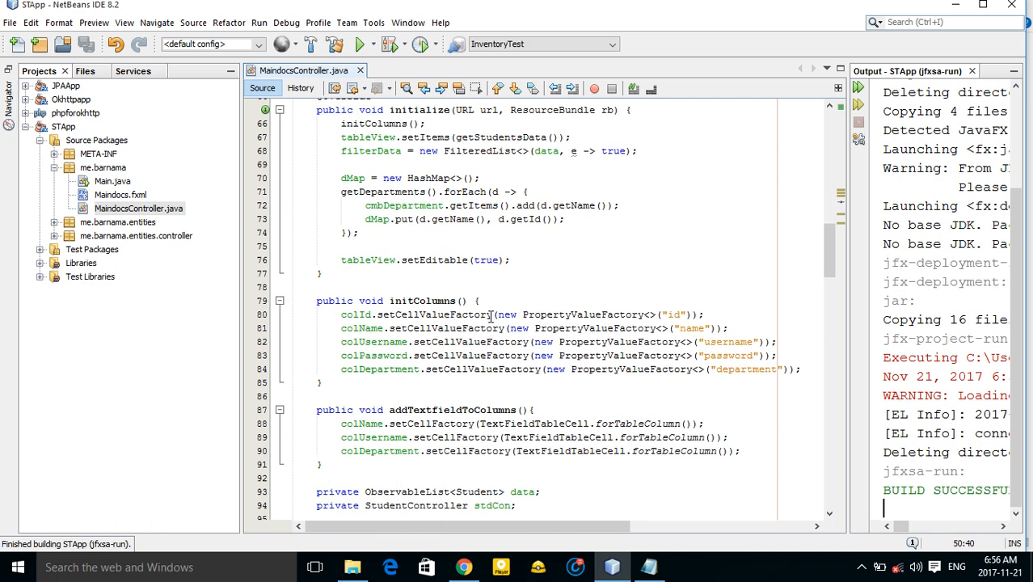
click(509, 258)
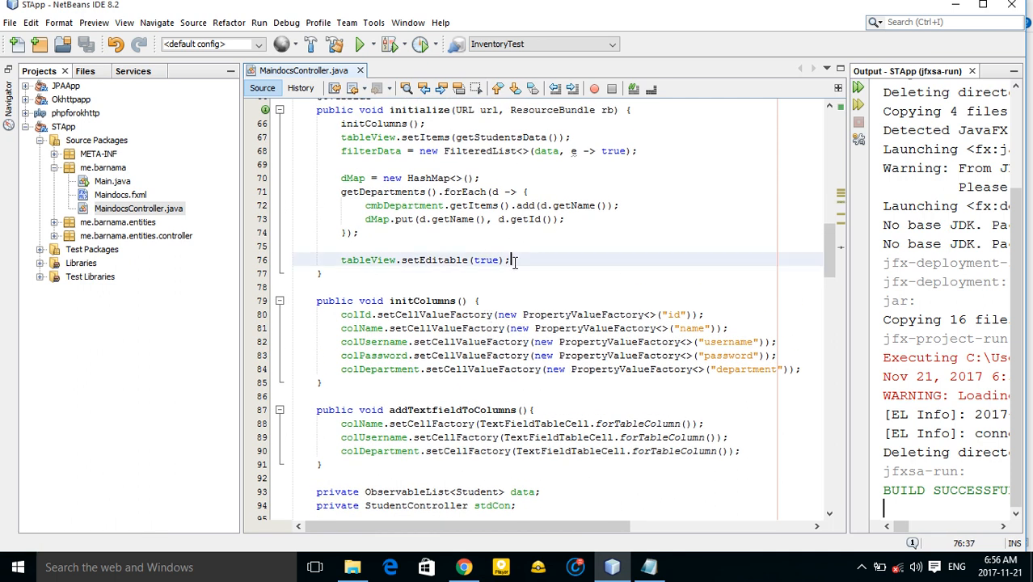
text(a)
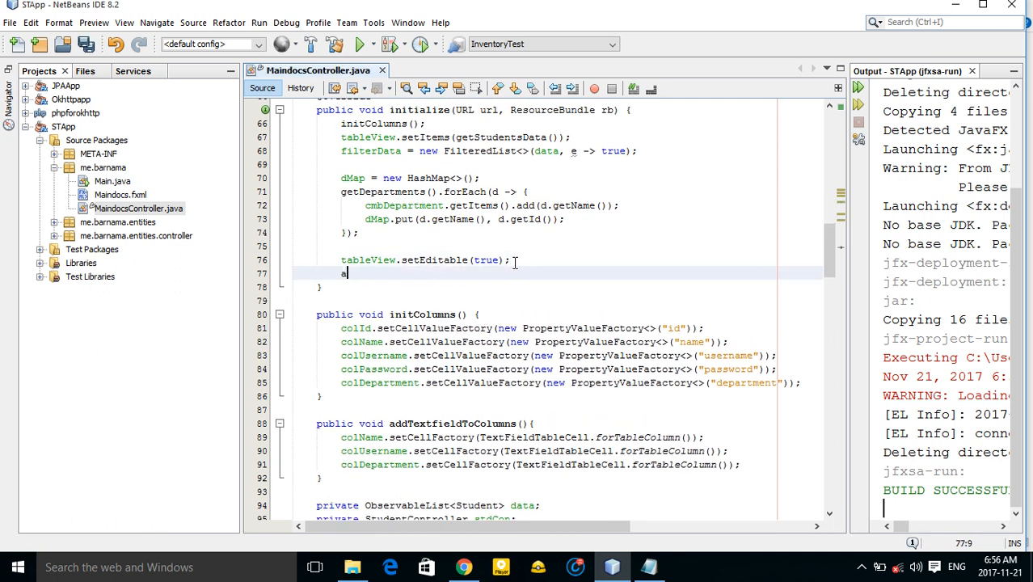
text(ddTextfieldToColumns();)
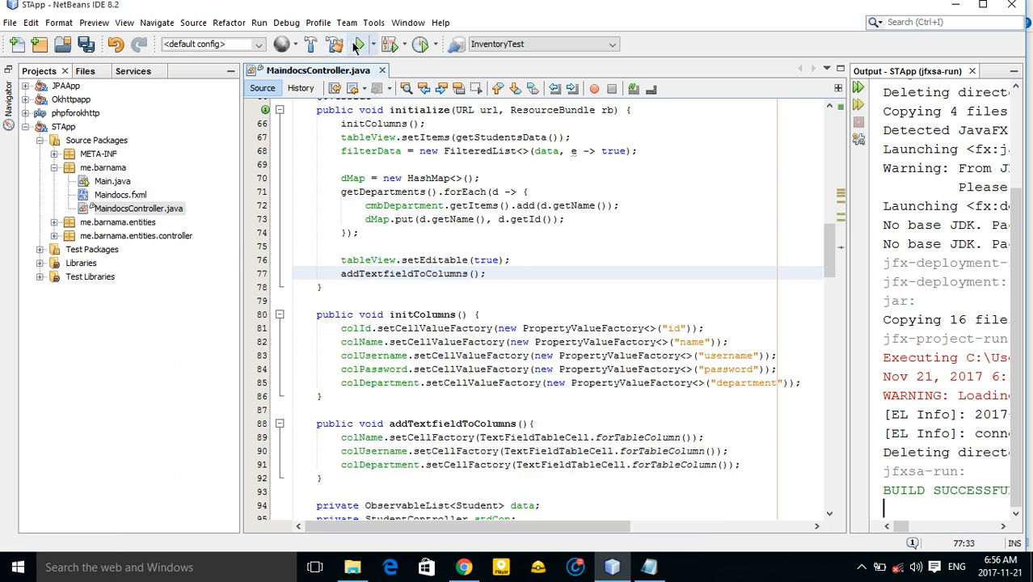
click(359, 44)
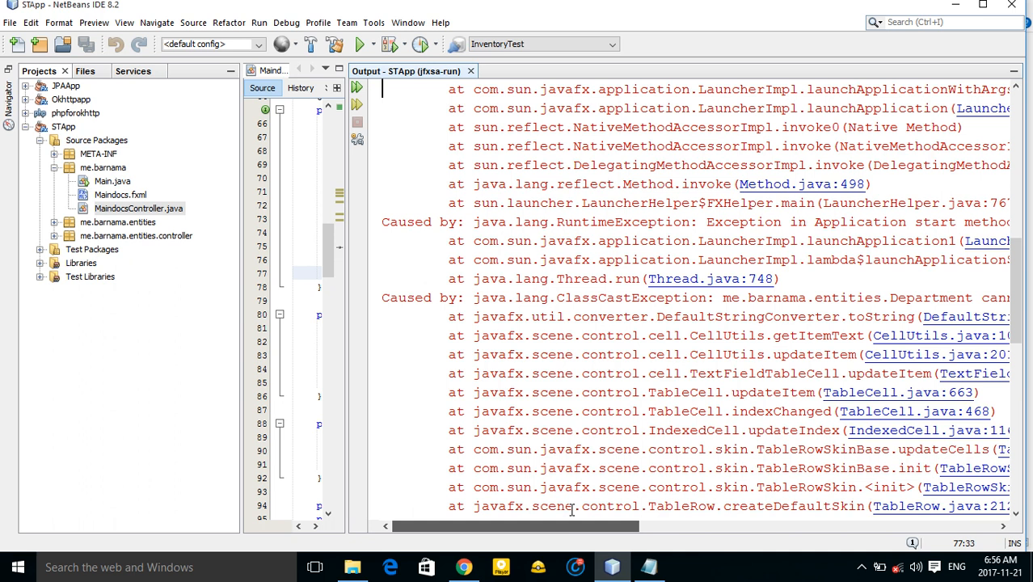
scroll(up, 3)
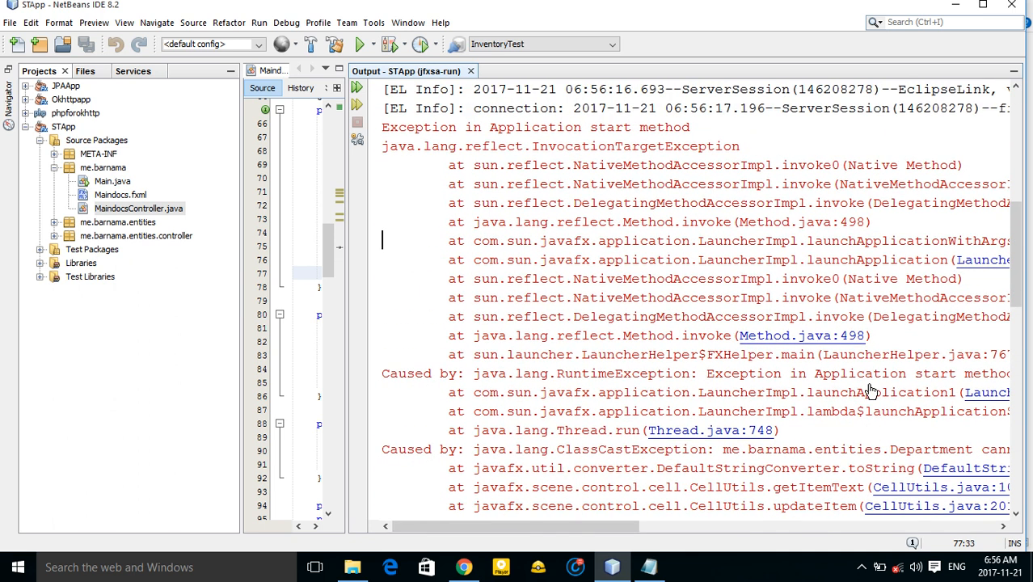
mouse_move(673, 512)
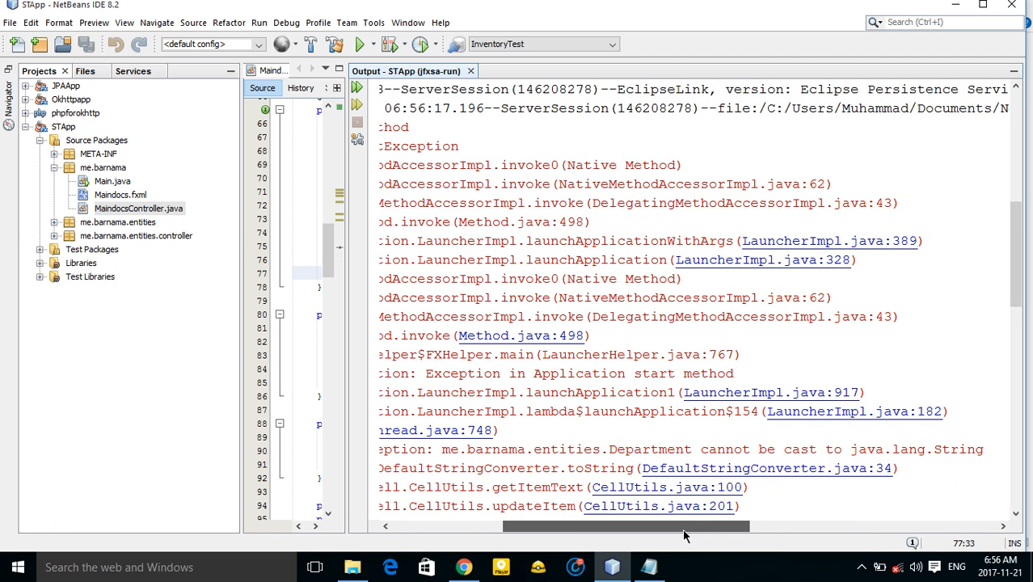
scroll(left, 3)
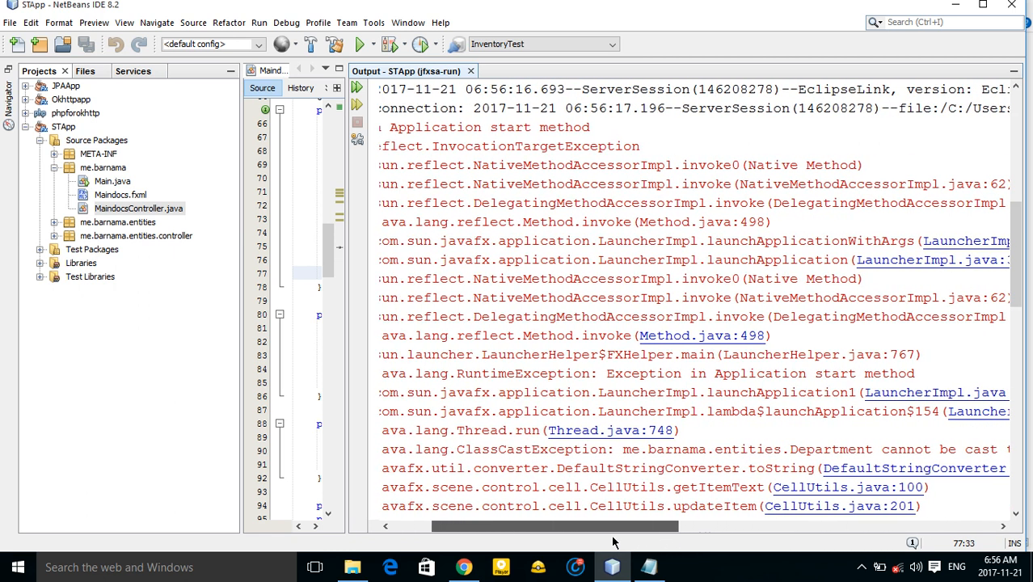
scroll(left, 3)
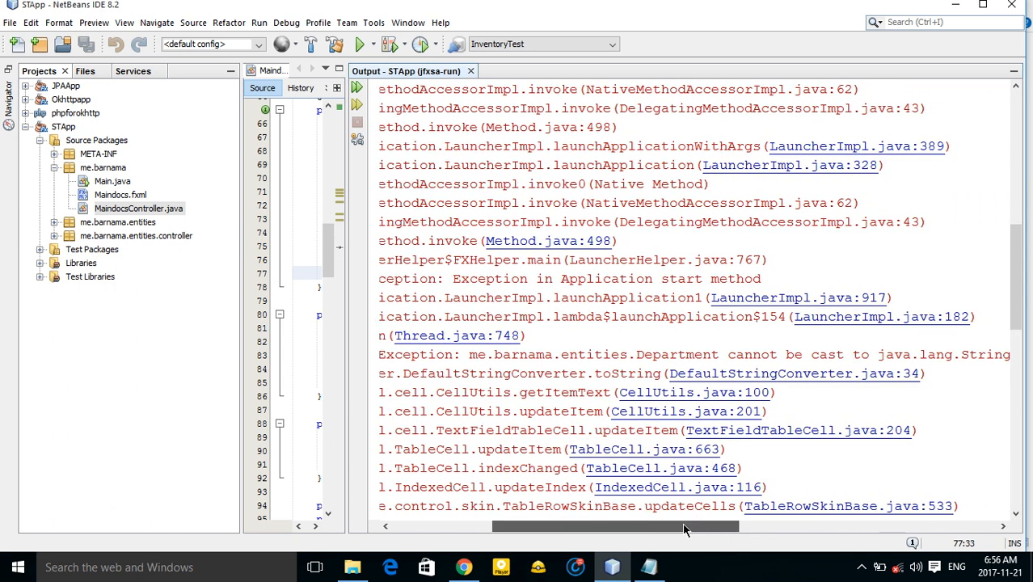
scroll(right, 3)
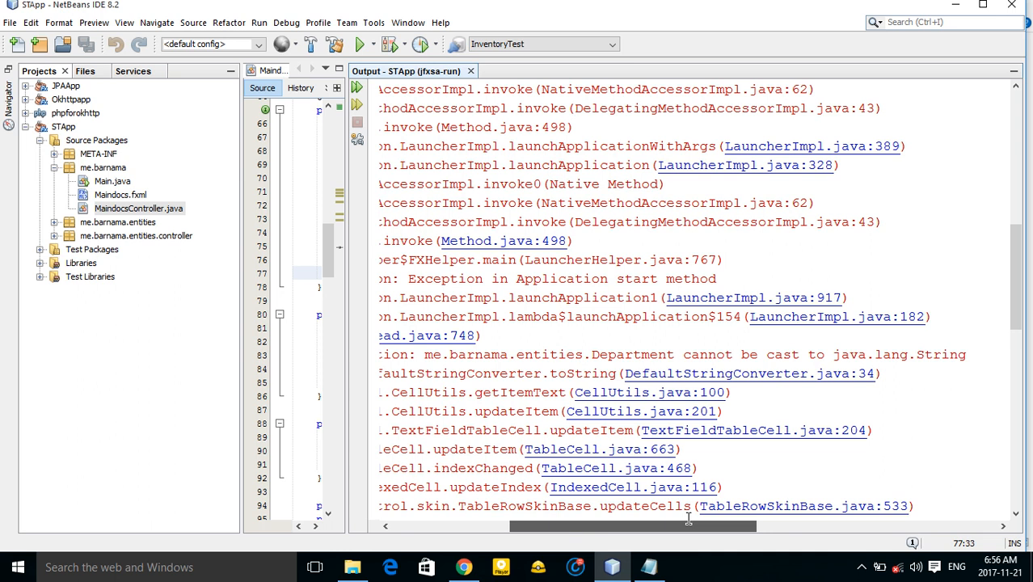
scroll(left, 3)
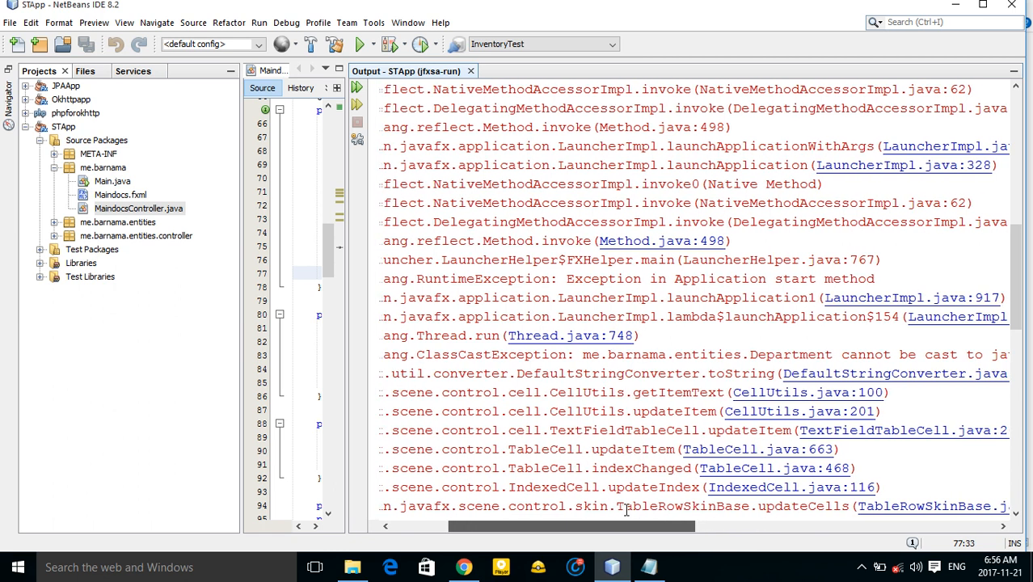
scroll(left, 3)
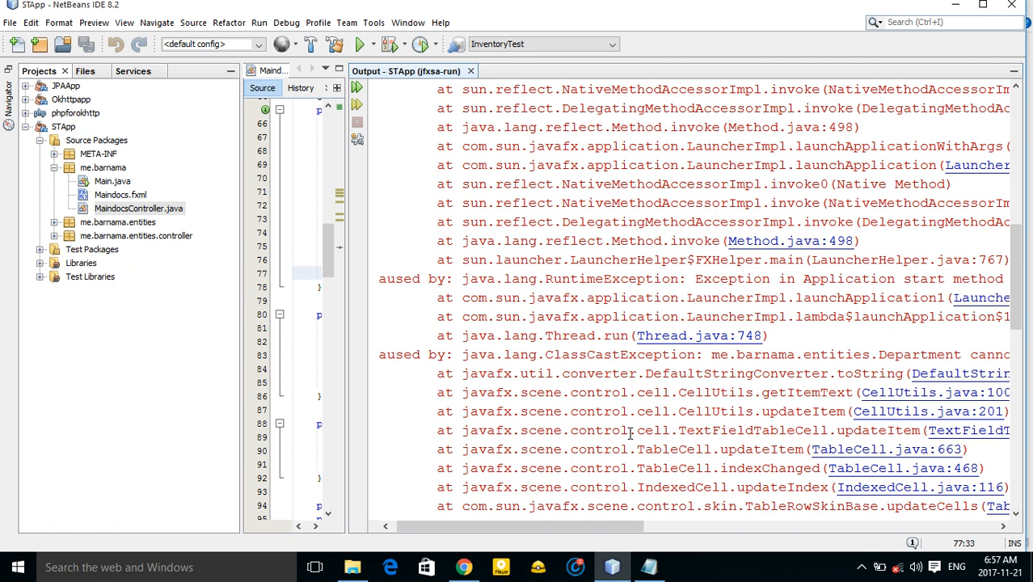
scroll(down, 3)
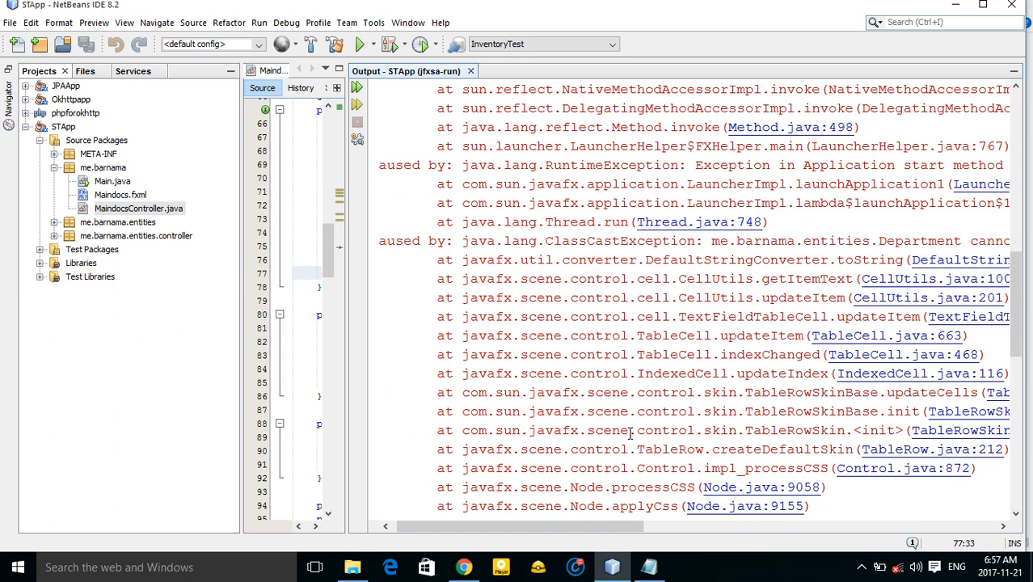
mouse_move(359, 249)
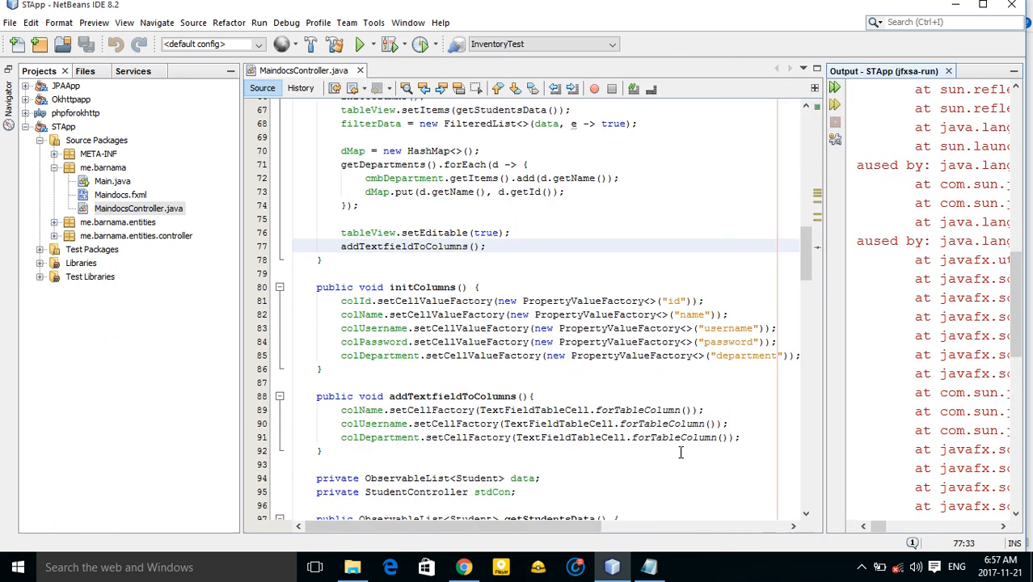
Step: Remove the colDepartment cell factory line and rerun the project
scroll(up, 3)
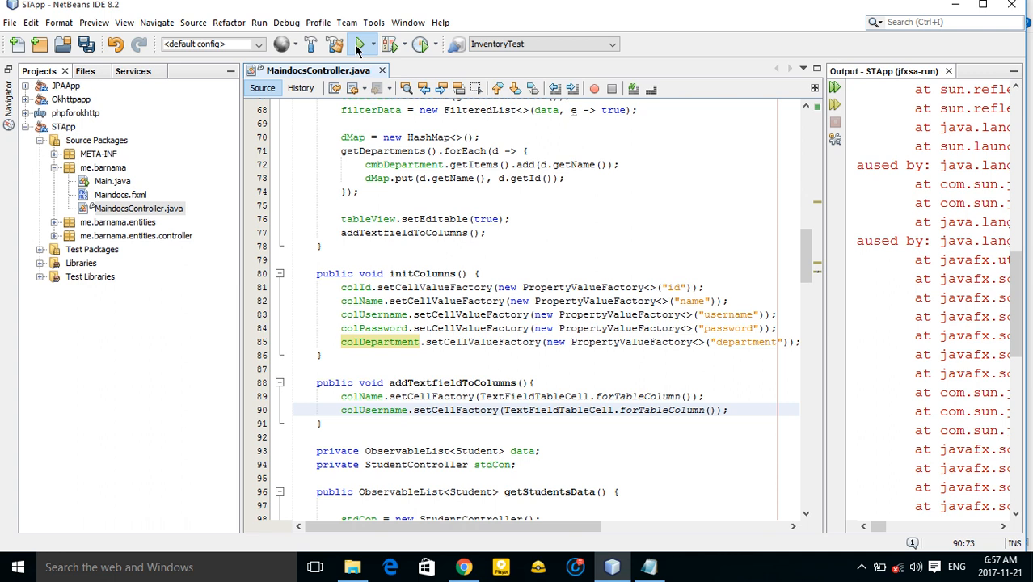
click(359, 44)
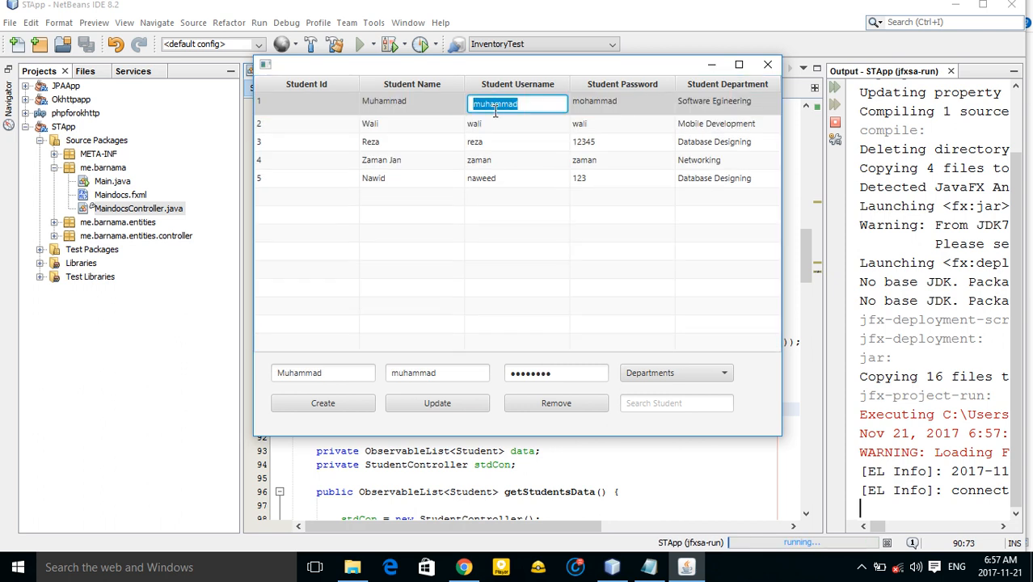
Step: Edit a username cell in the running app, close it, and open Maindocs.fxml in Scene Builder
click(517, 119)
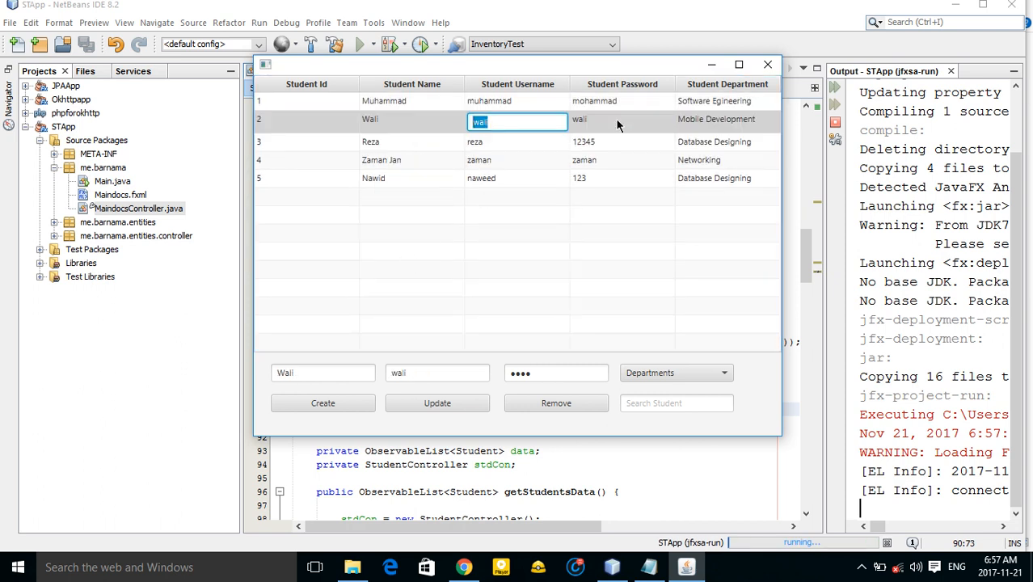
click(766, 65)
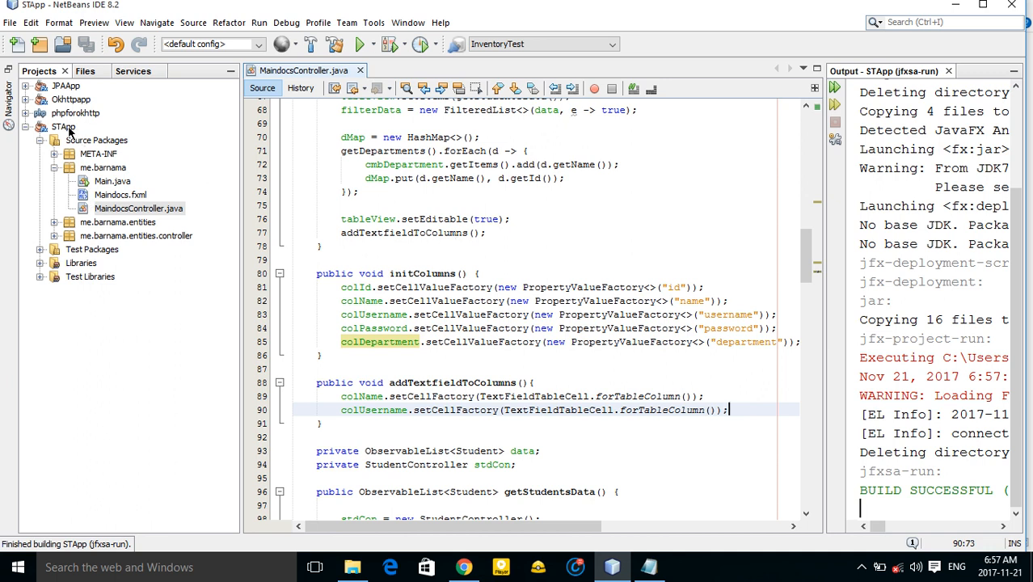
click(119, 194)
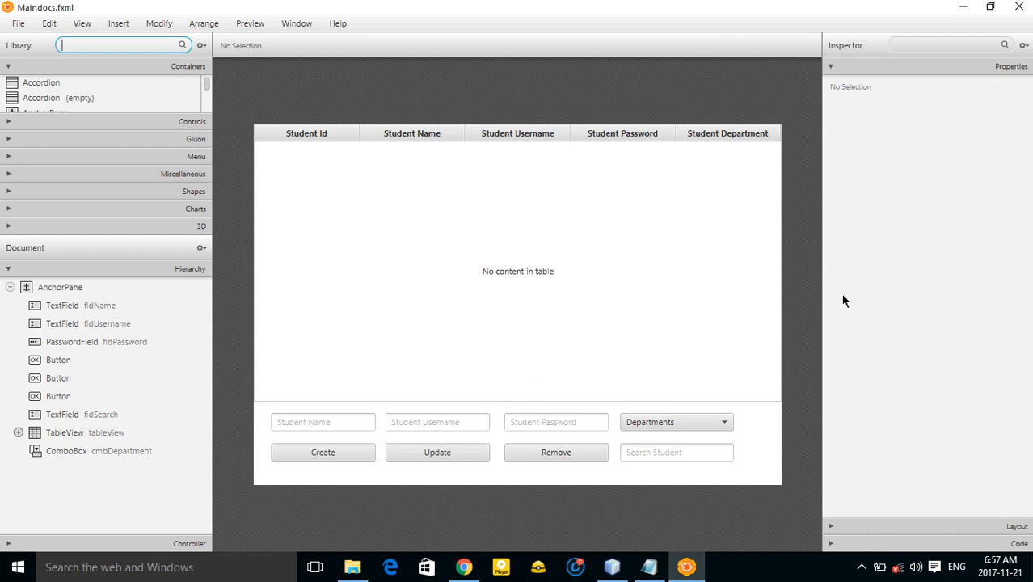
mouse_move(33, 443)
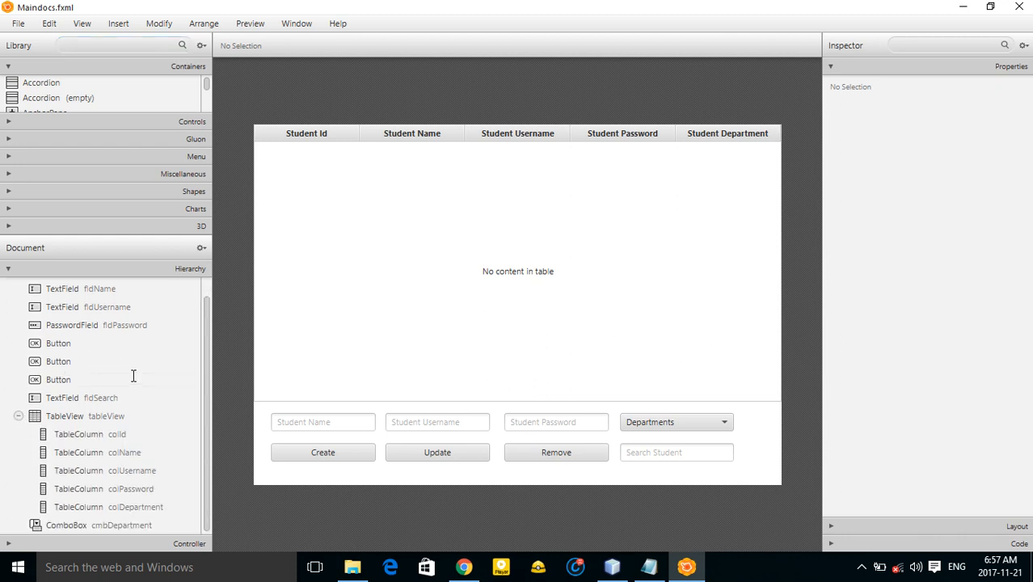
Step: Set the Student Name column's On Edit Commit handler to nameChange
click(97, 453)
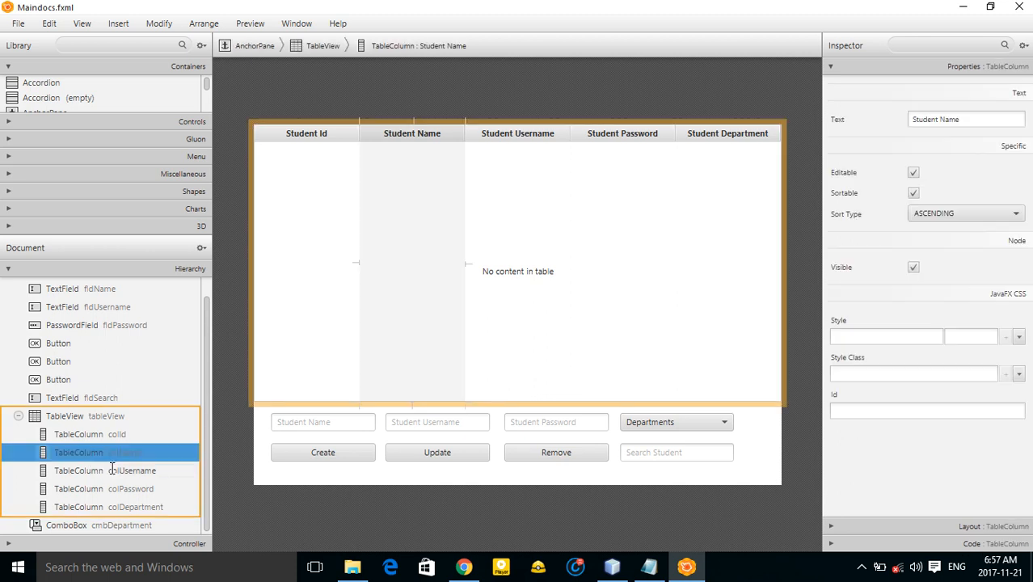
mouse_move(902, 451)
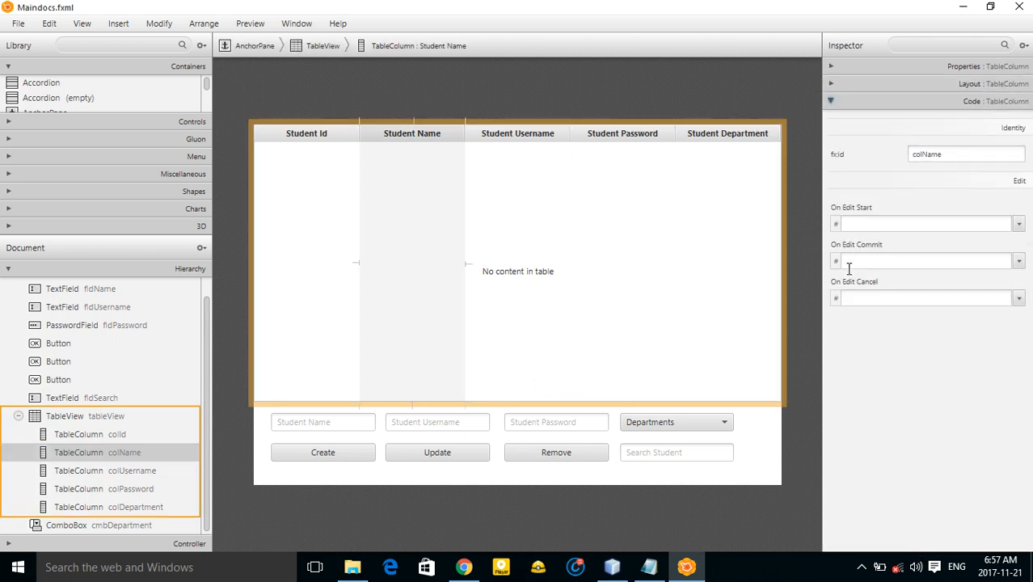
click(1019, 260)
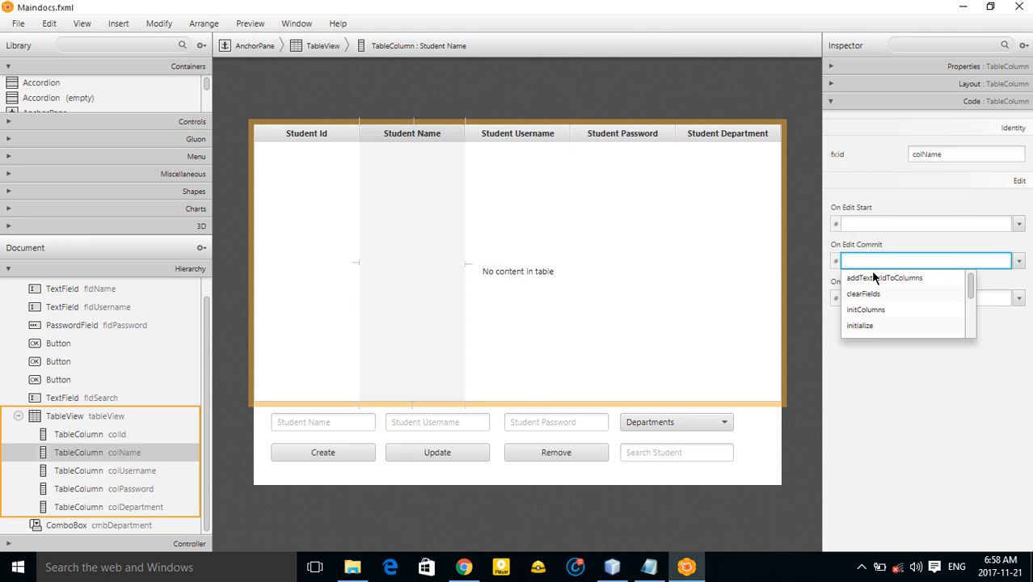
text(nameCHa)
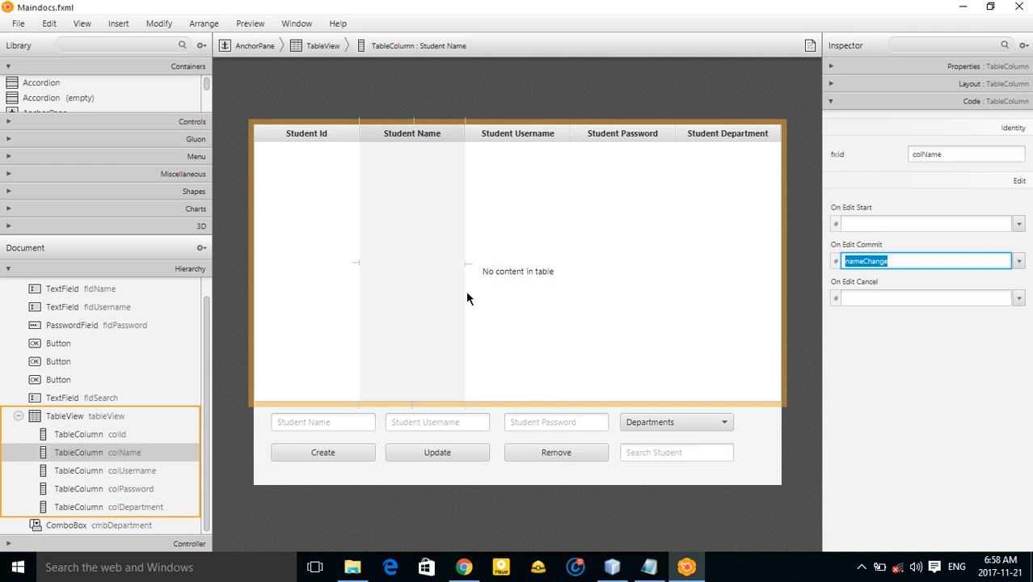
mouse_move(100, 477)
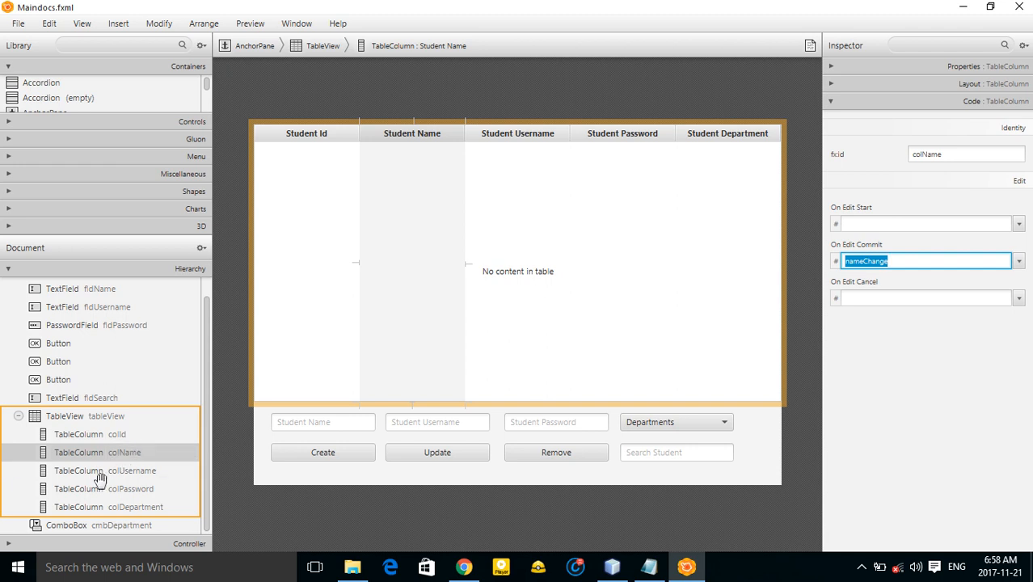
Step: Set the Student Username column's On Edit Commit handler to userNameChange
click(104, 470)
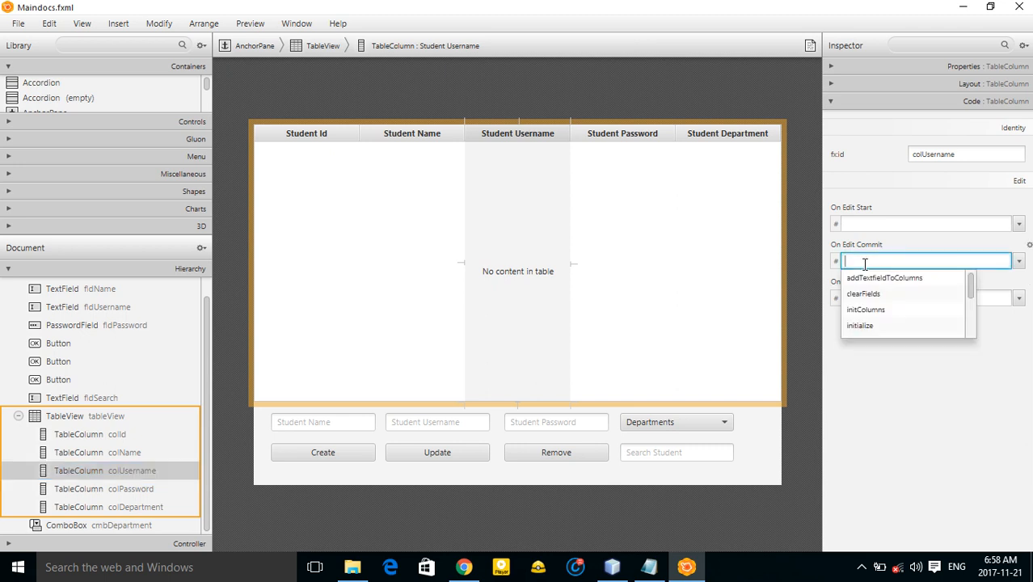
text(userName)
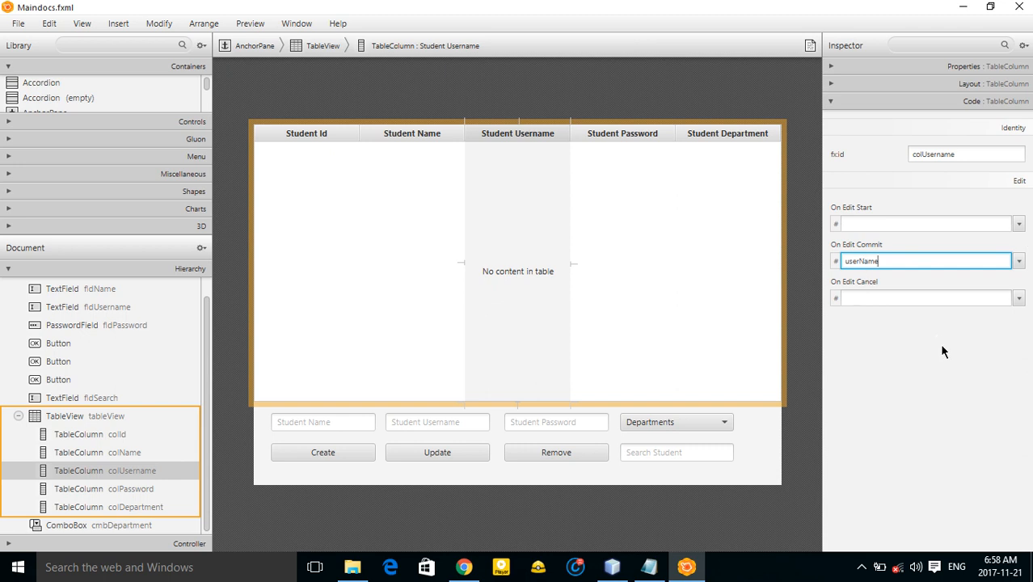
text(CHa)
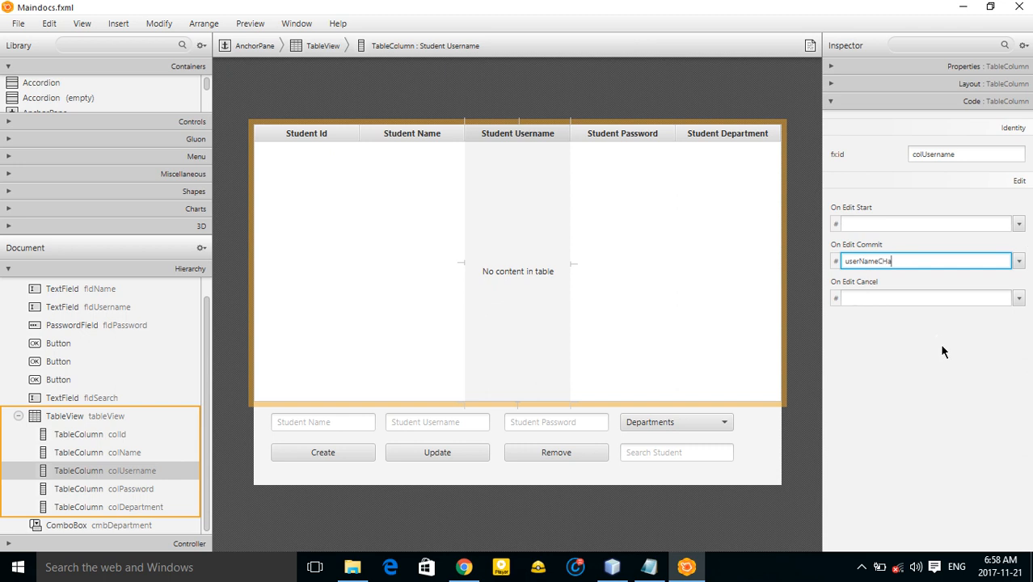
text(n)
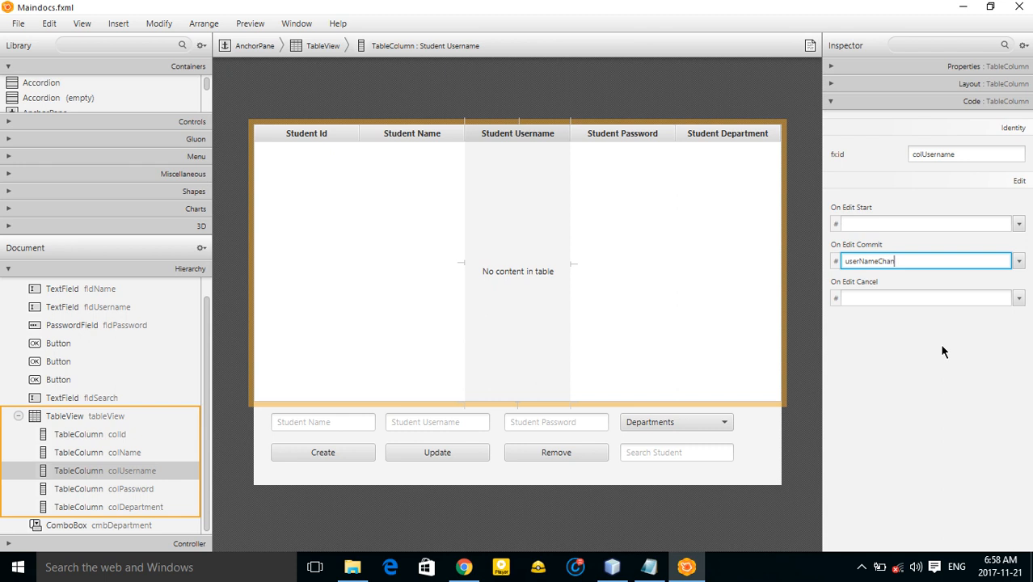
text(ge)
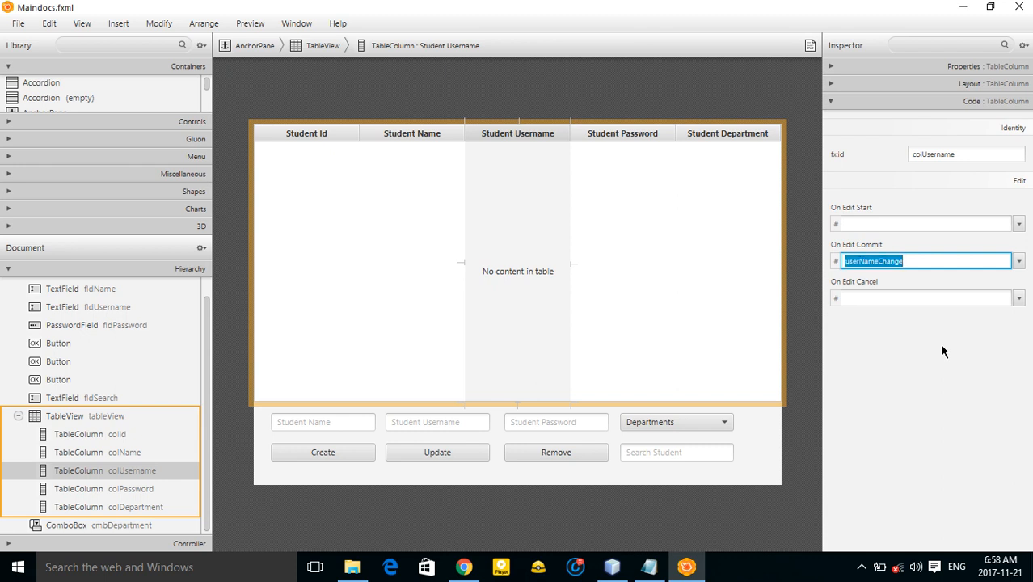
mouse_move(1018, 7)
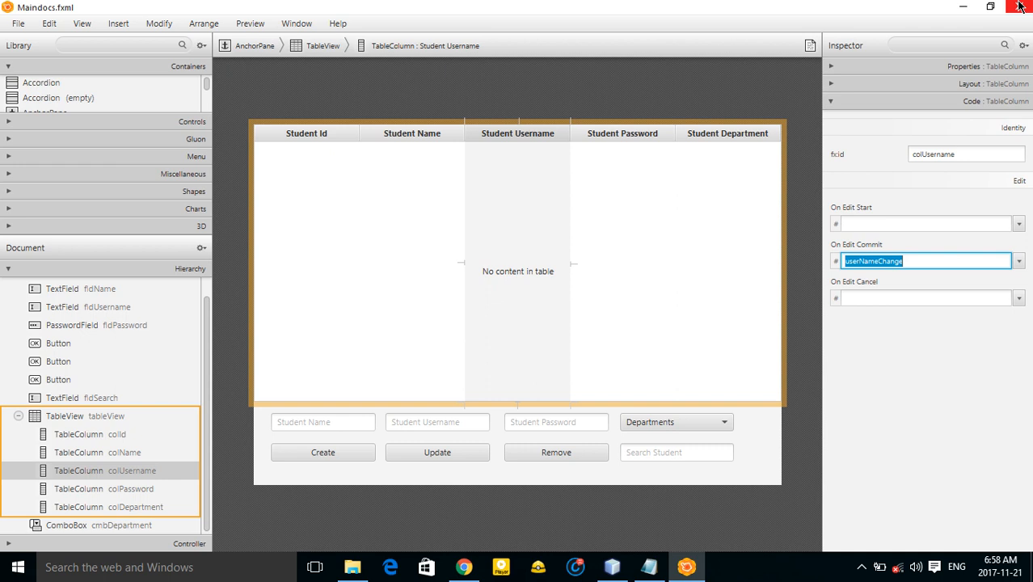
mouse_move(1021, 7)
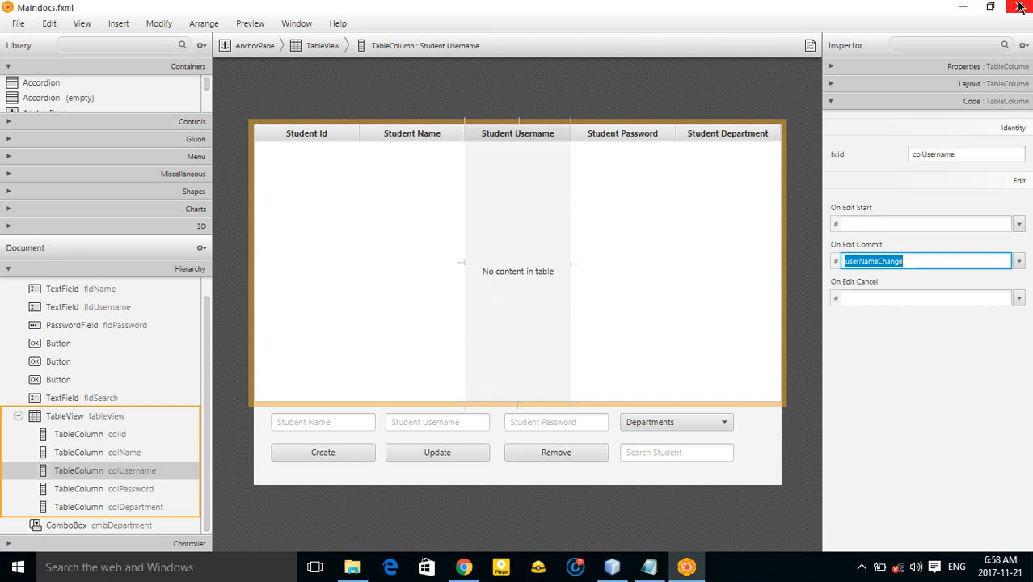
Step: Save Maindocs.fxml from Scene Builder's File menu
click(18, 23)
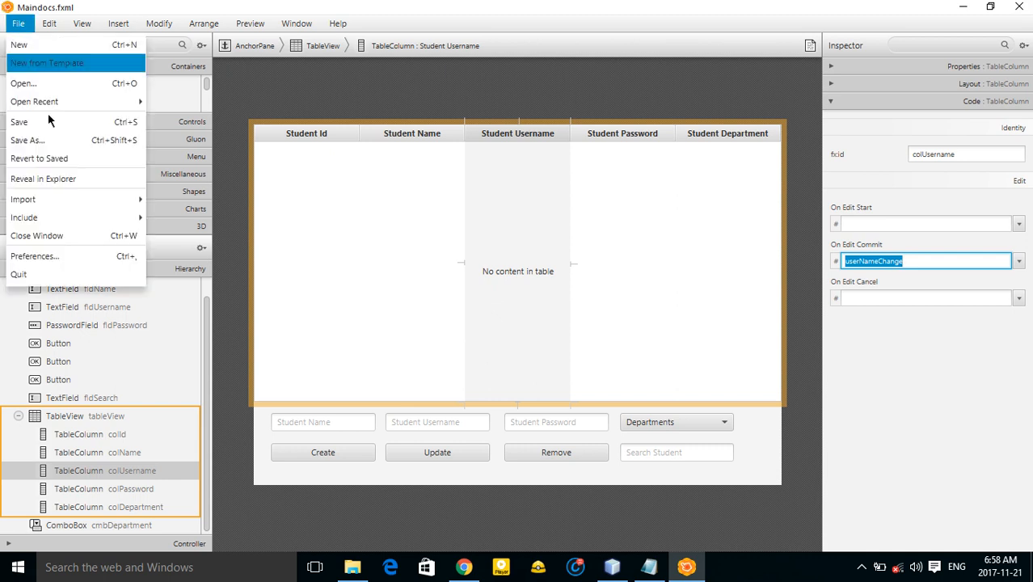
click(20, 121)
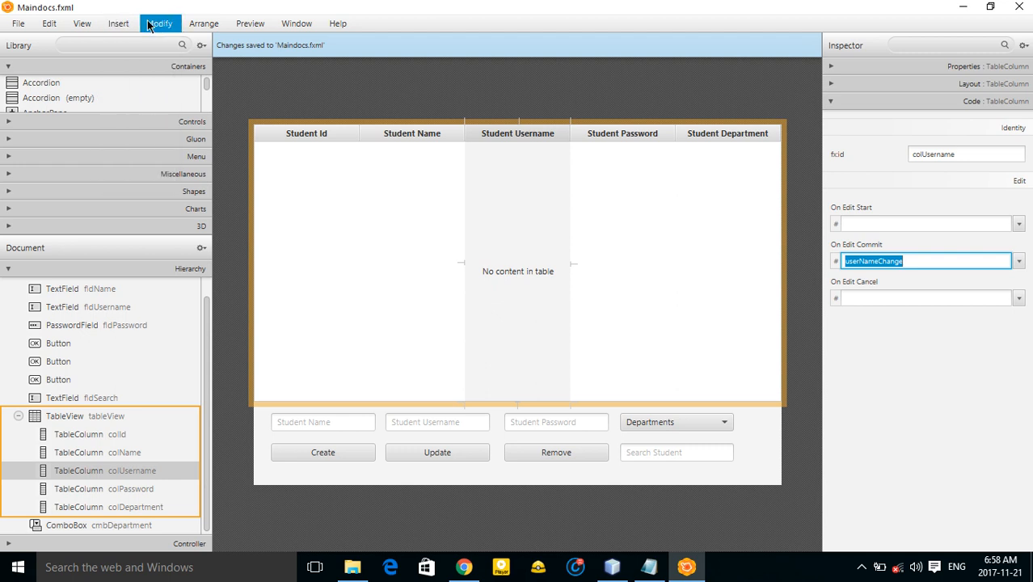
click(118, 23)
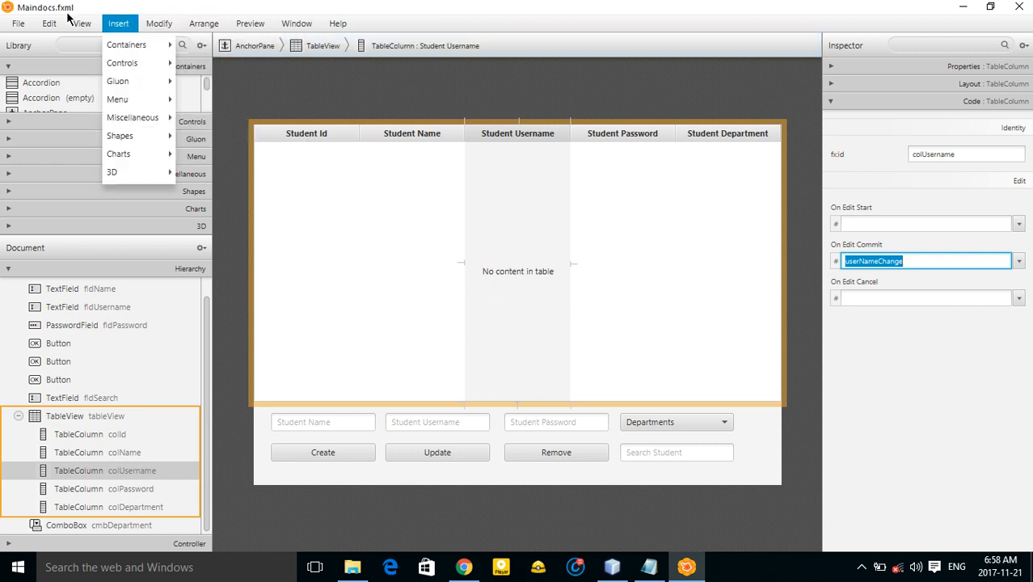
click(81, 23)
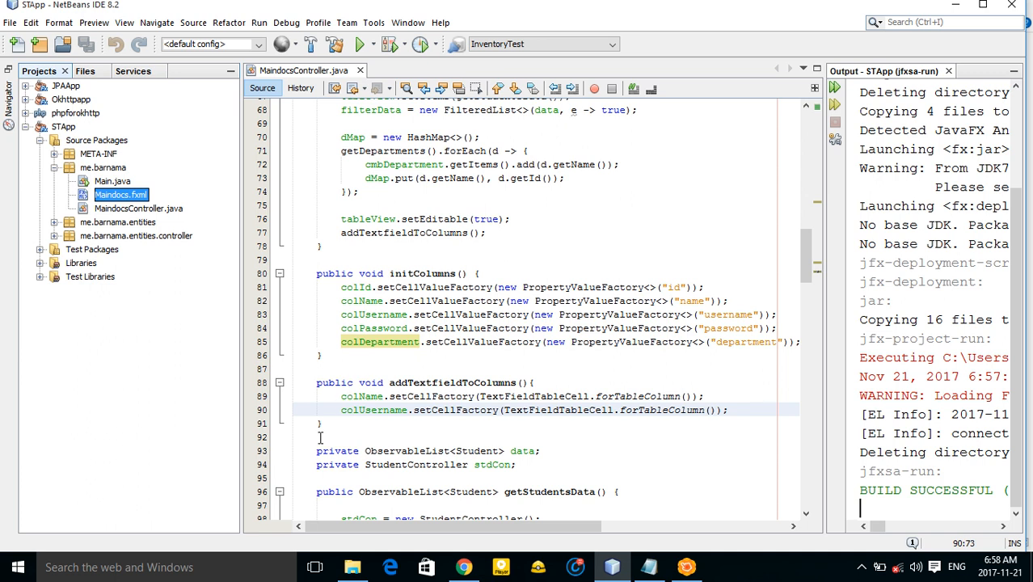
key(enter)
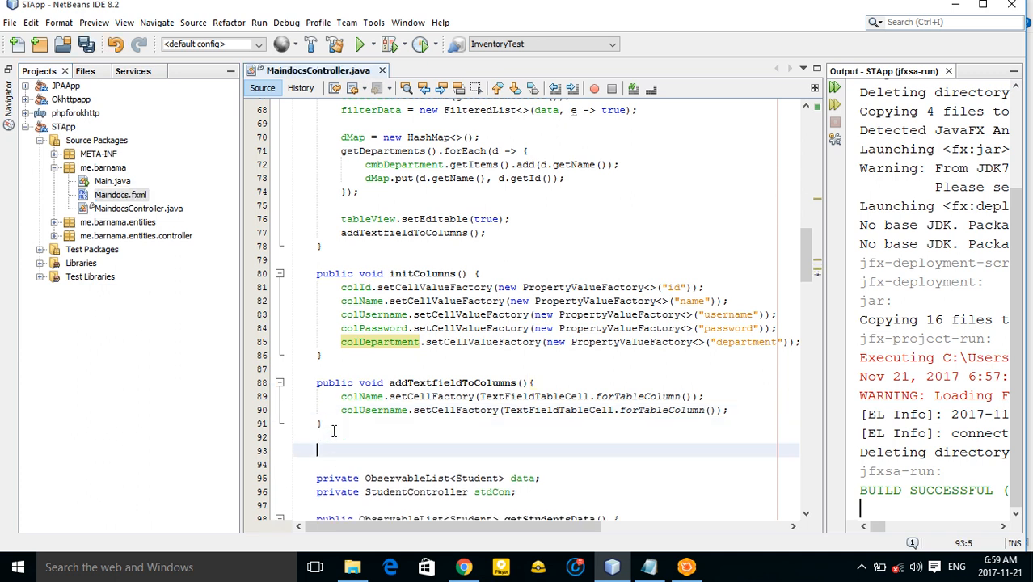
text(@F)
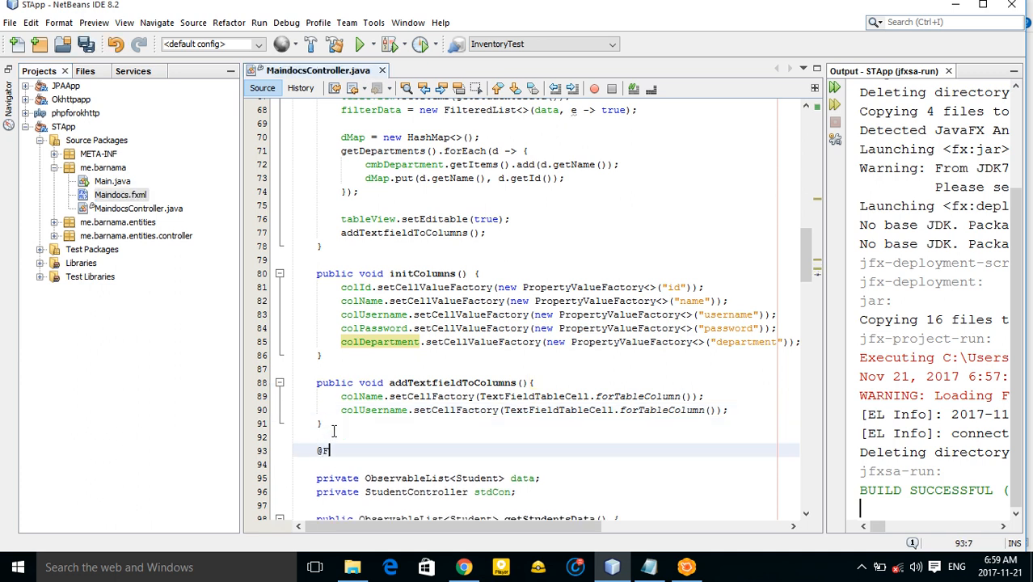
text(XML)
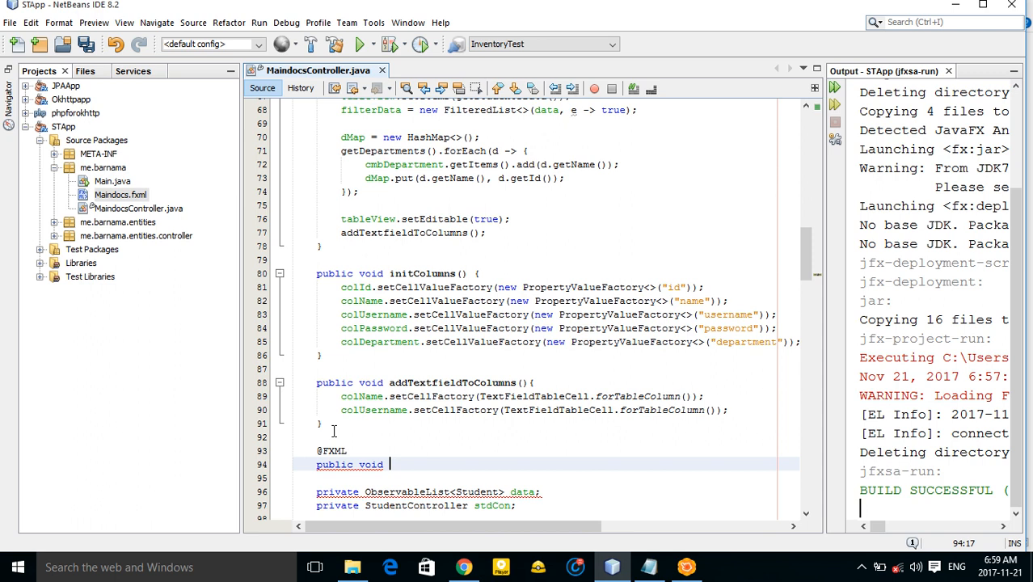
text(name)
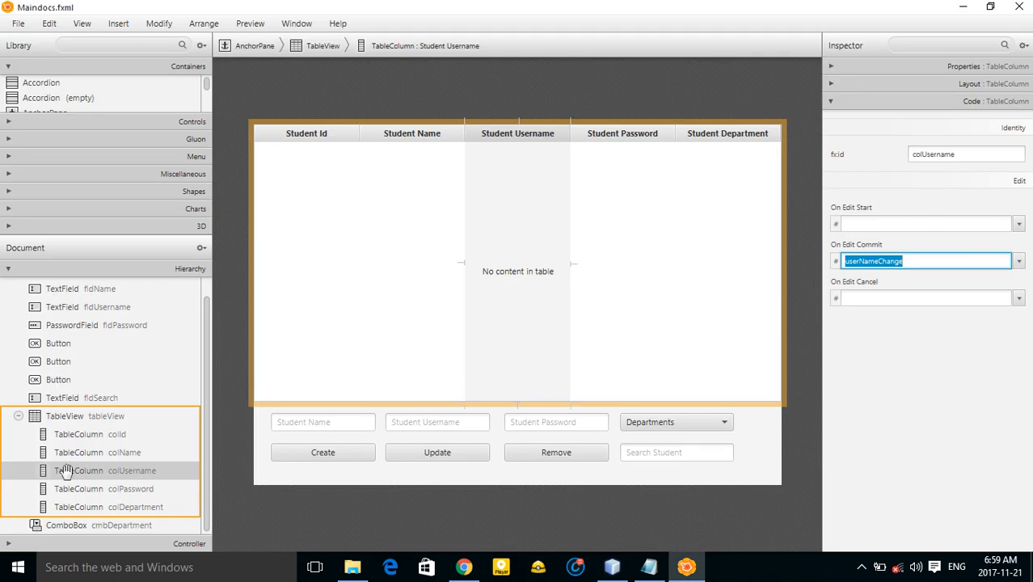
click(123, 453)
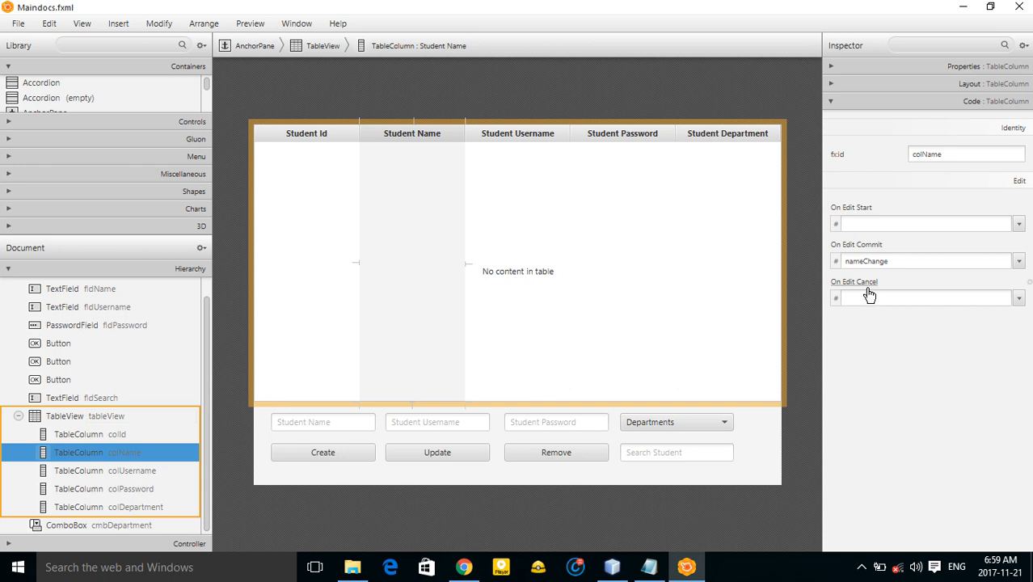
key(alt+tab)
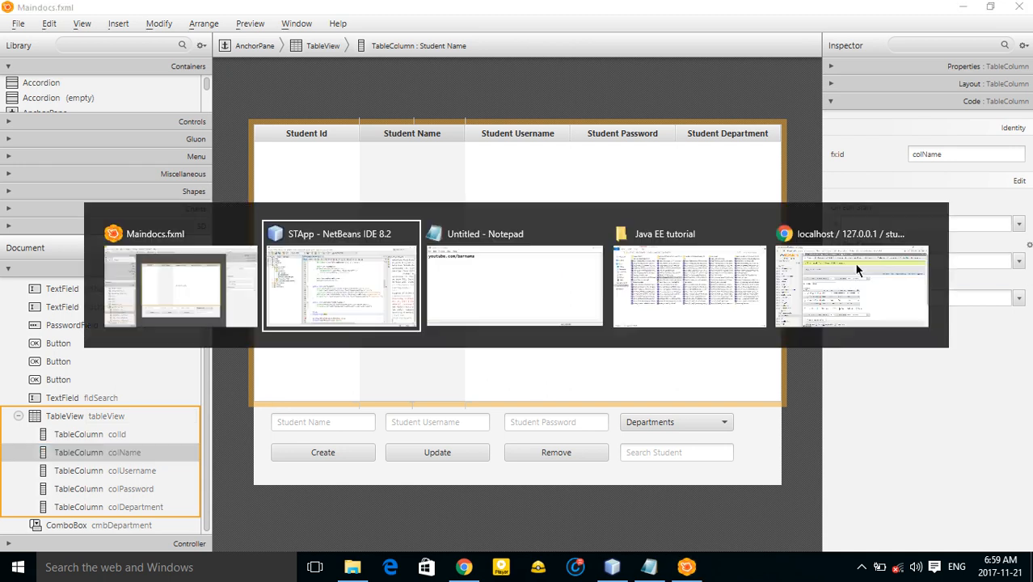
click(339, 275)
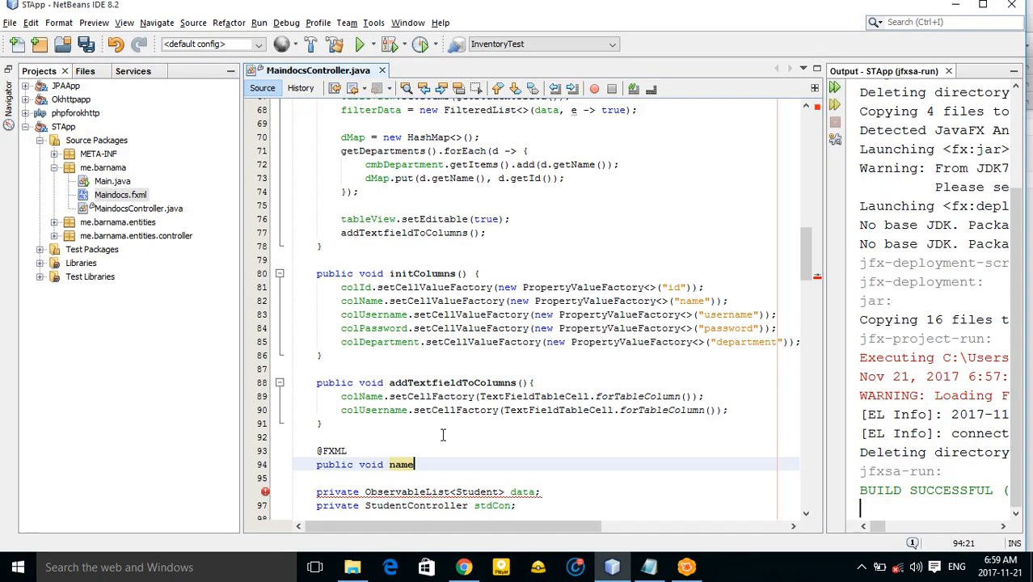
Step: Complete it as nameChange(CellEditEvent e) {} with an empty body
text(Change)
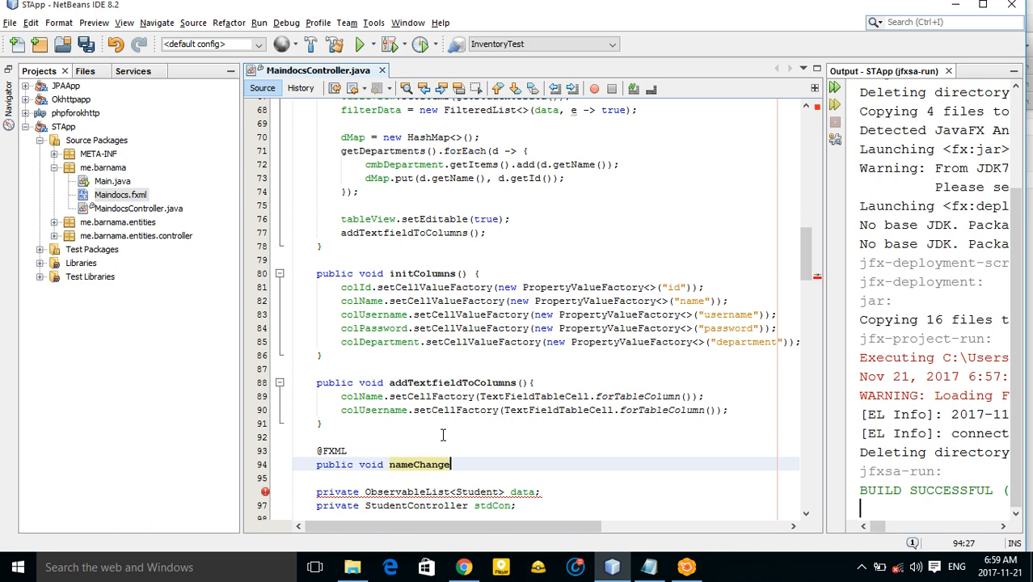
text(())
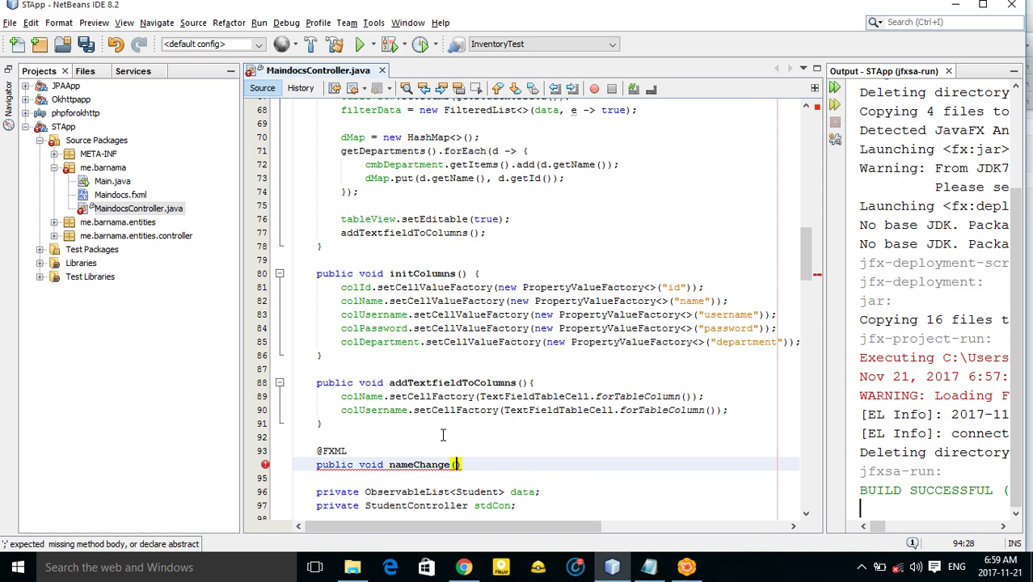
text(CellEditEvent)
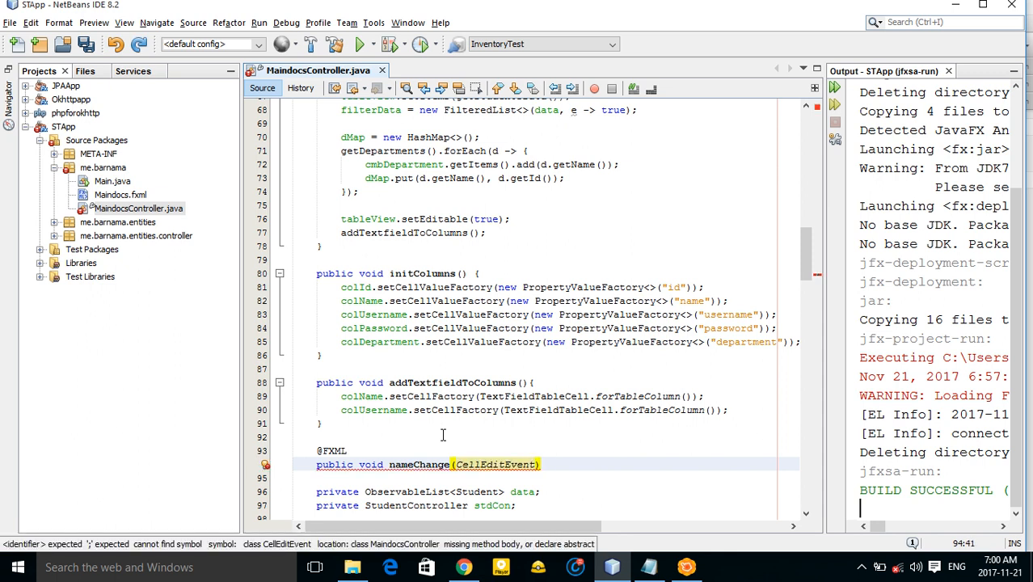
text(e) {})
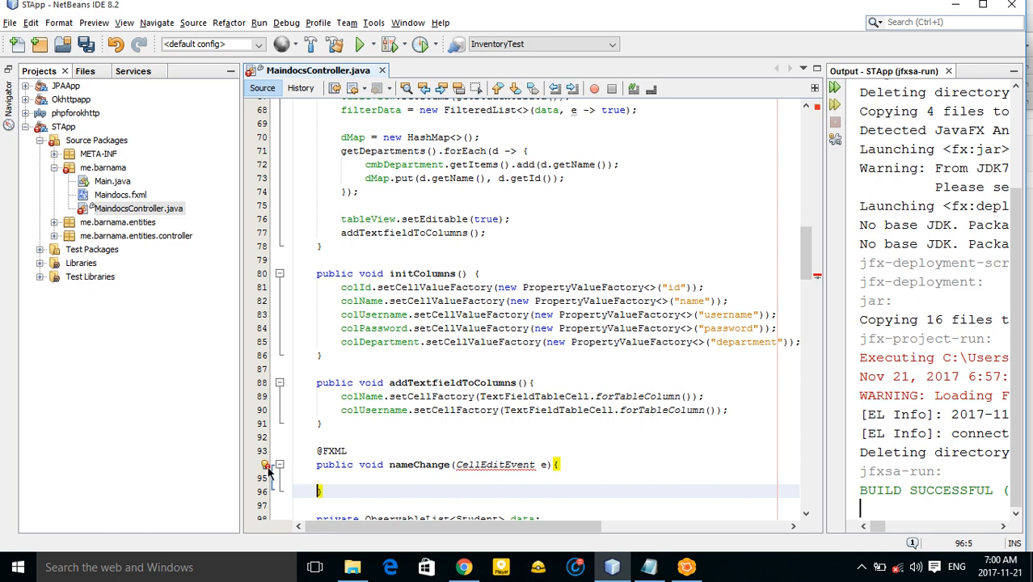
click(265, 464)
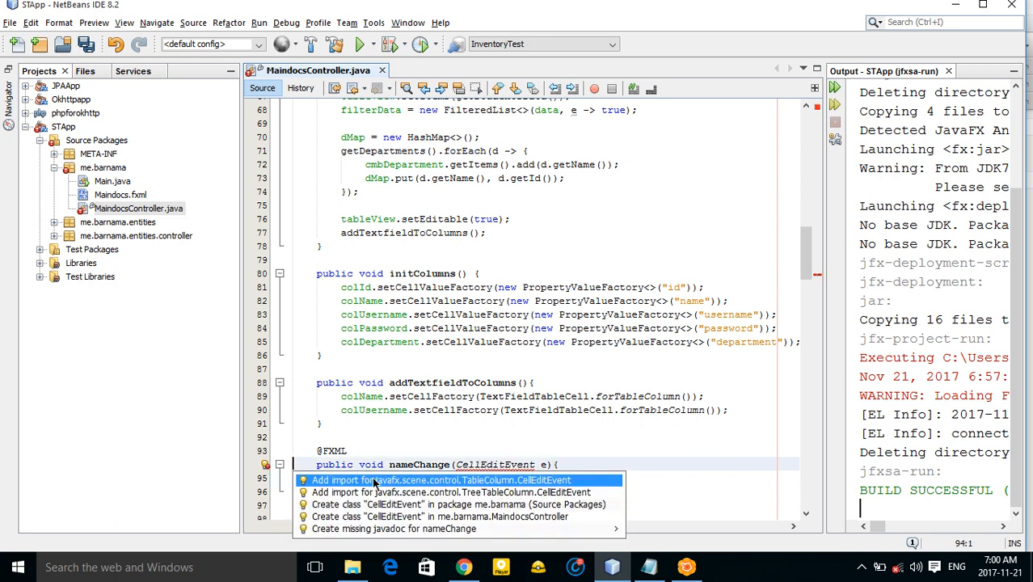
click(440, 480)
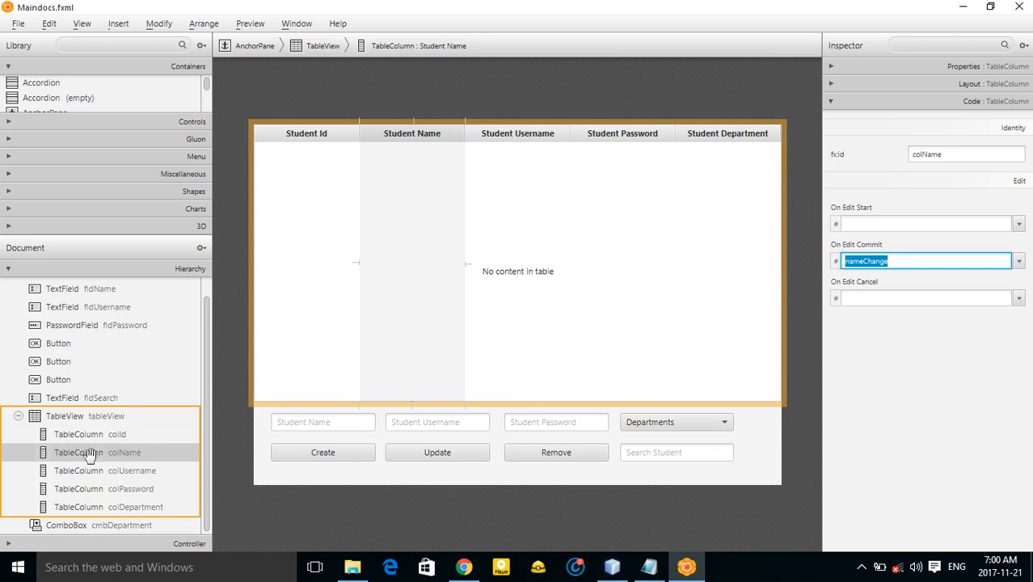
click(104, 470)
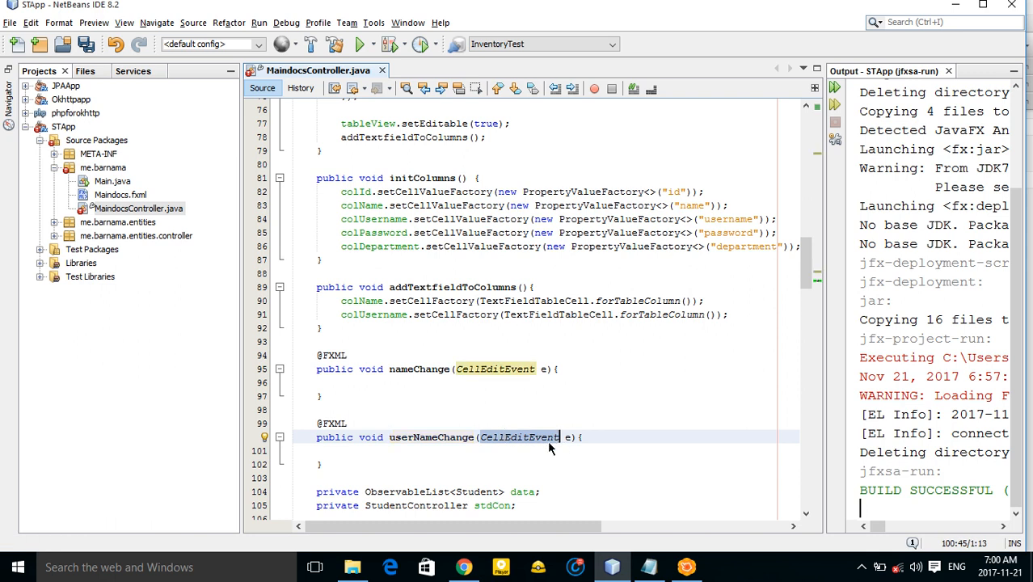
text(Cell)
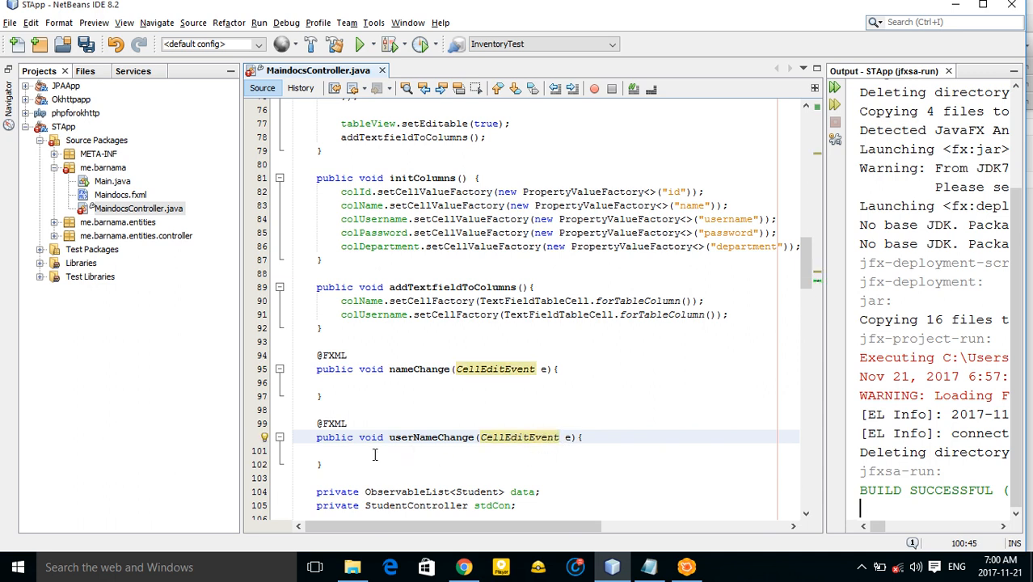
Step: In nameChange, fetch the selected Student via tableView.getSelectionModel().getSelectedItem()
click(344, 381)
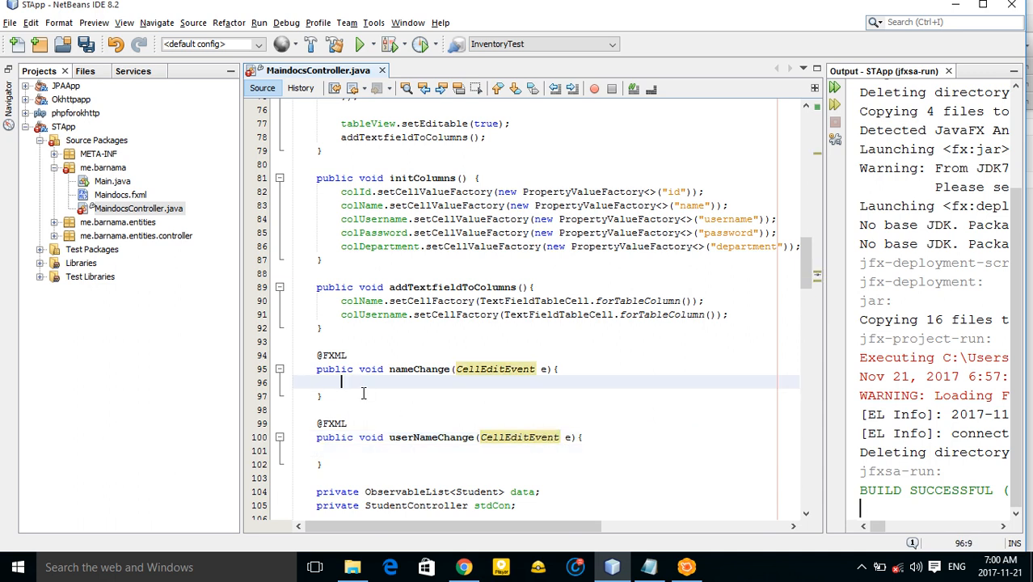
text(Student std =)
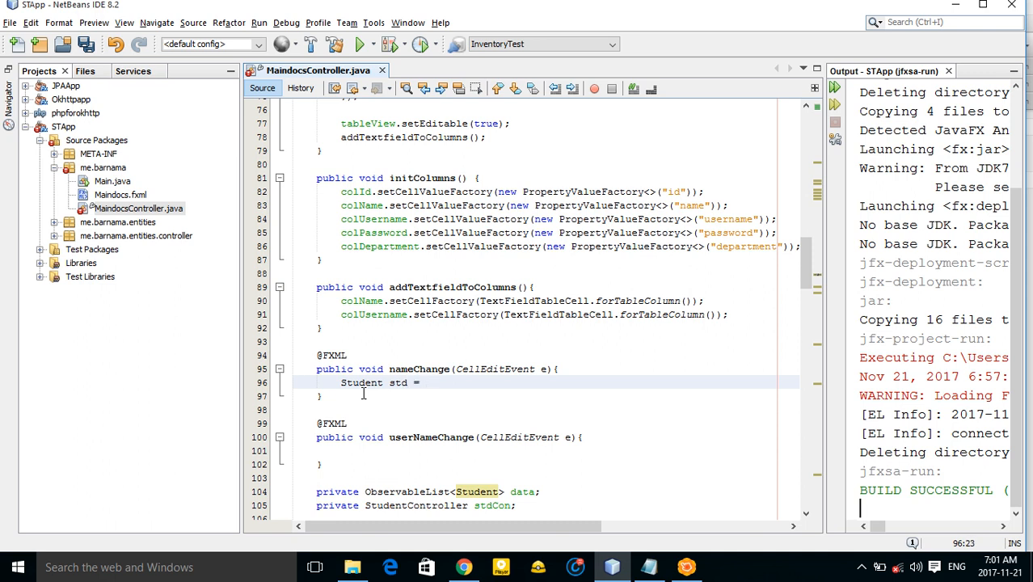
text(tableView)
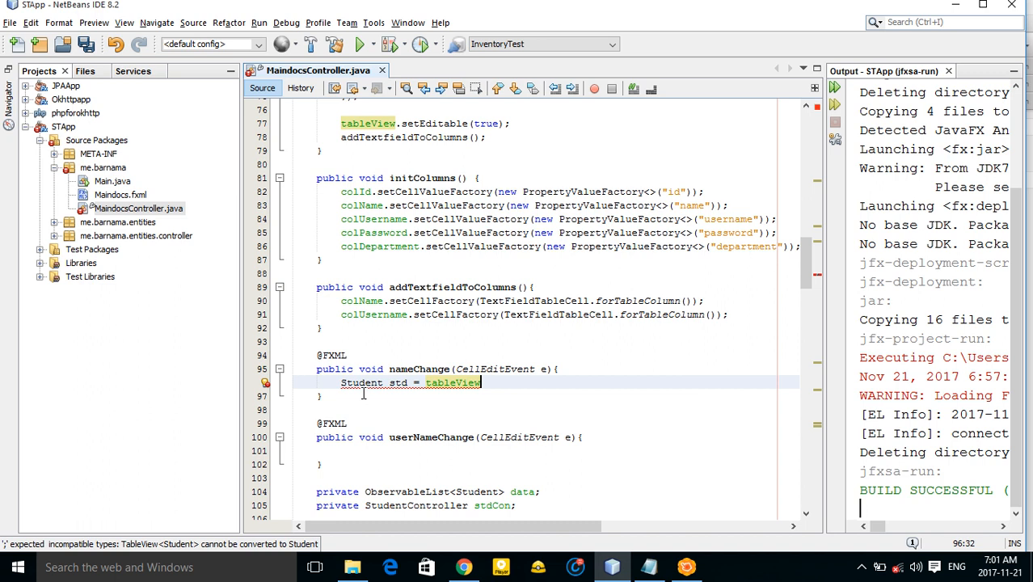
text(.)
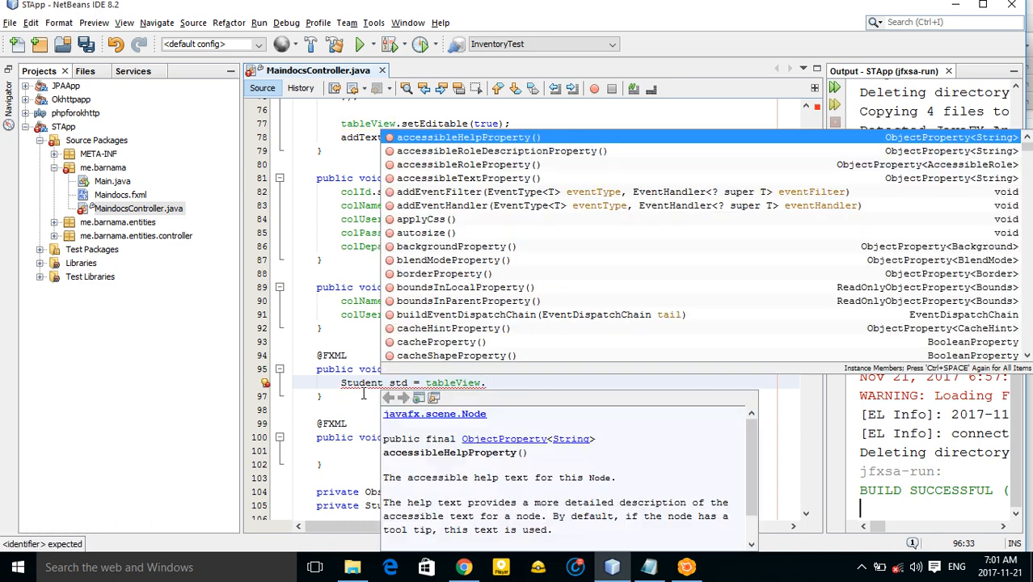
text(getse)
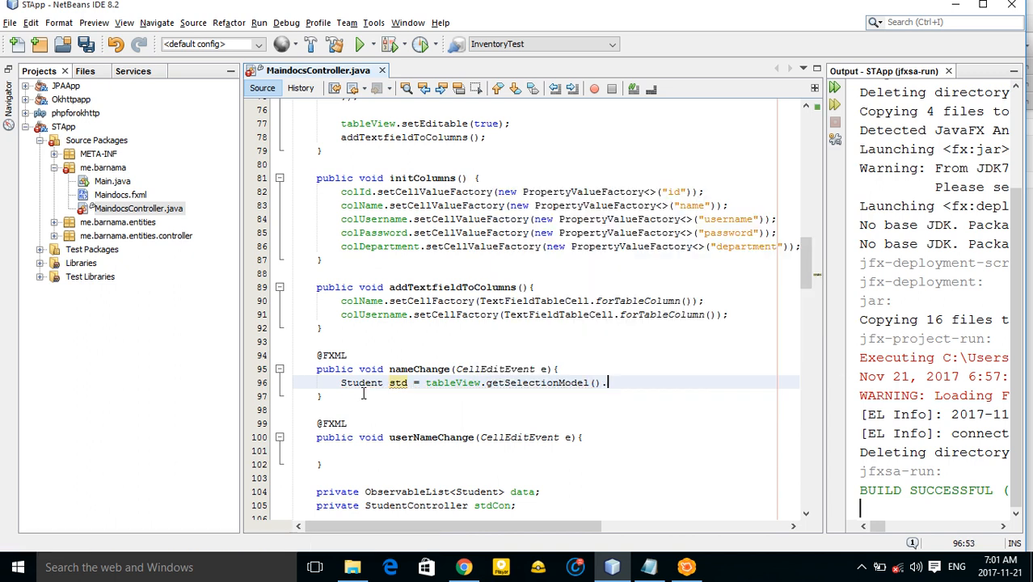
text(.getSelectedItem();)
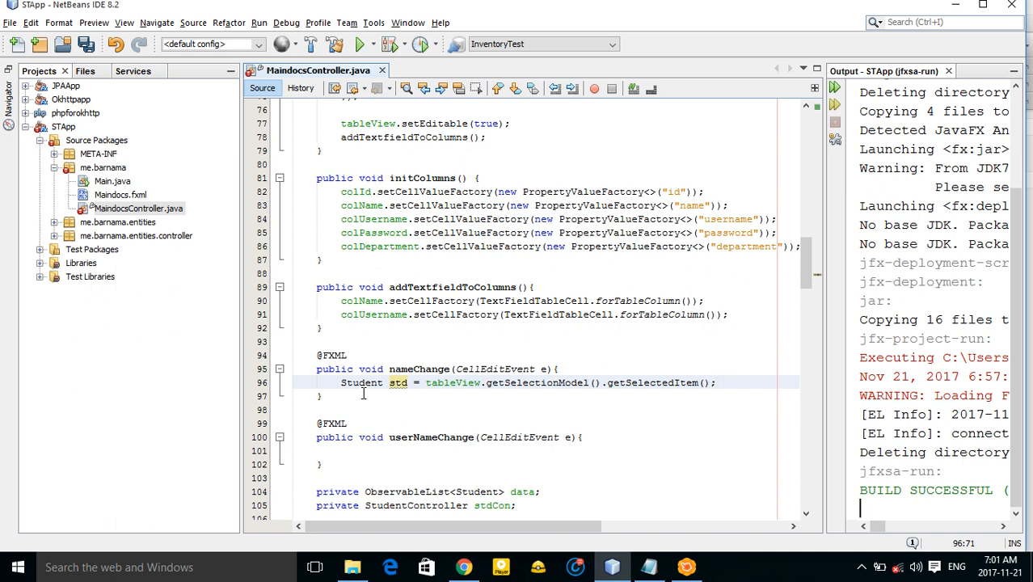
scroll(down, 3)
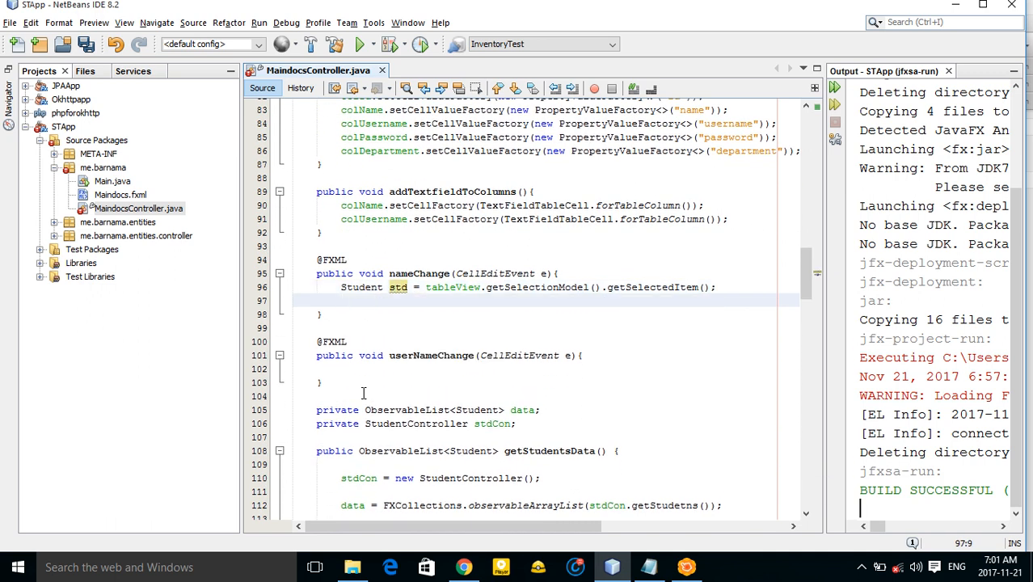
Step: Set the student's name from e.getNewValue().toString() in nameChange
click(342, 299)
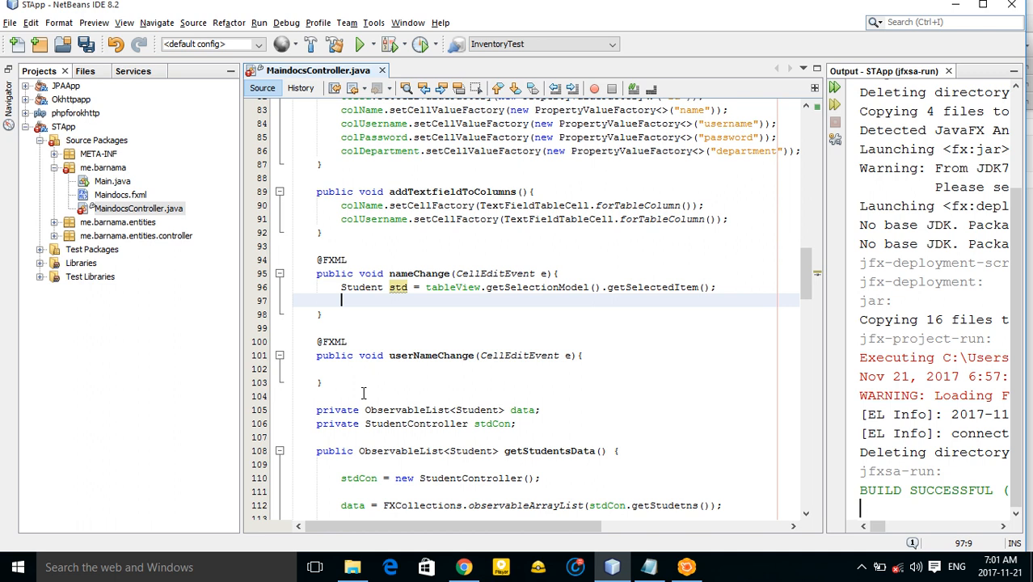
text(std)
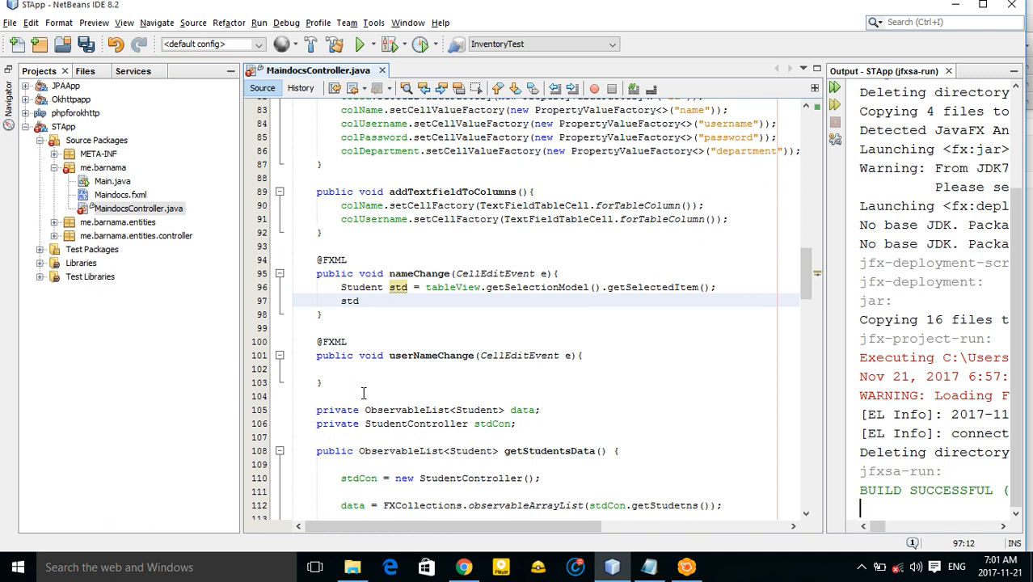
text(.setName(e);)
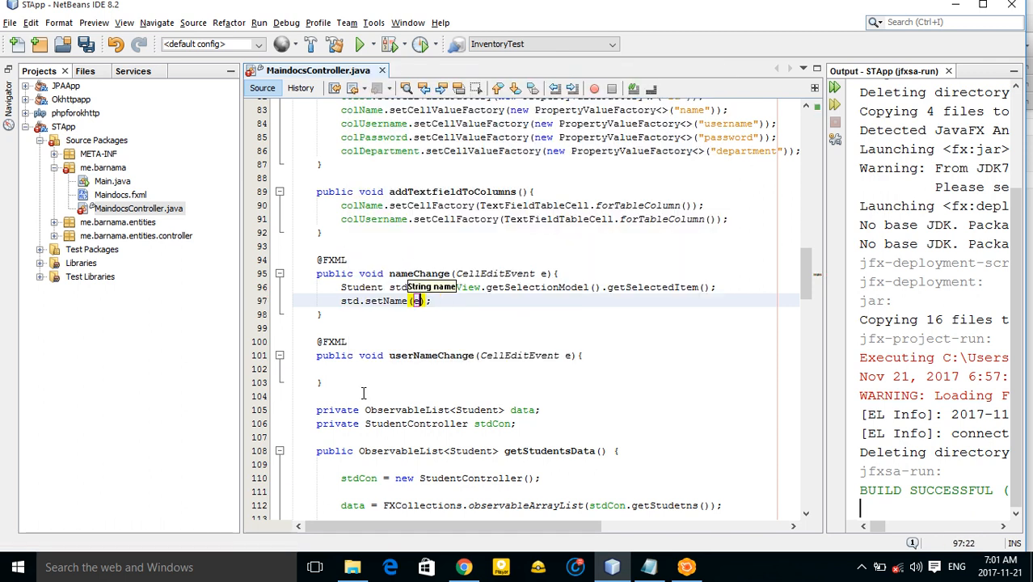
text(.getNewValue()
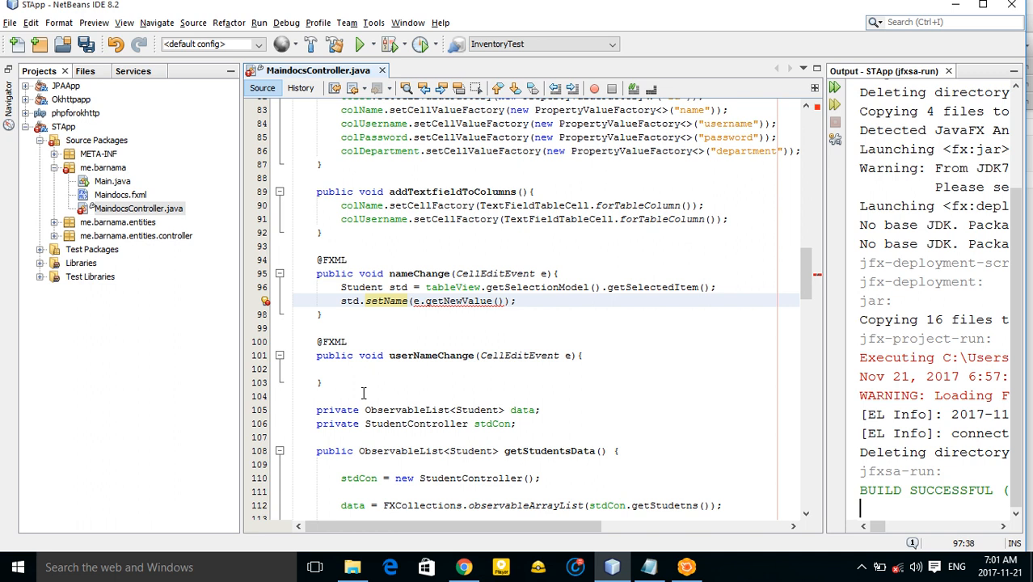
text(.toString()
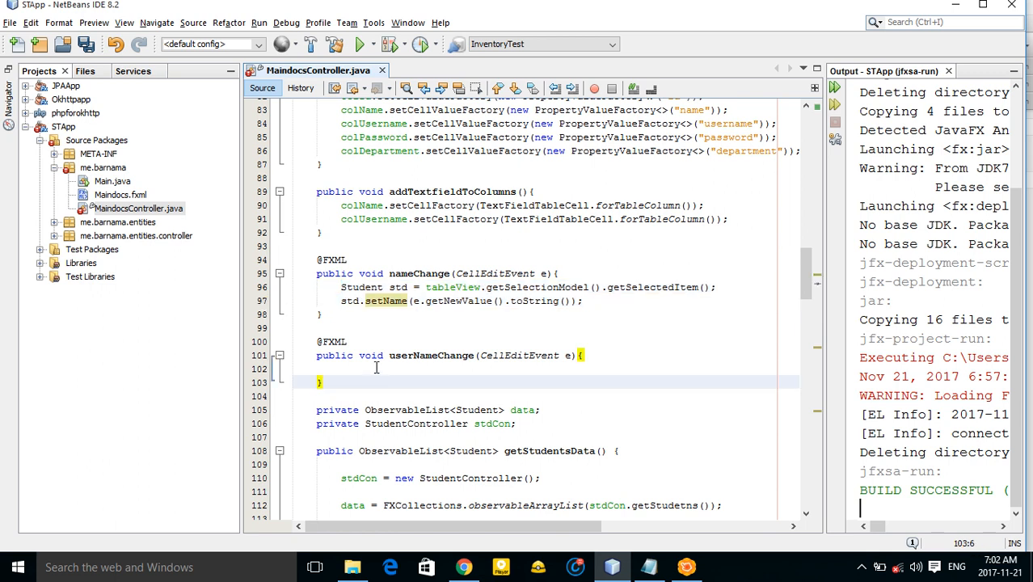
Step: Give userNameChange the same selected-student line and leave room for the update call in nameChange
click(342, 368)
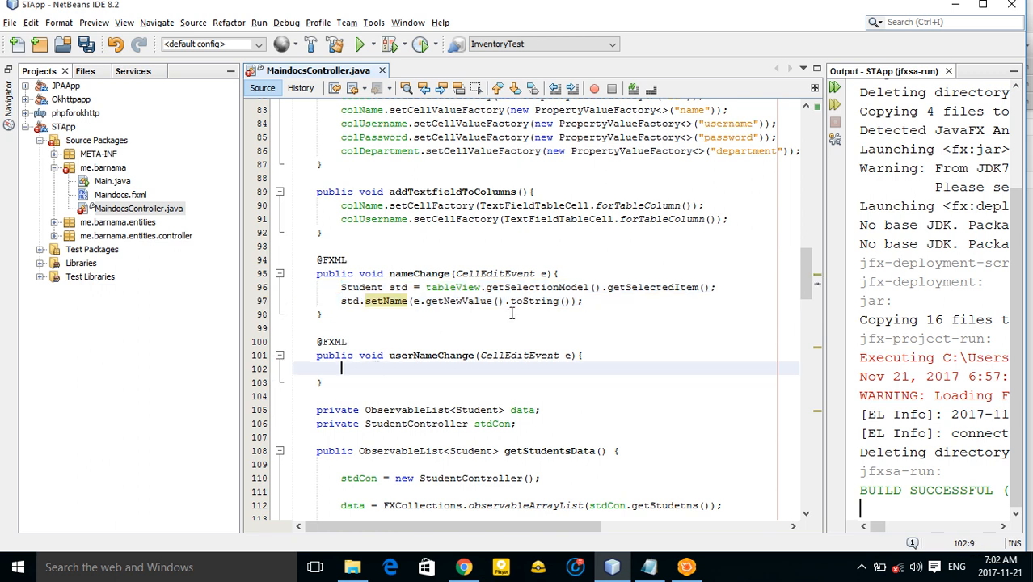
text(Student std = tableView.getSelectionModel().getSelectedItem();)
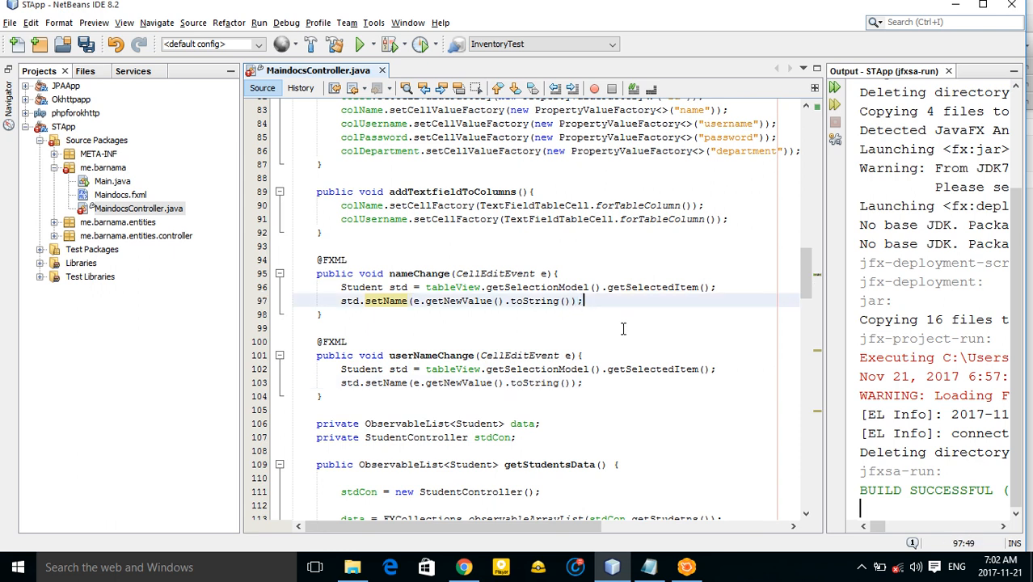
key(enter)
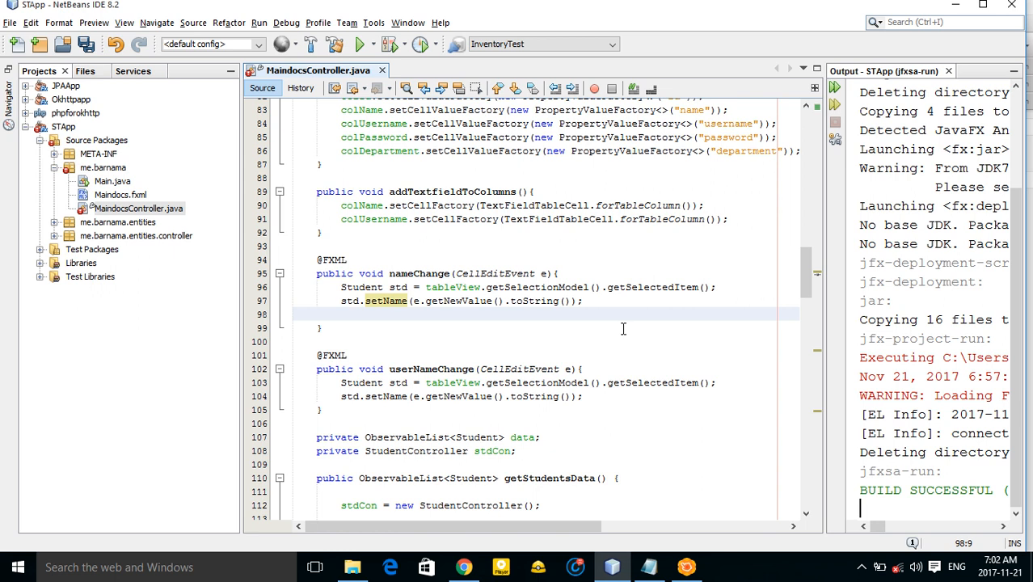
Step: Call updateNameUsingTableCell(std) from the handlers after setting the edited value
text(upd)
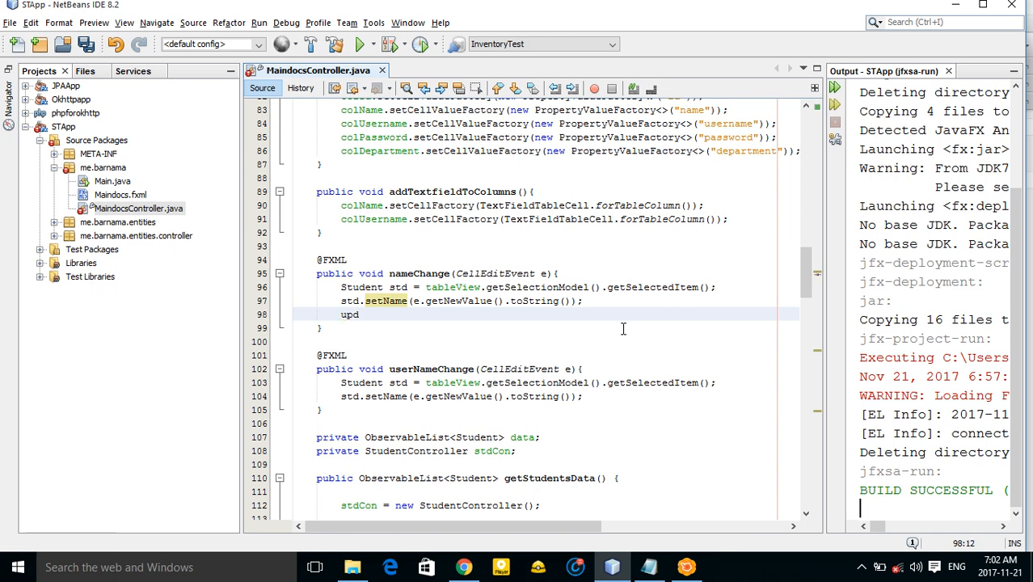
text(ate)
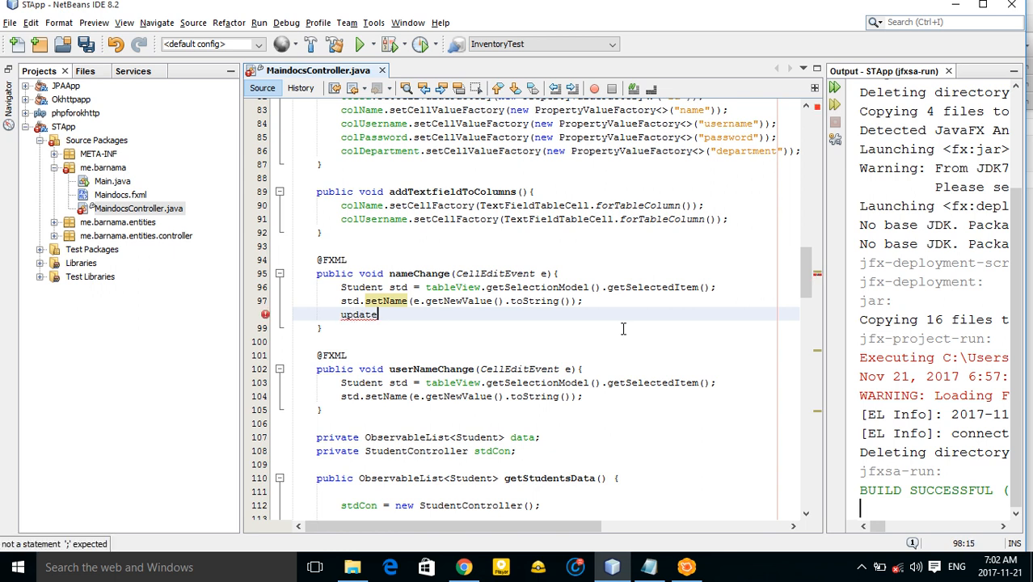
text(Name)
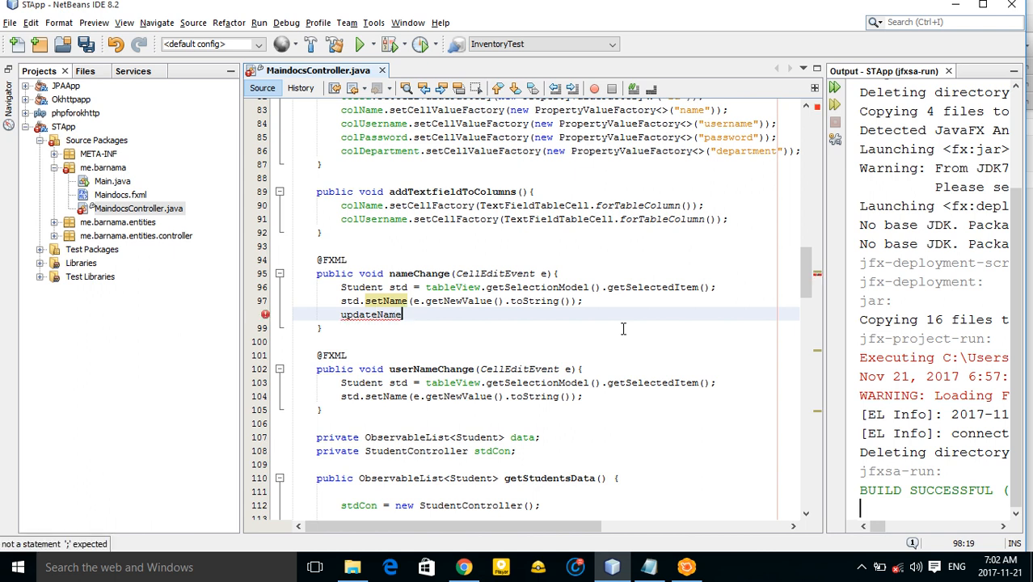
text(FromT)
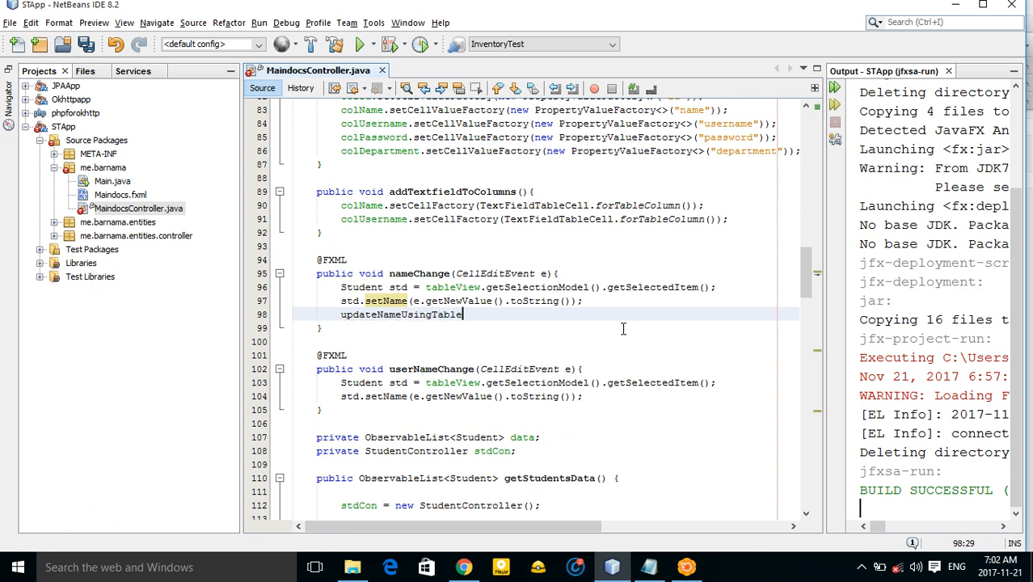
text(c)
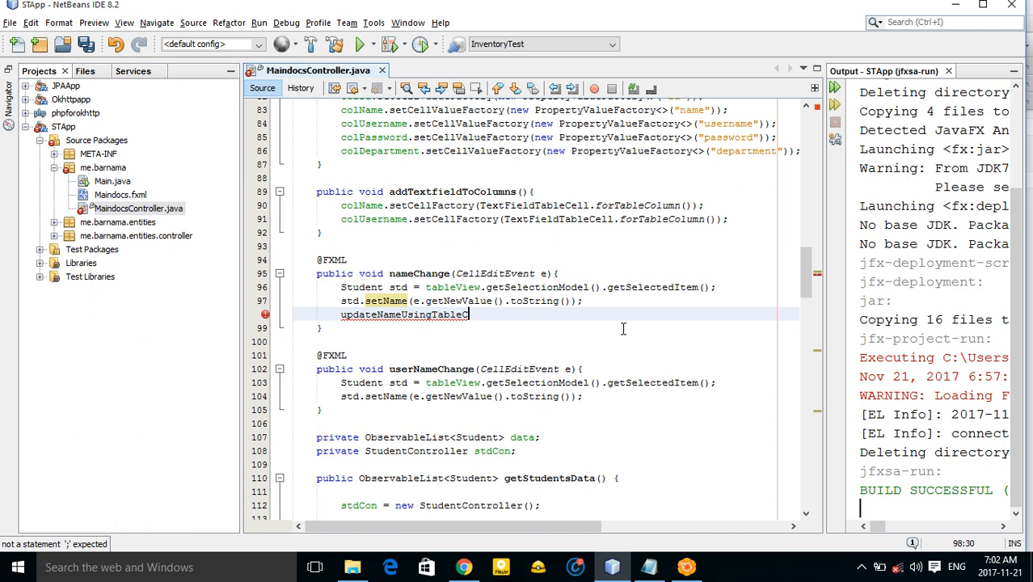
text(Te)
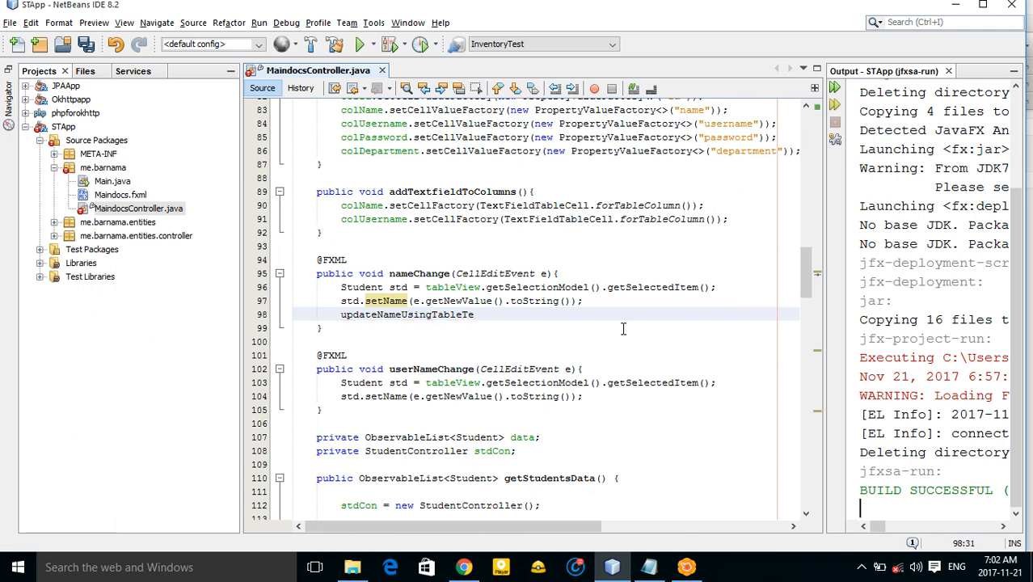
text(Ce)
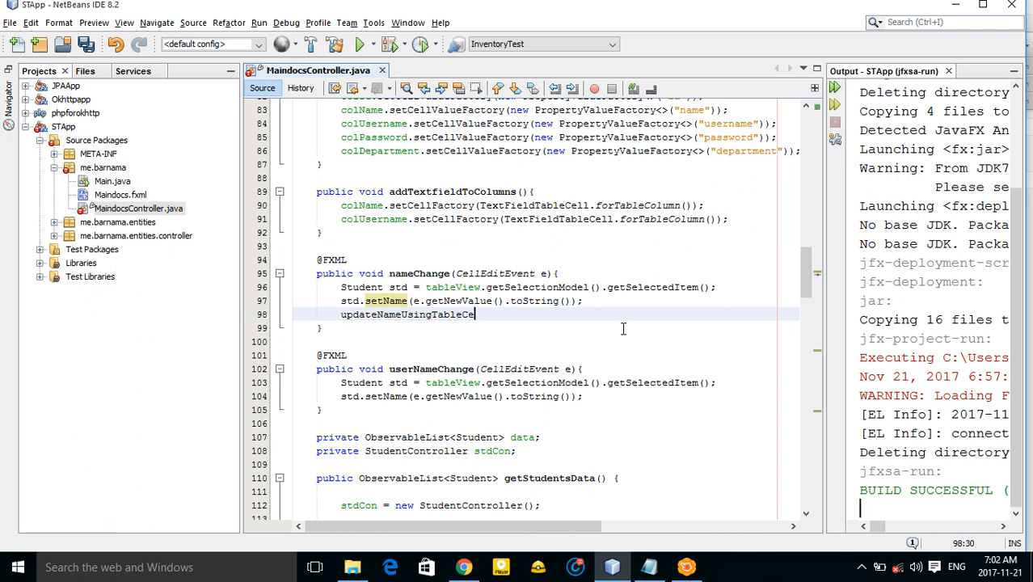
text(Text)
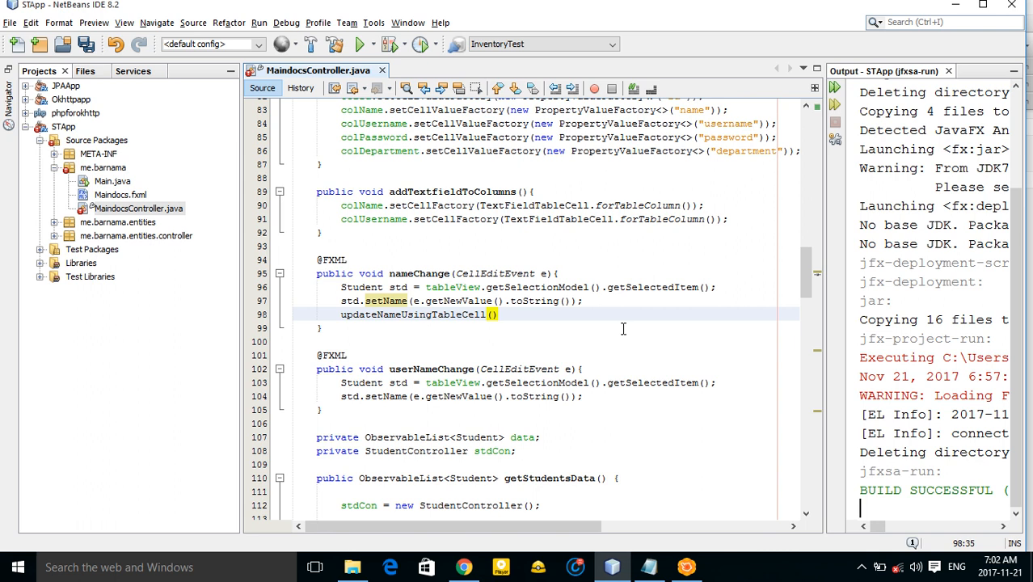
text({})
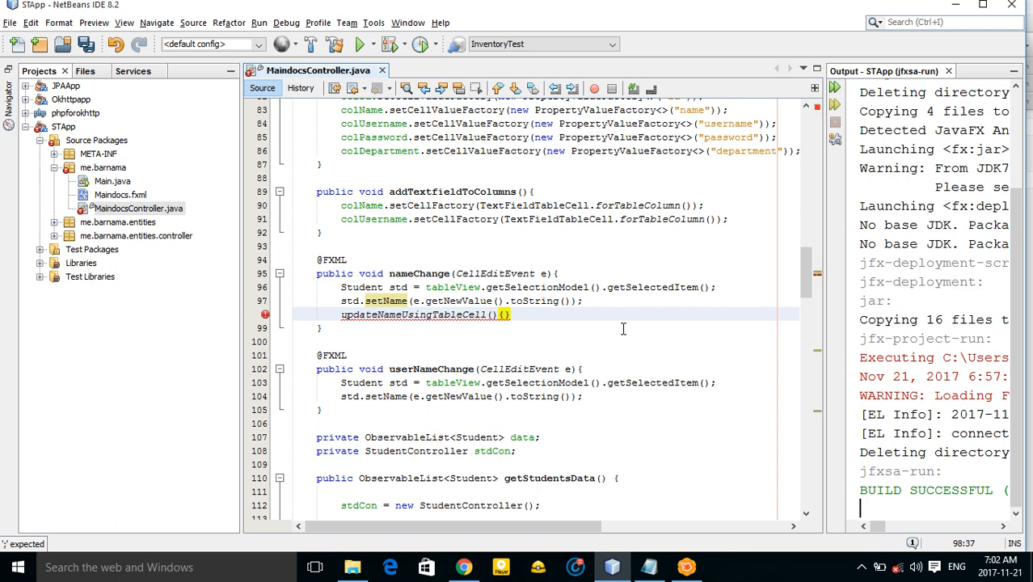
text(std)
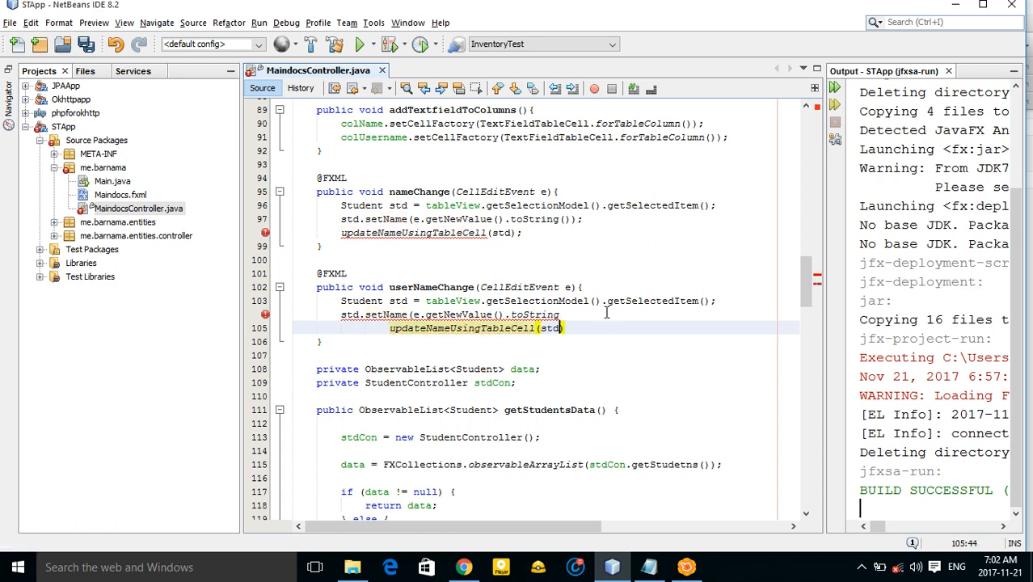
Step: End the call and declare an empty public void updateNameUsingTableCell(Student std) method
text(;)
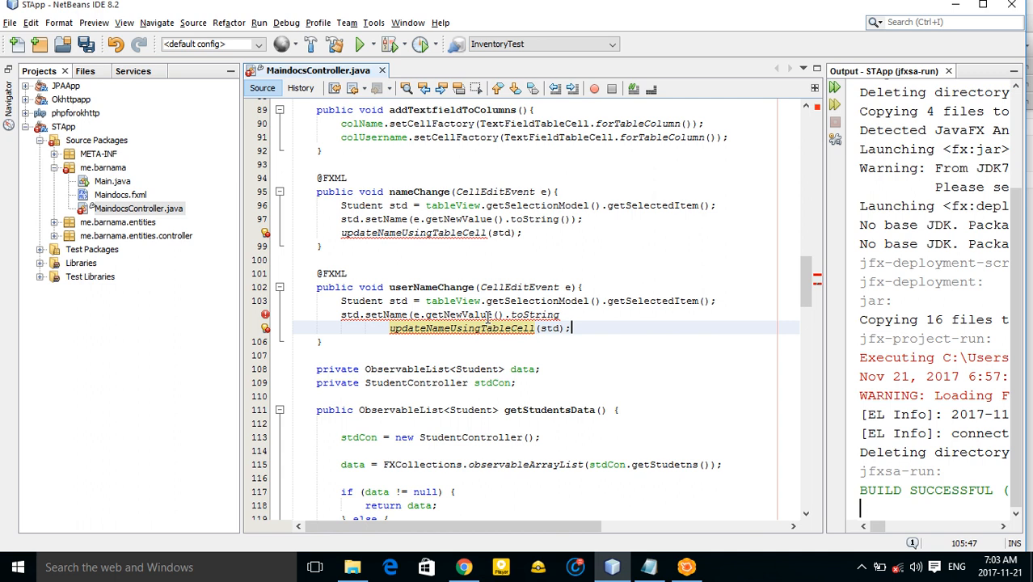
key(enter)
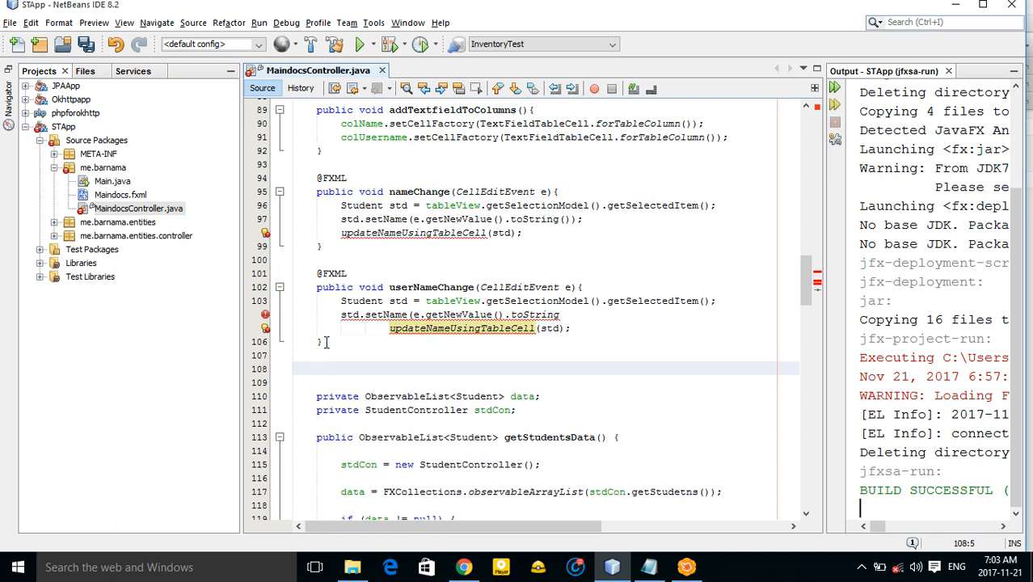
text(public void)
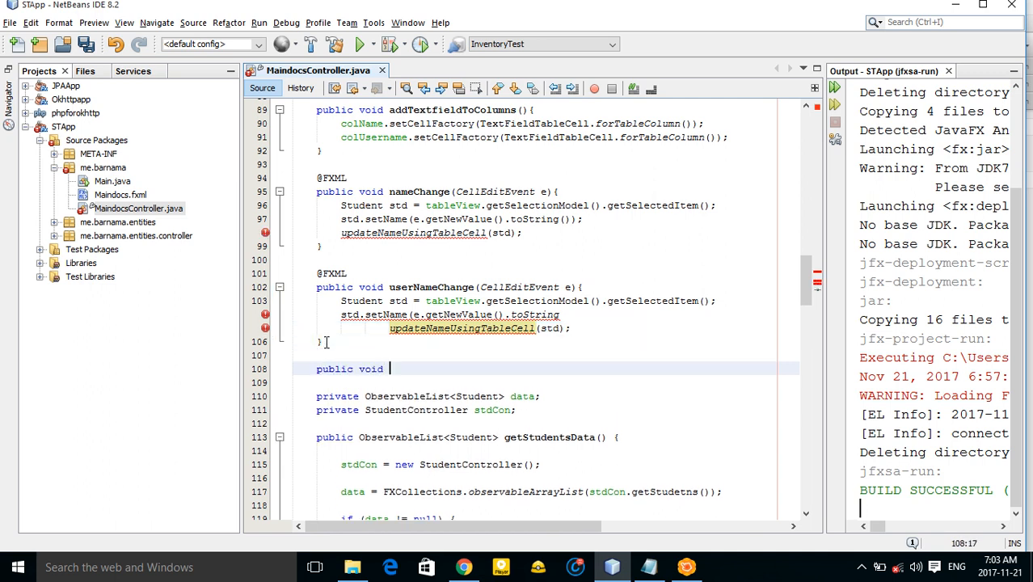
text(updateNameUsingTableCell(Std)
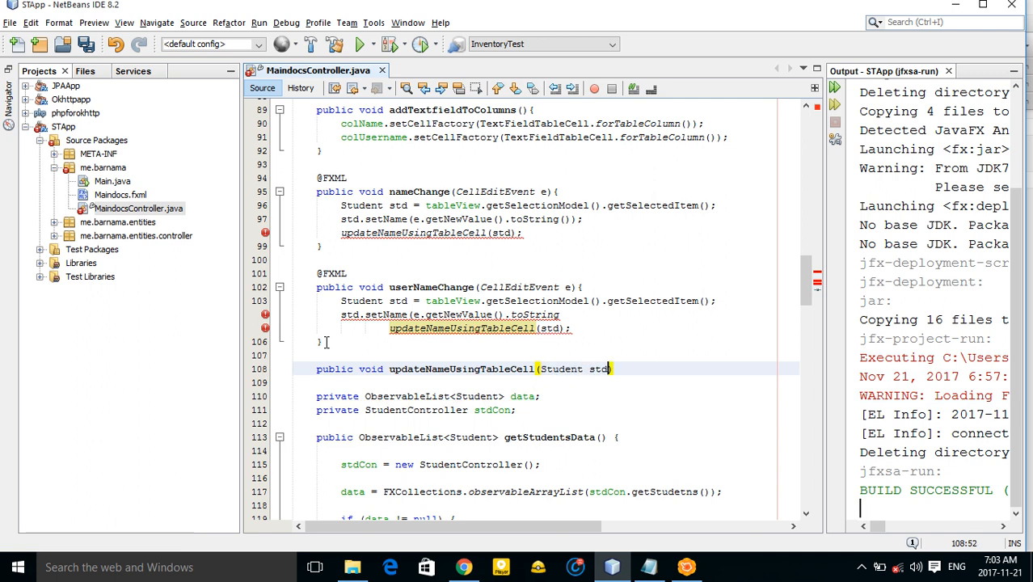
text({})
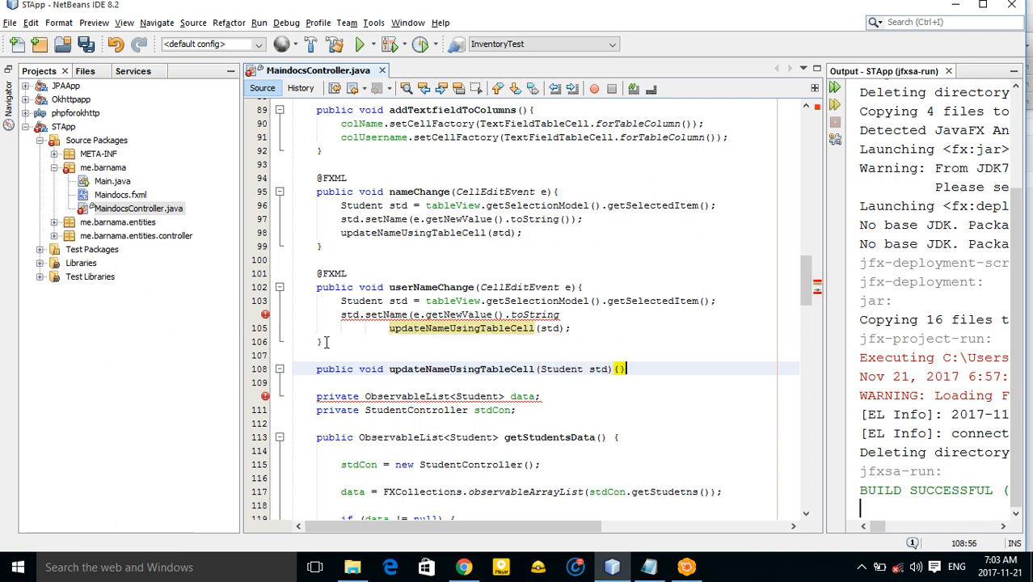
key(enter)
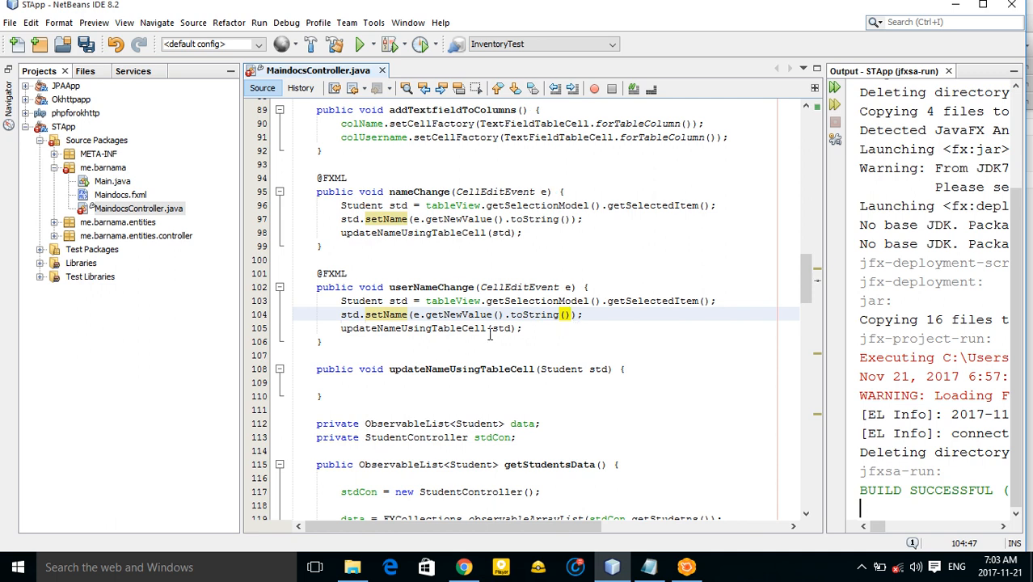
Step: Copy onUpdateStudent's setter and update-with-alerts code into updateNameUsingTableCell
click(534, 313)
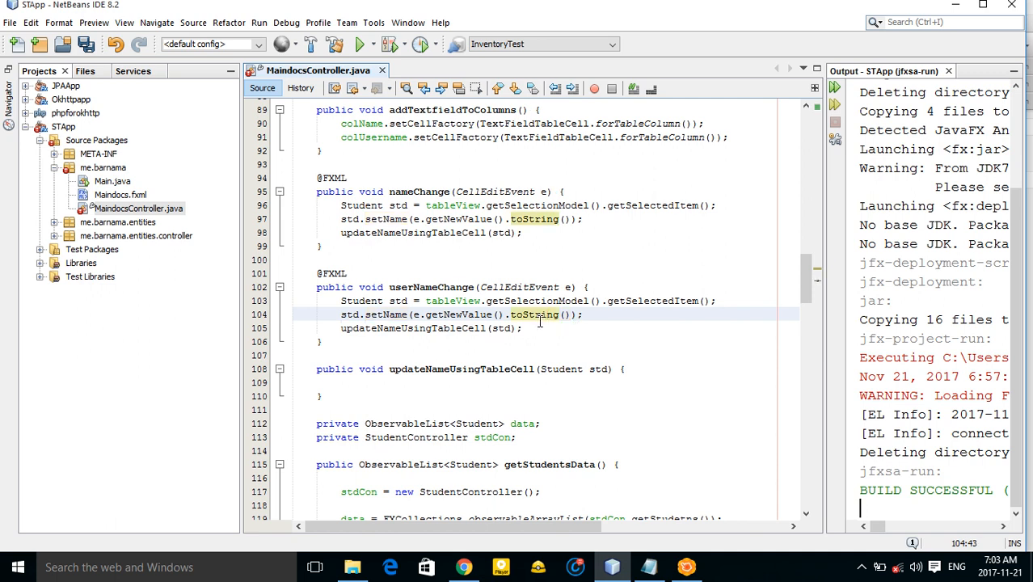
scroll(up, 3)
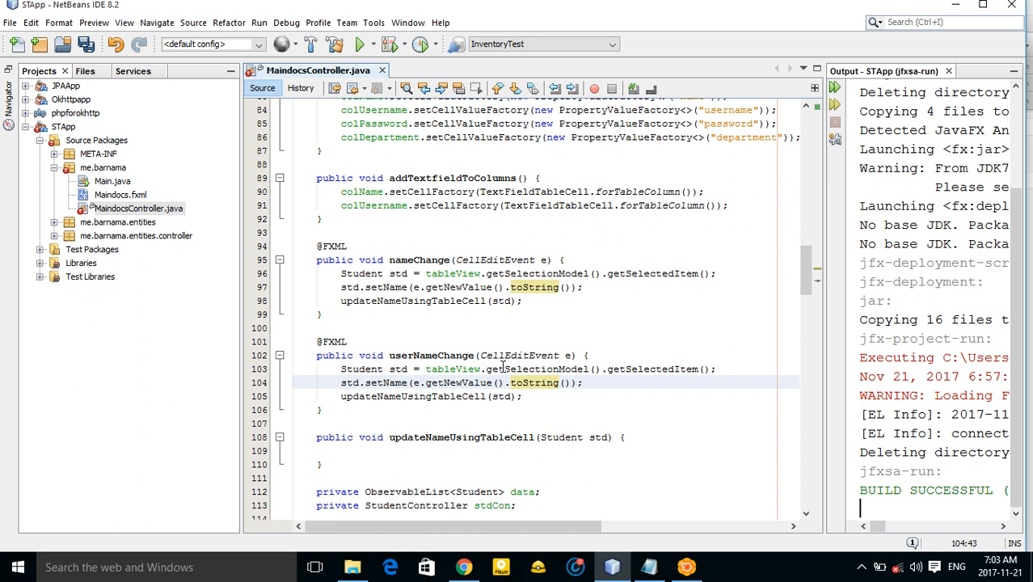
scroll(down, 3)
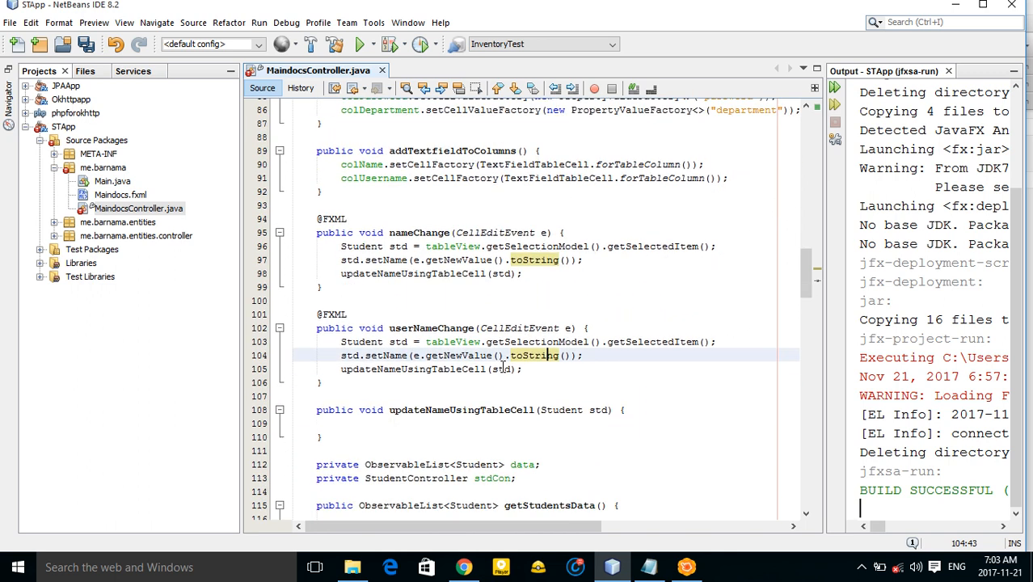
scroll(down, 3)
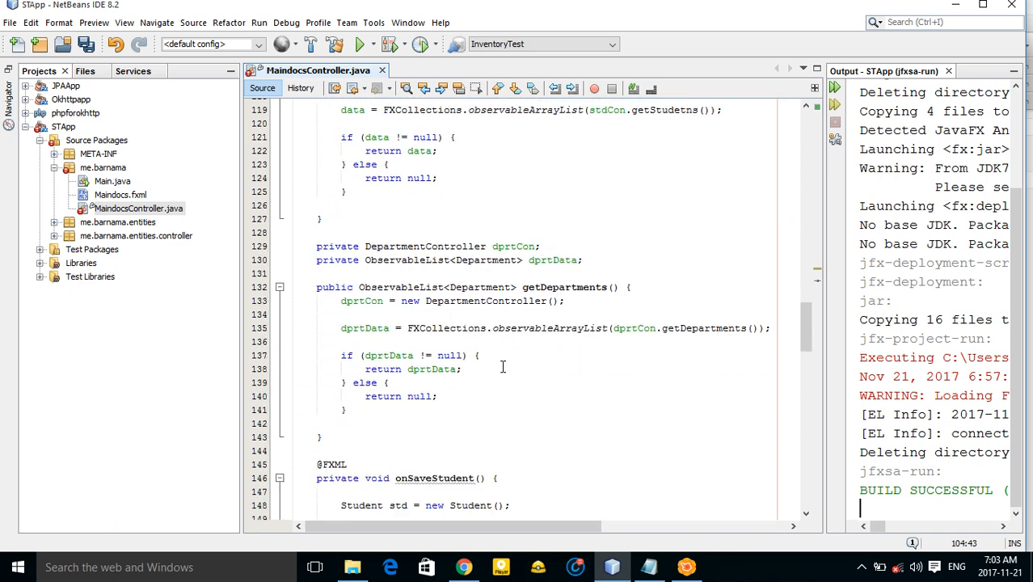
scroll(down, 3)
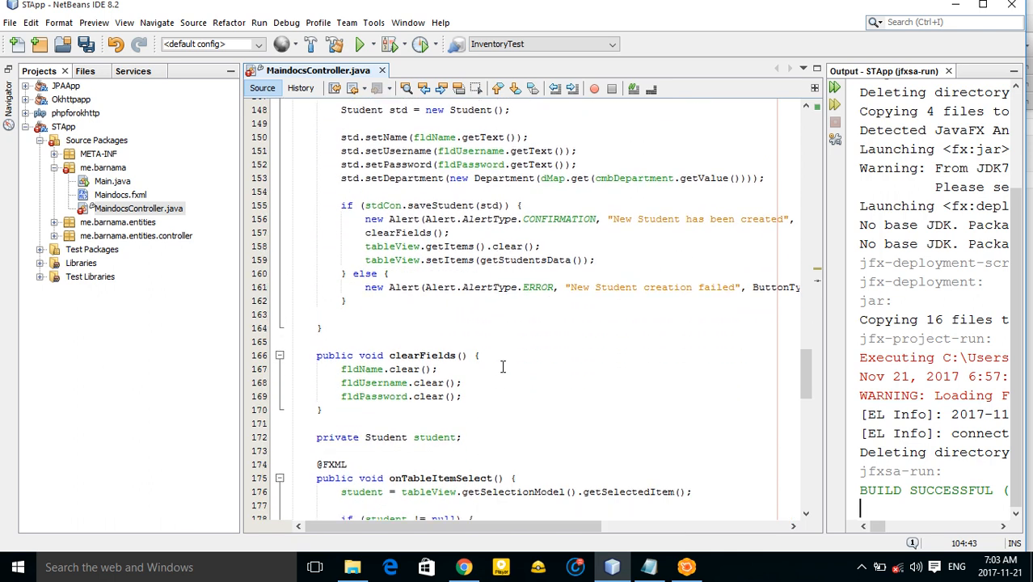
scroll(down, 3)
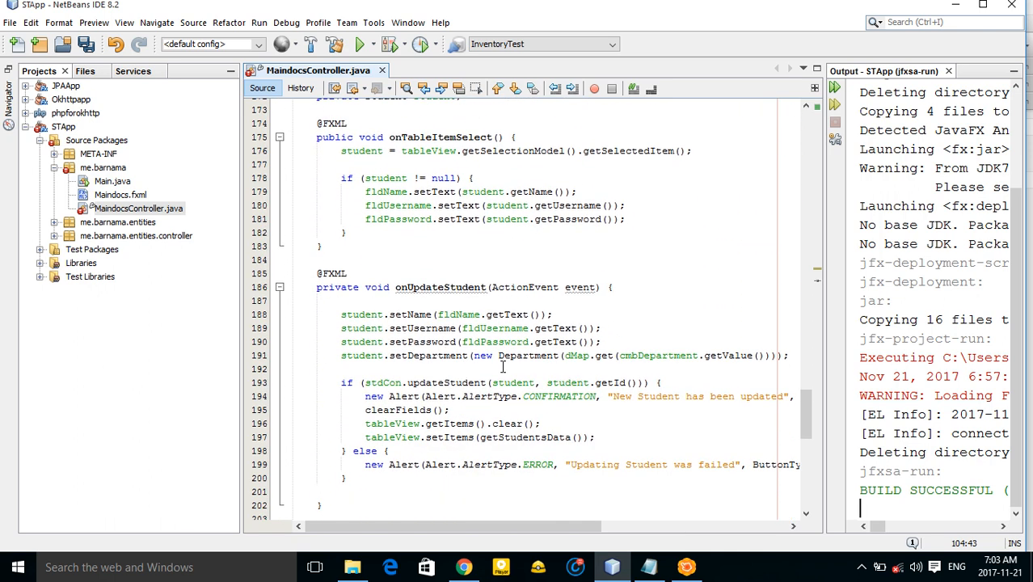
scroll(down, 3)
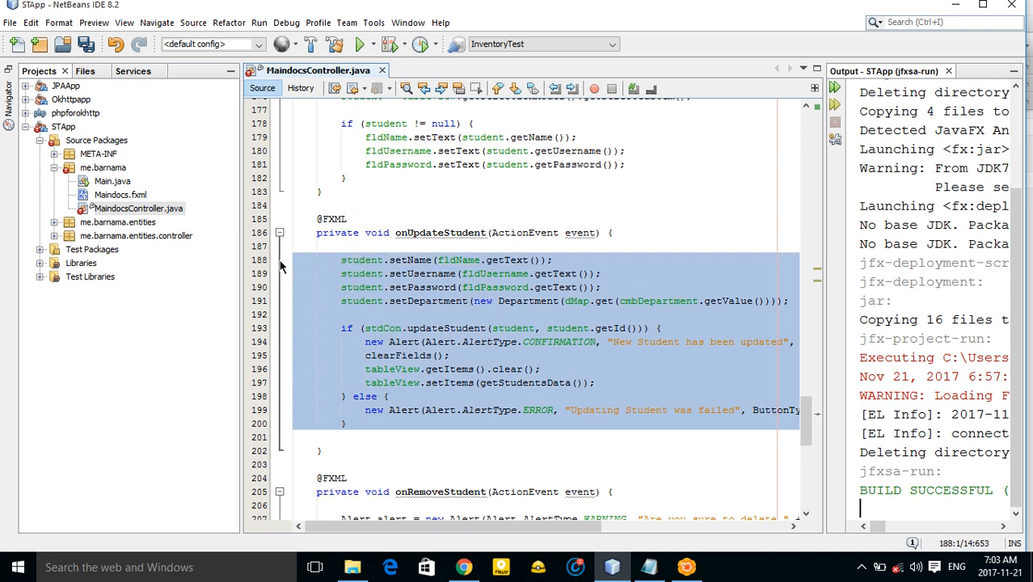
scroll(up, 3)
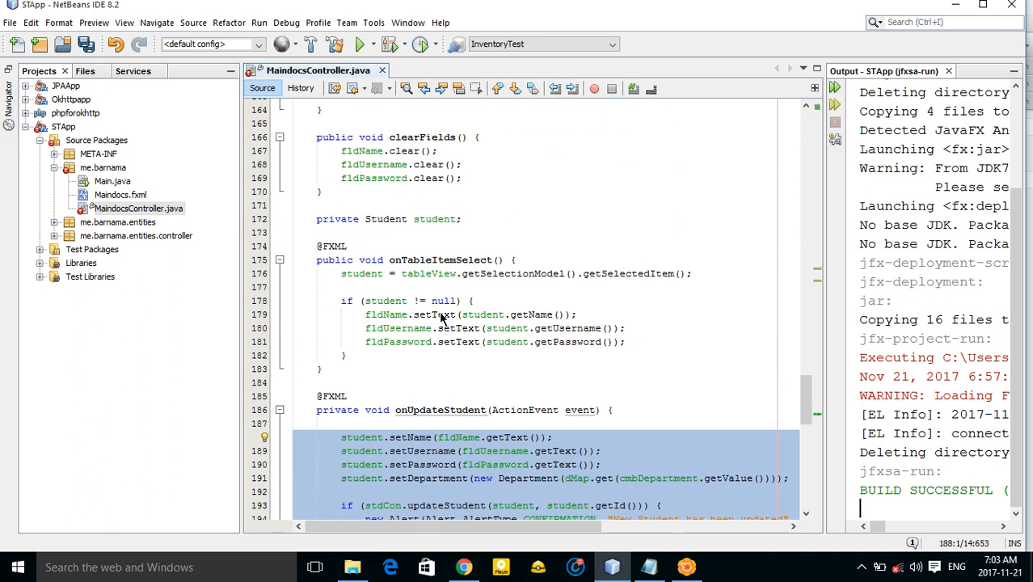
scroll(down, 3)
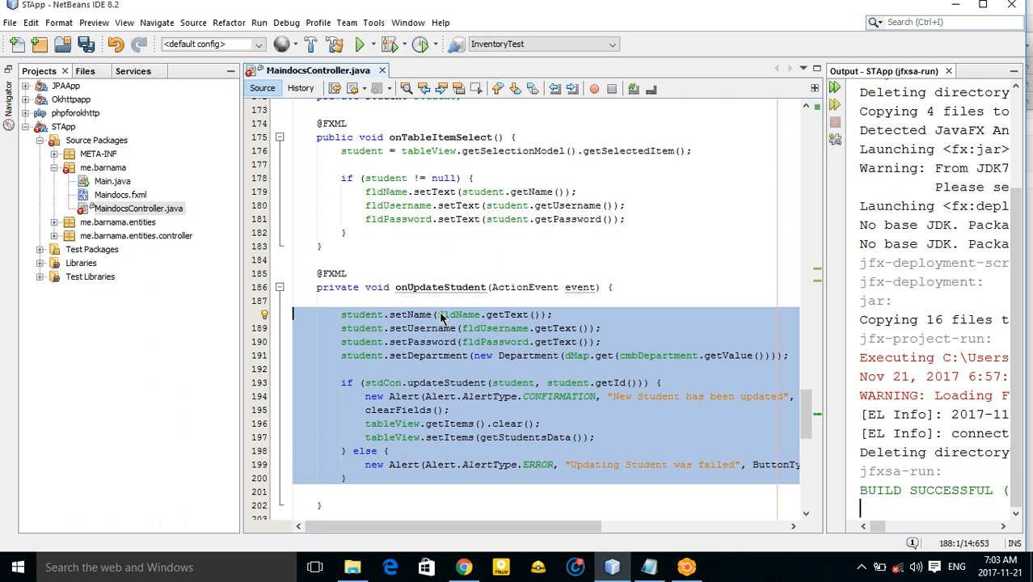
scroll(up, 3)
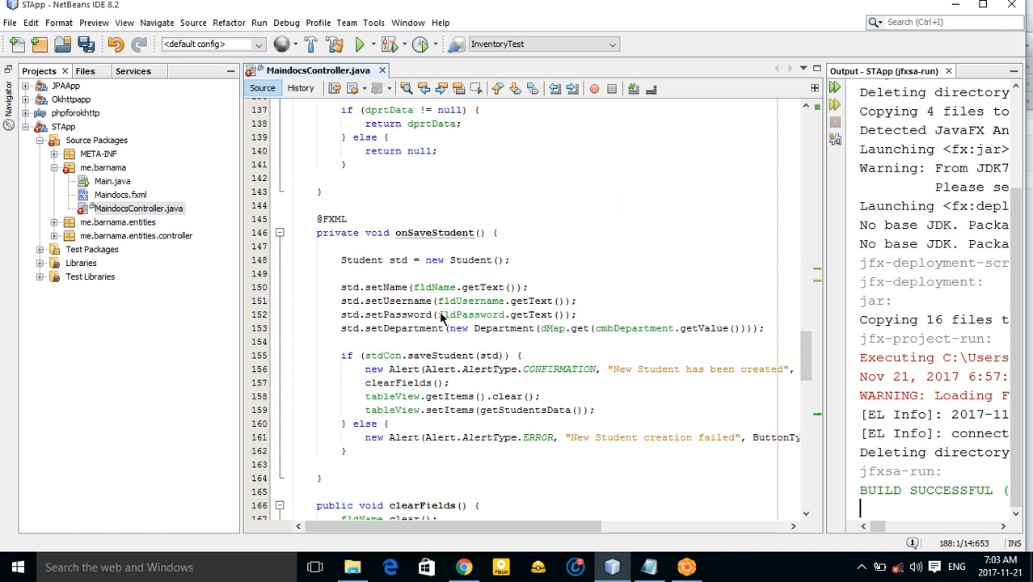
scroll(up, 3)
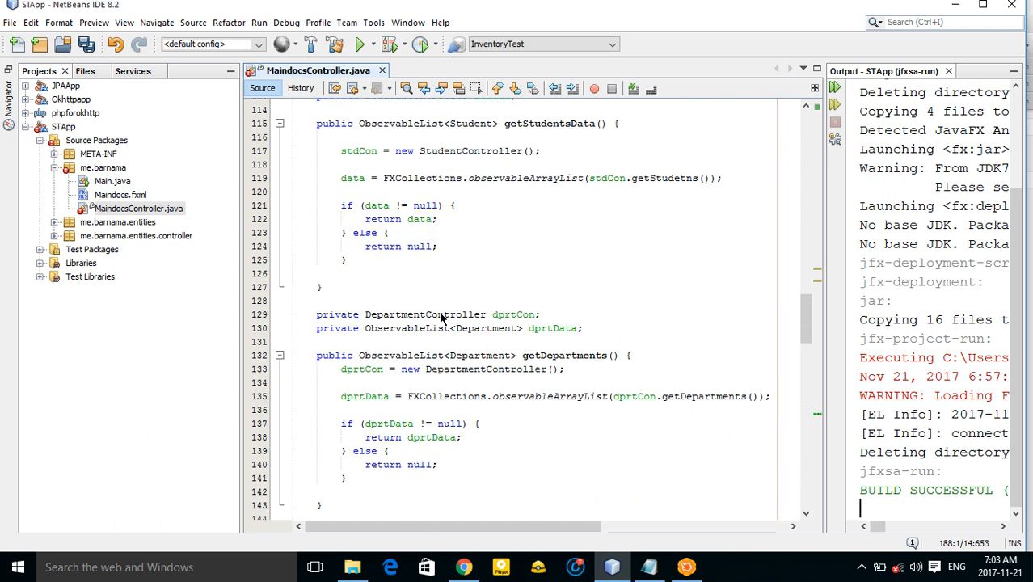
scroll(up, 3)
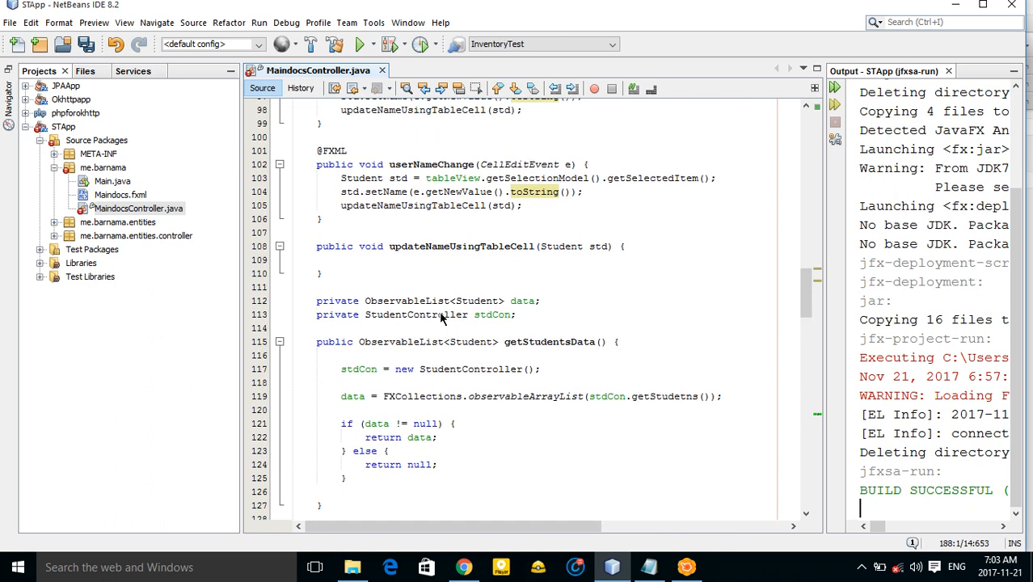
click(420, 258)
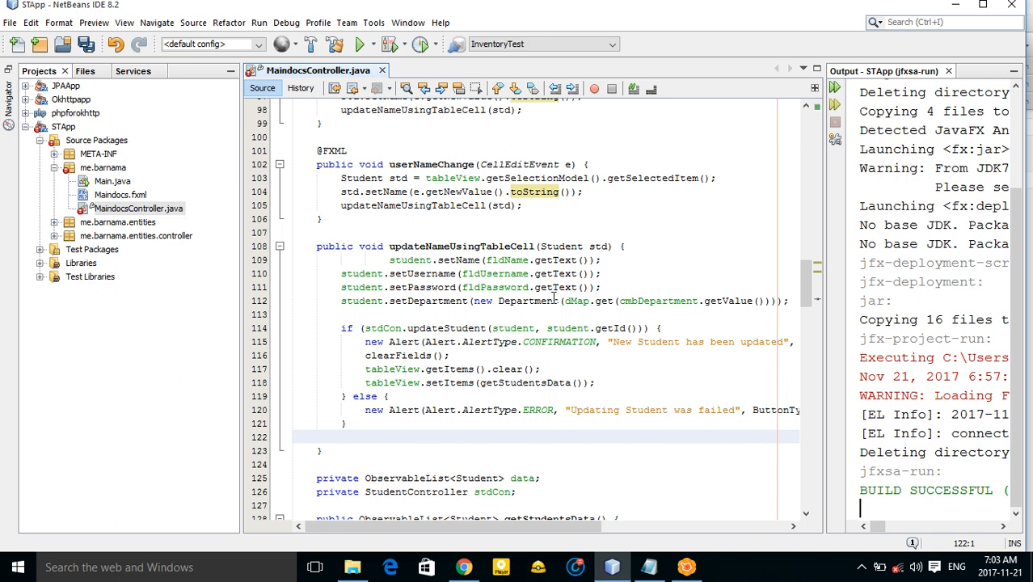
Step: Delete the four setName/setUsername/setPassword/setDepartment lines from updateNameUsingTableCell
click(294, 437)
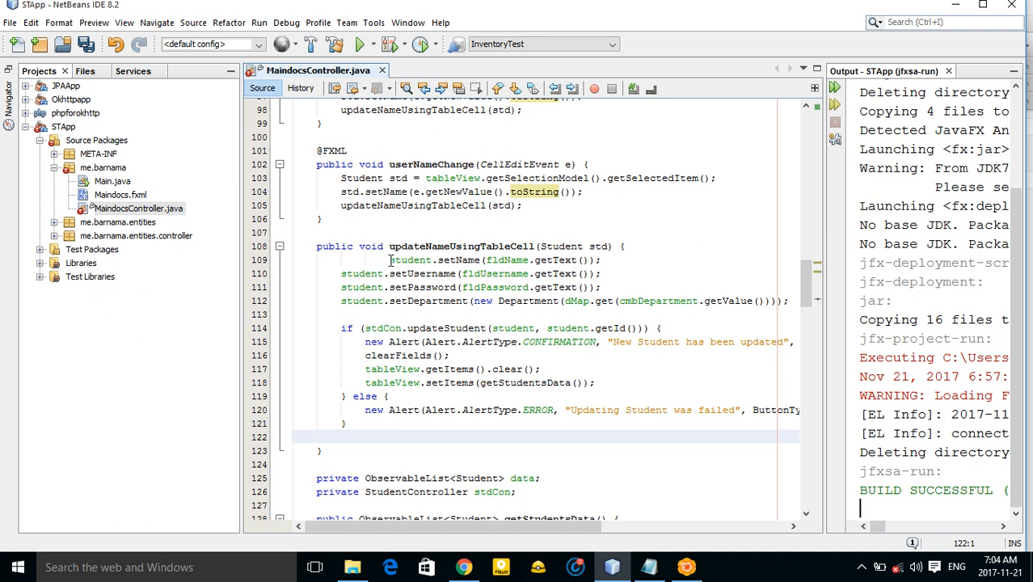
drag(391, 258, 789, 301)
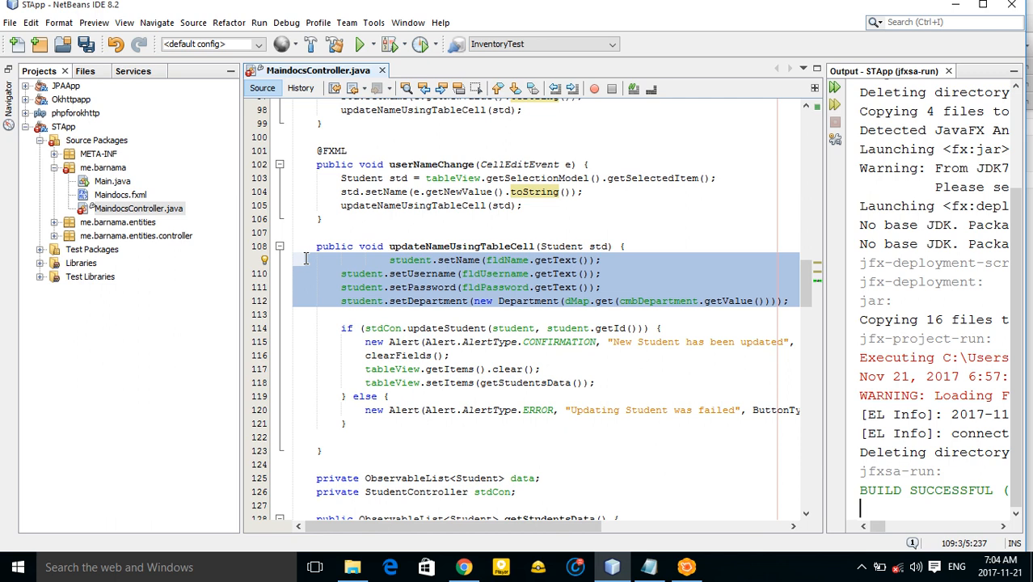
key(Delete)
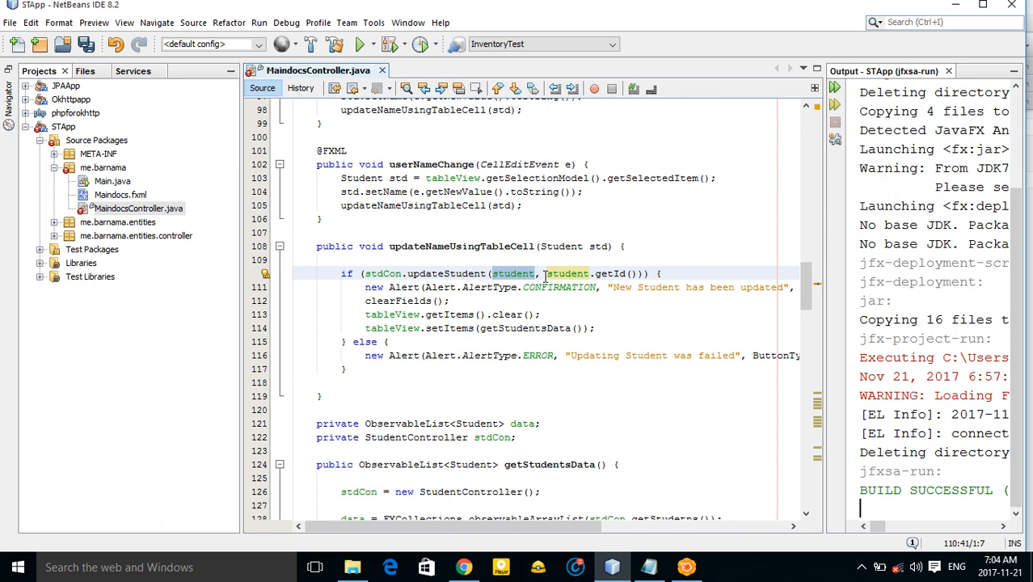
mouse_move(509, 282)
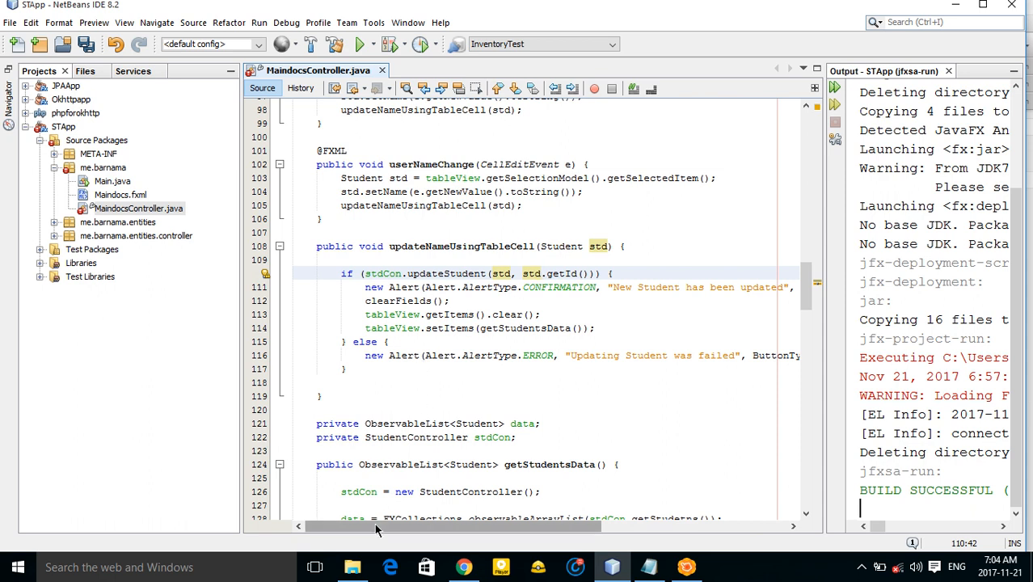
Step: Change the call to studCon.updateStudent(std, std.getId()) and run the project
drag(375, 527, 498, 527)
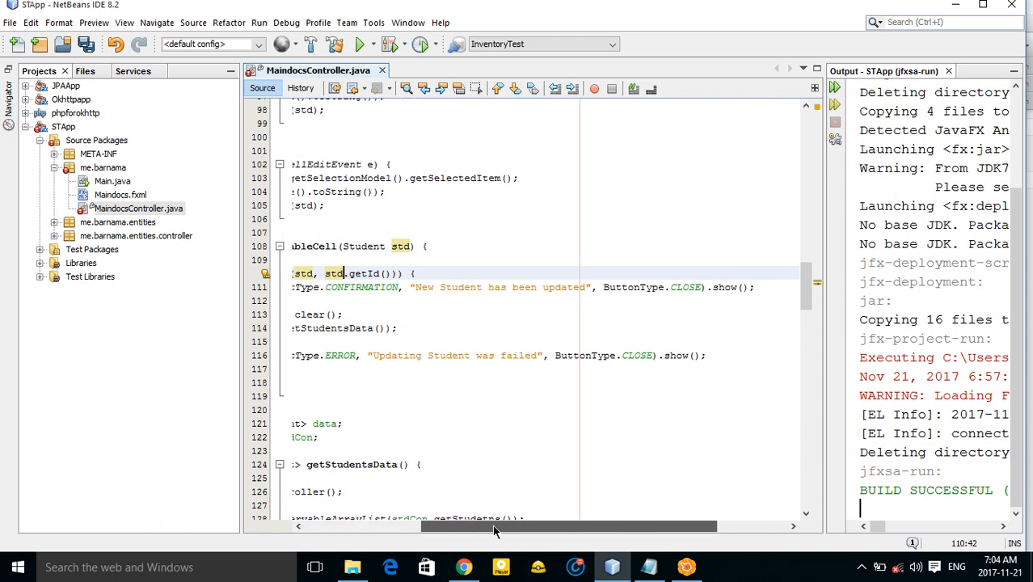
scroll(left, 3)
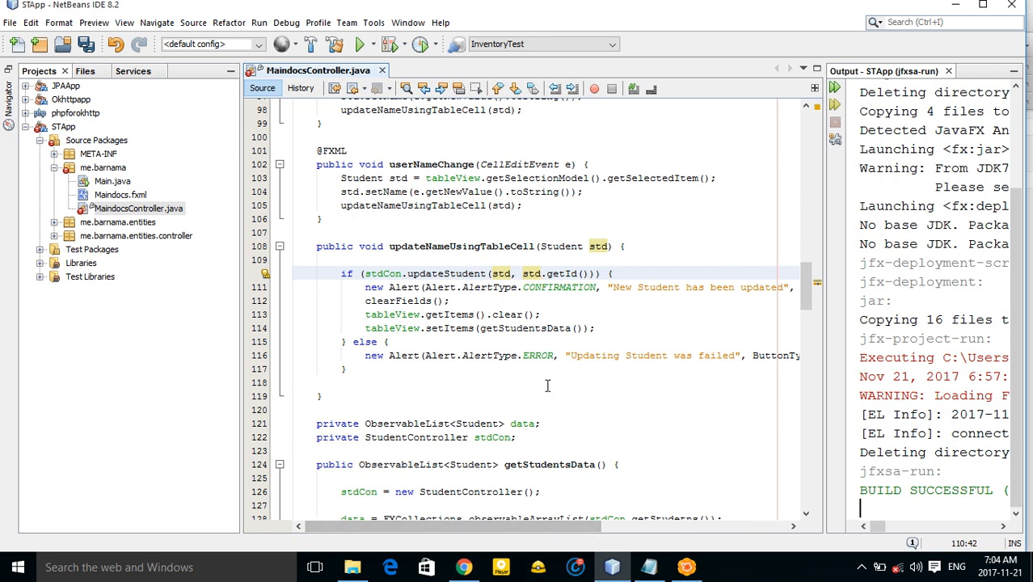
click(542, 274)
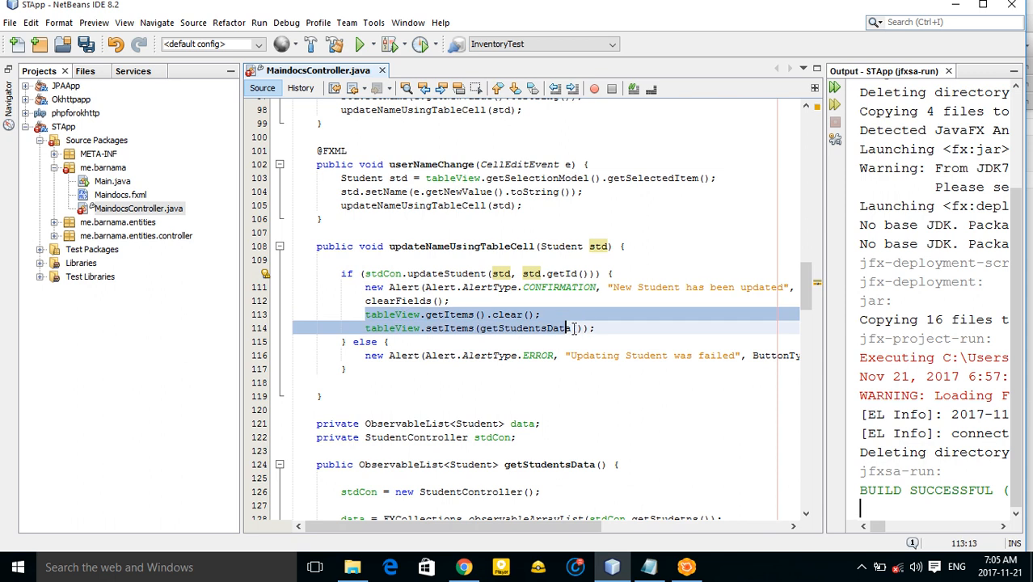
click(595, 327)
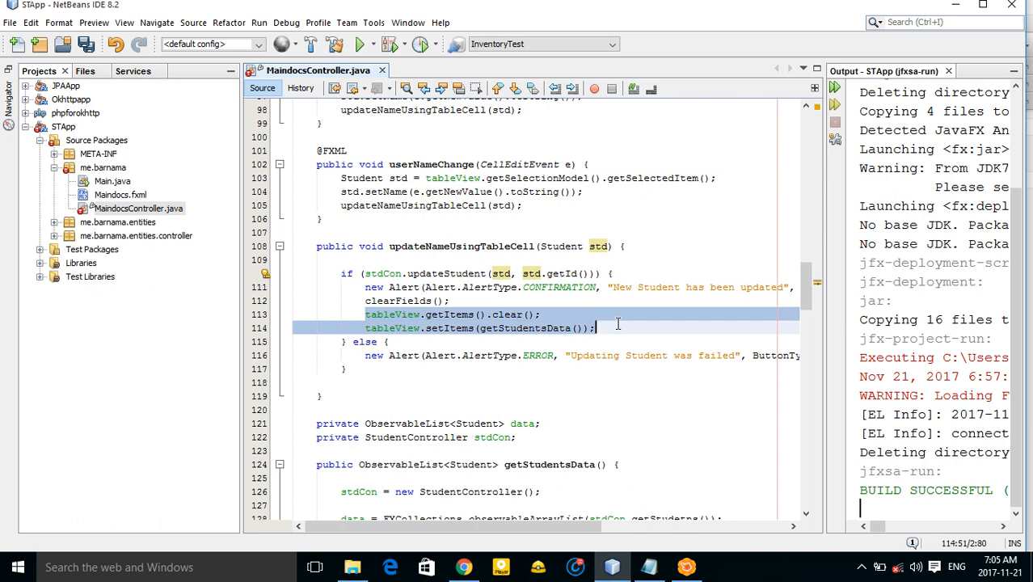
mouse_move(401, 317)
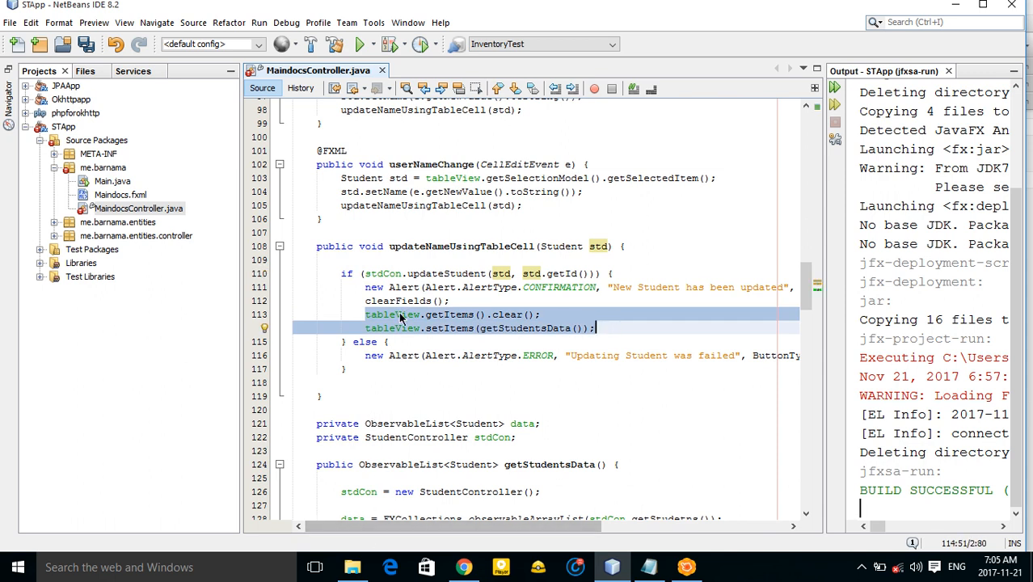
click(359, 44)
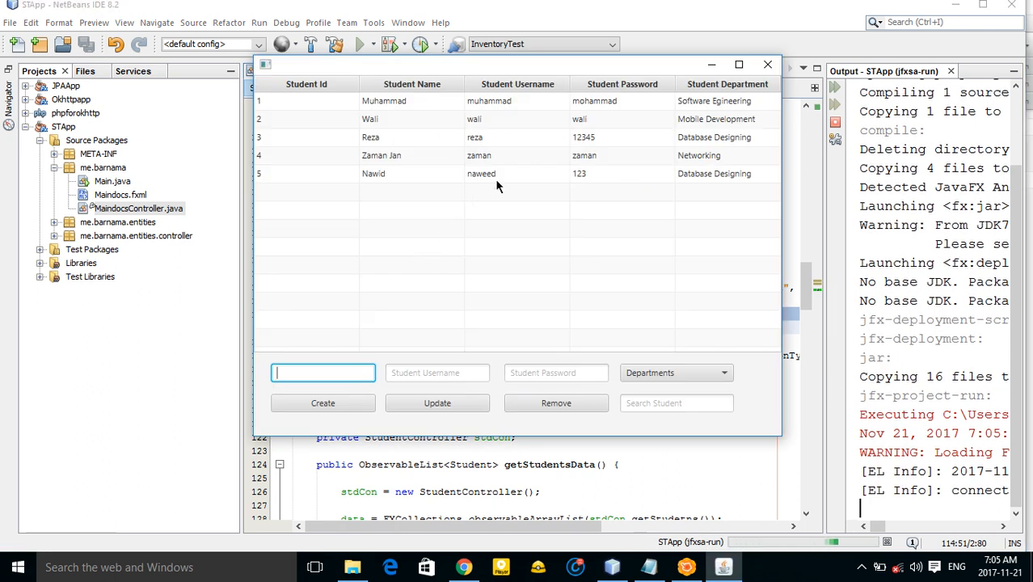
mouse_move(488, 275)
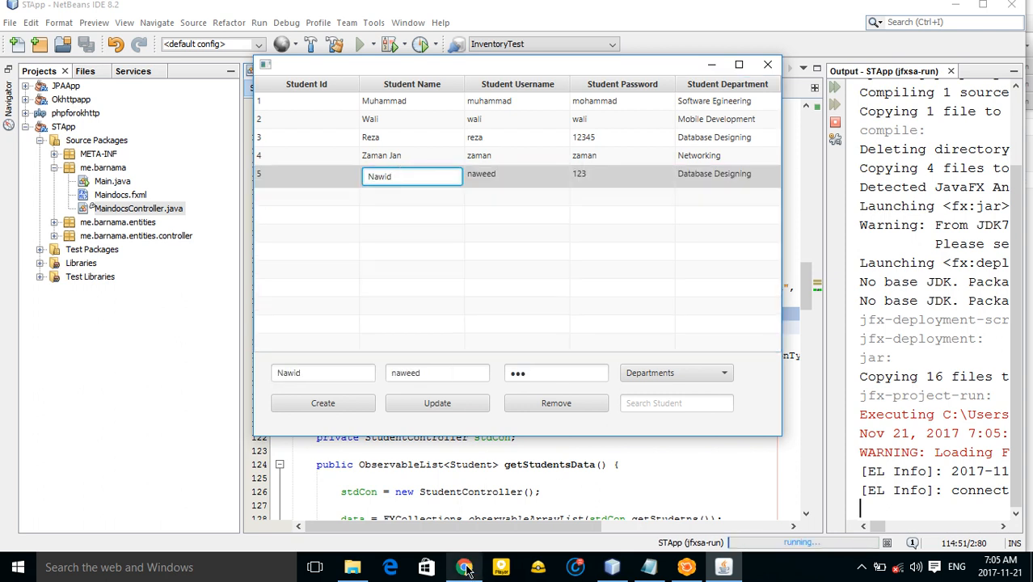
Step: Edit student 5's name cell from Nawid to Fawad, confirm the update and check it in phpMyAdmin
click(463, 566)
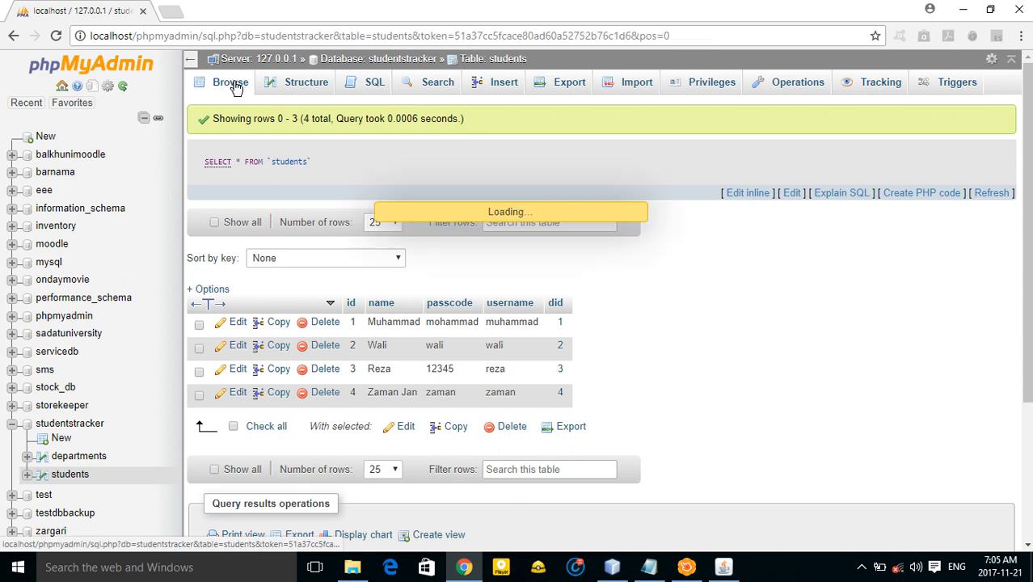
mouse_move(401, 426)
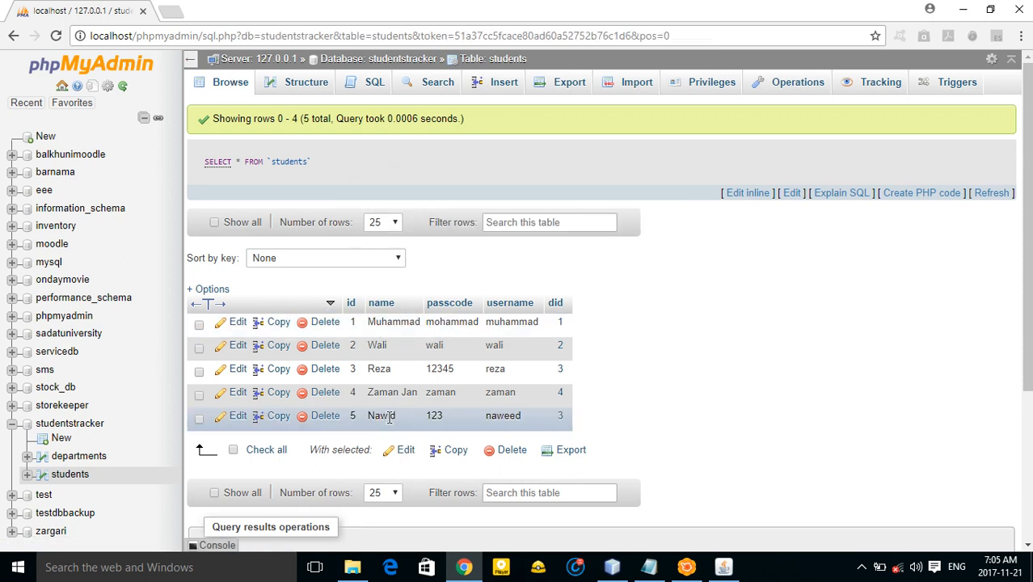
click(722, 566)
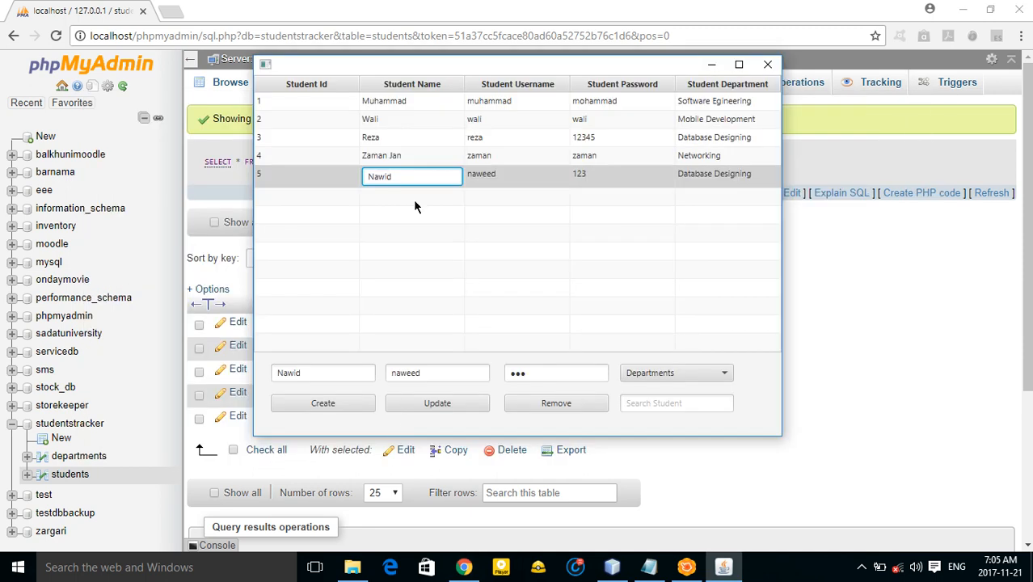
key(Backspace)
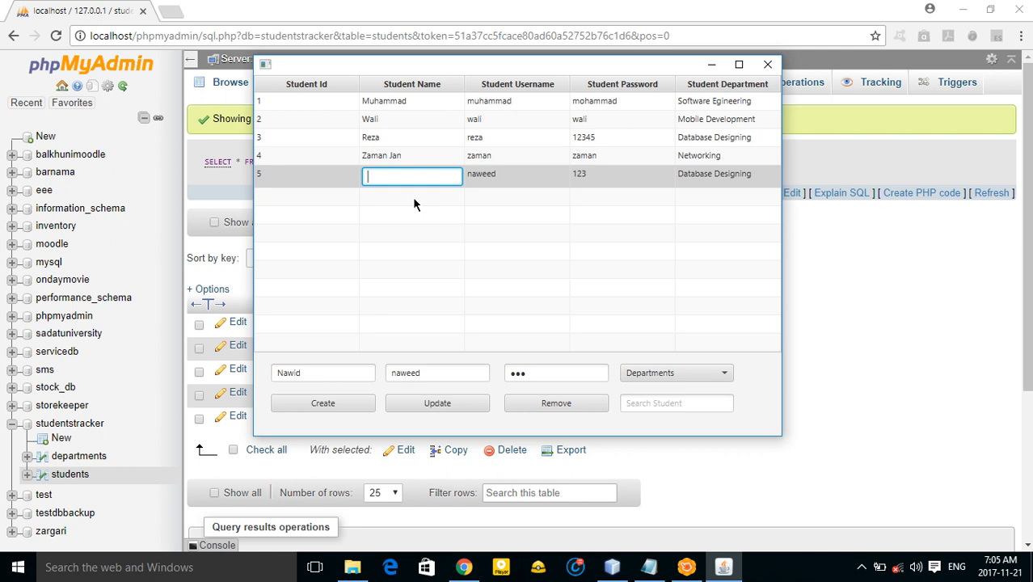
text(F)
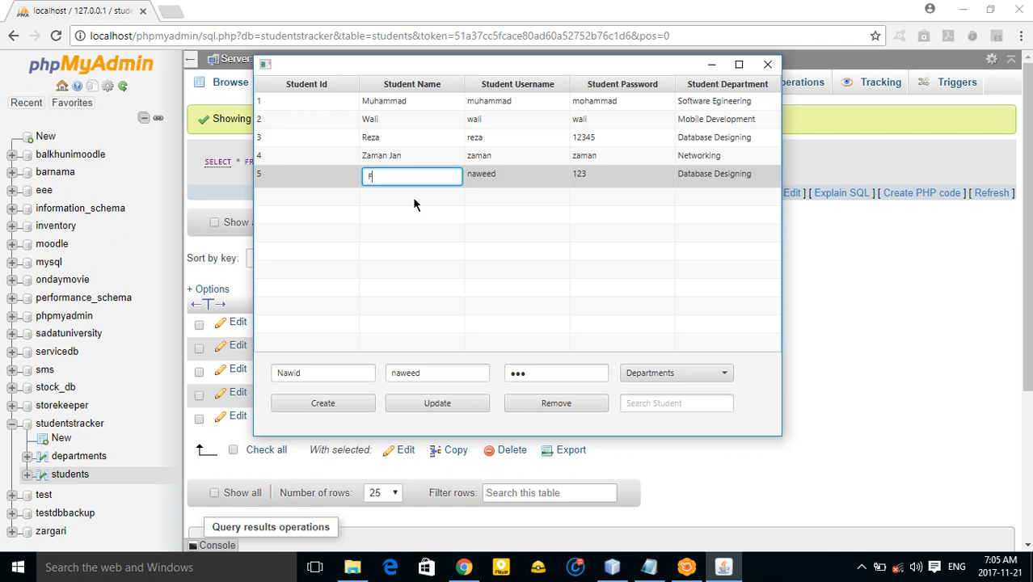
text(awad)
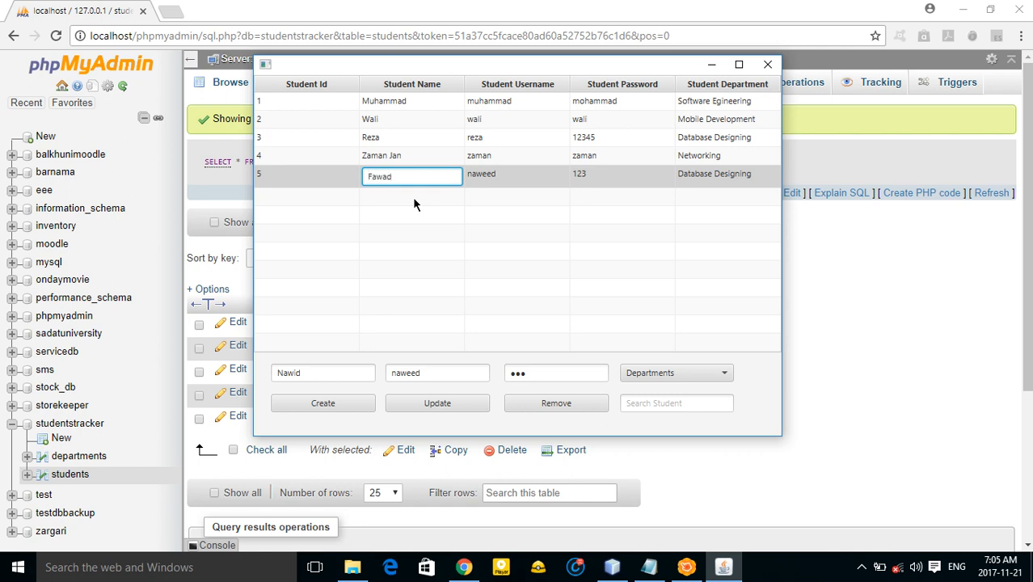
click(437, 402)
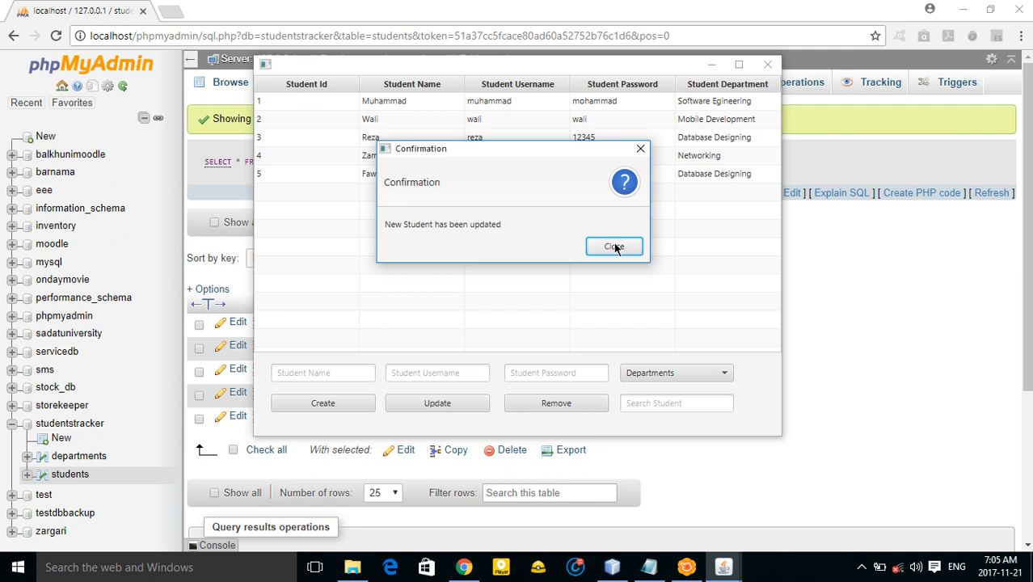
click(614, 246)
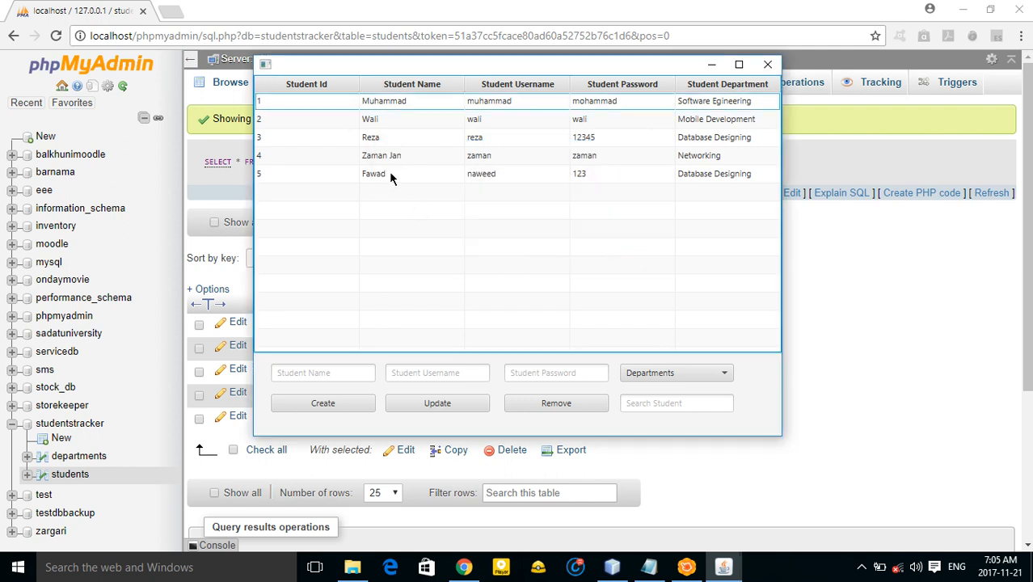
mouse_move(472, 520)
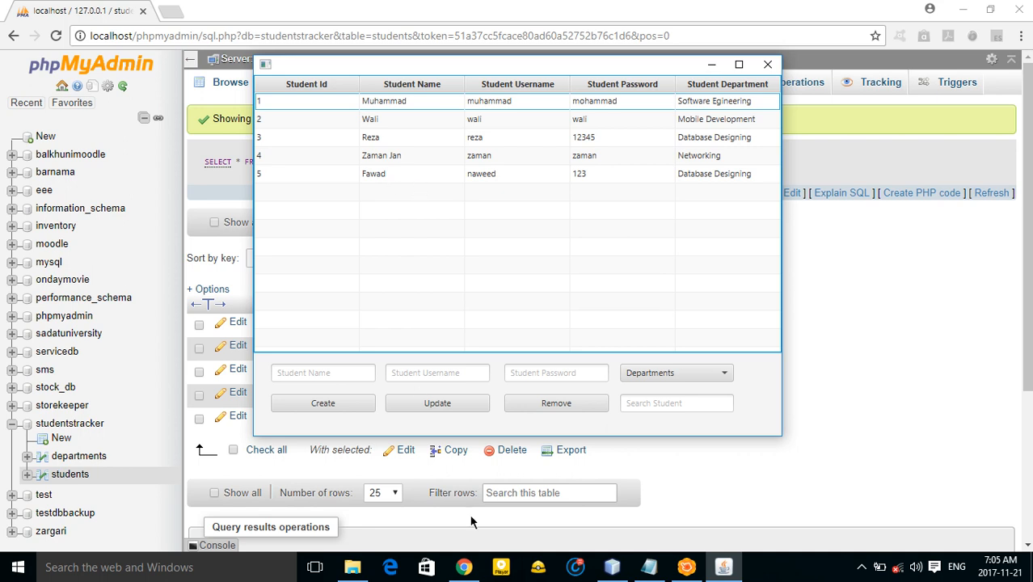
click(767, 65)
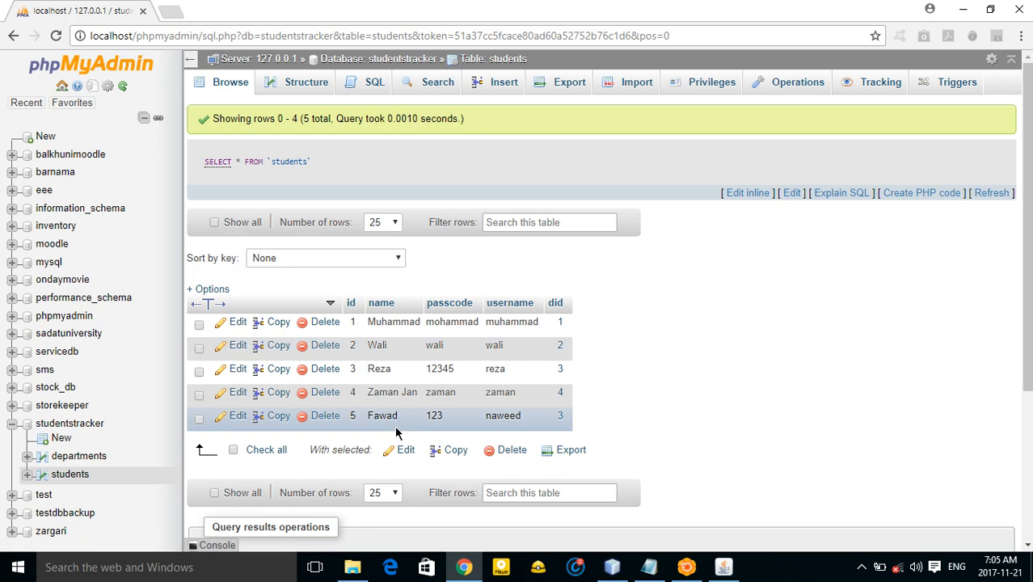
Step: Edit student 5's username cell from naweed to fawad and dismiss the confirmation
click(723, 566)
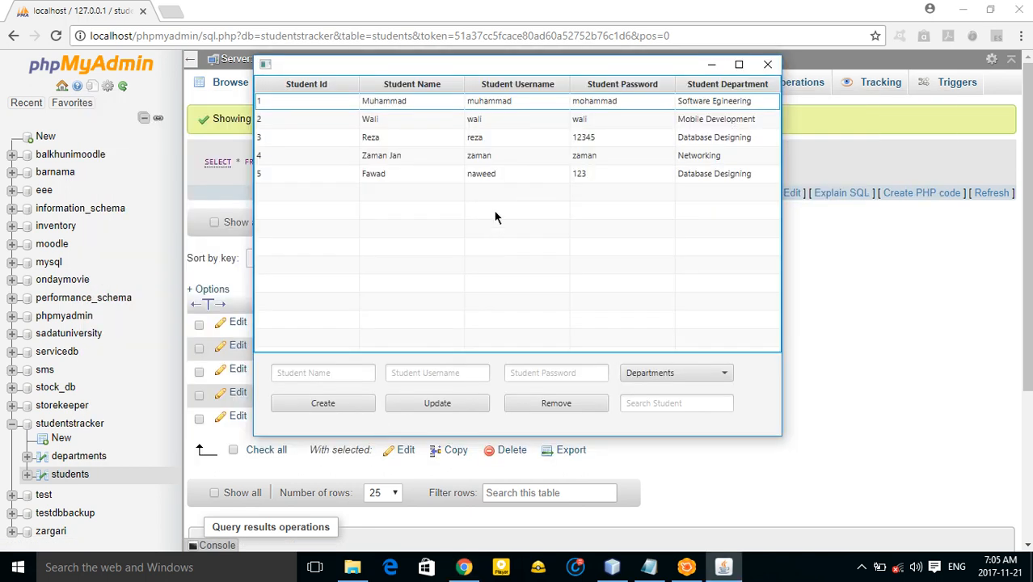
click(517, 173)
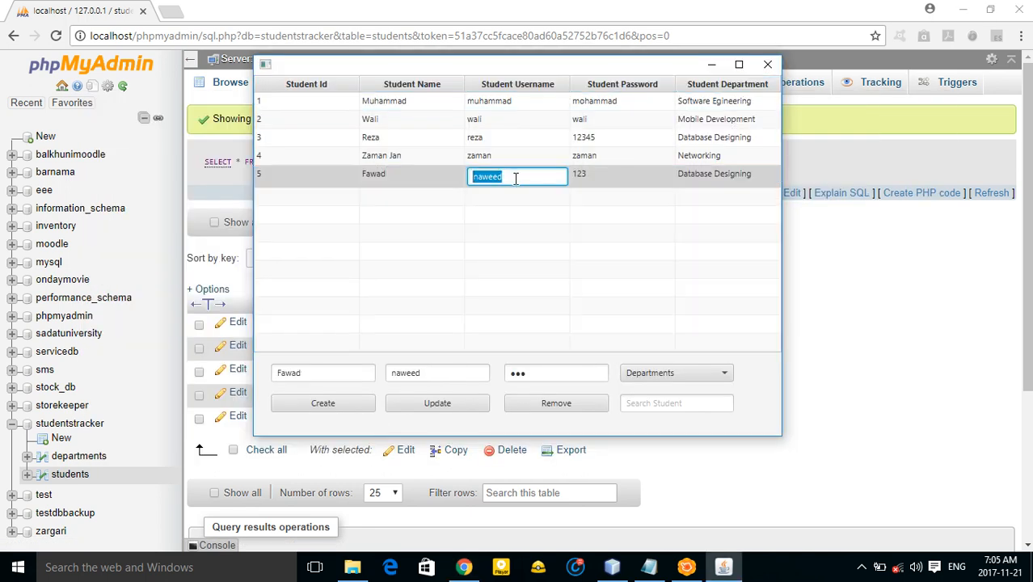
text(Fa)
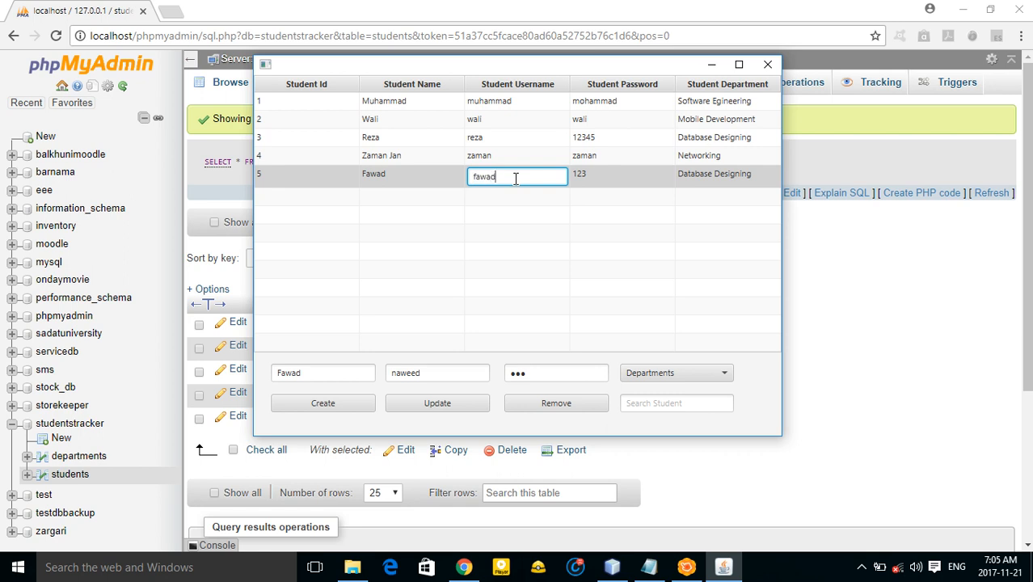
click(437, 402)
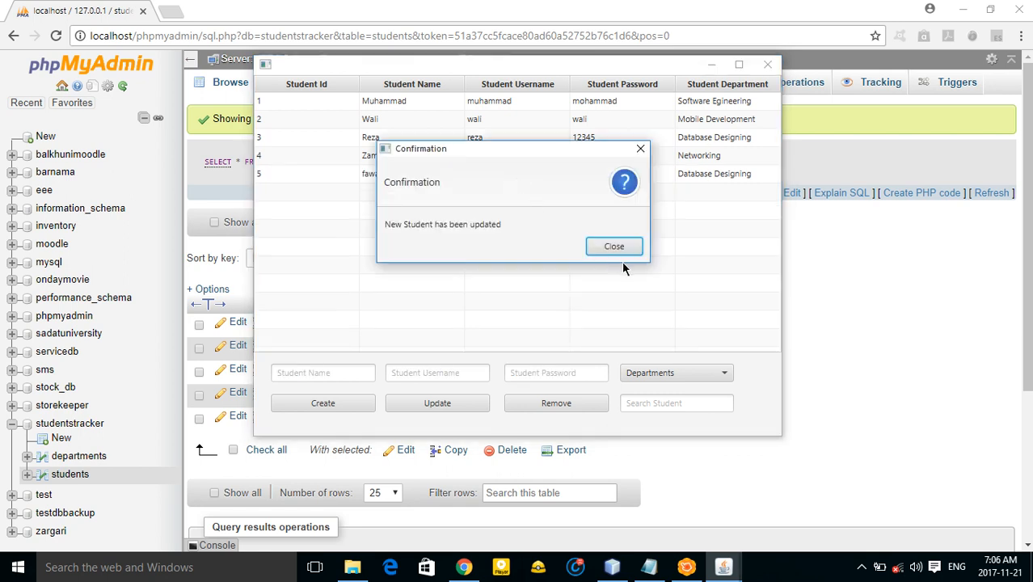
click(614, 246)
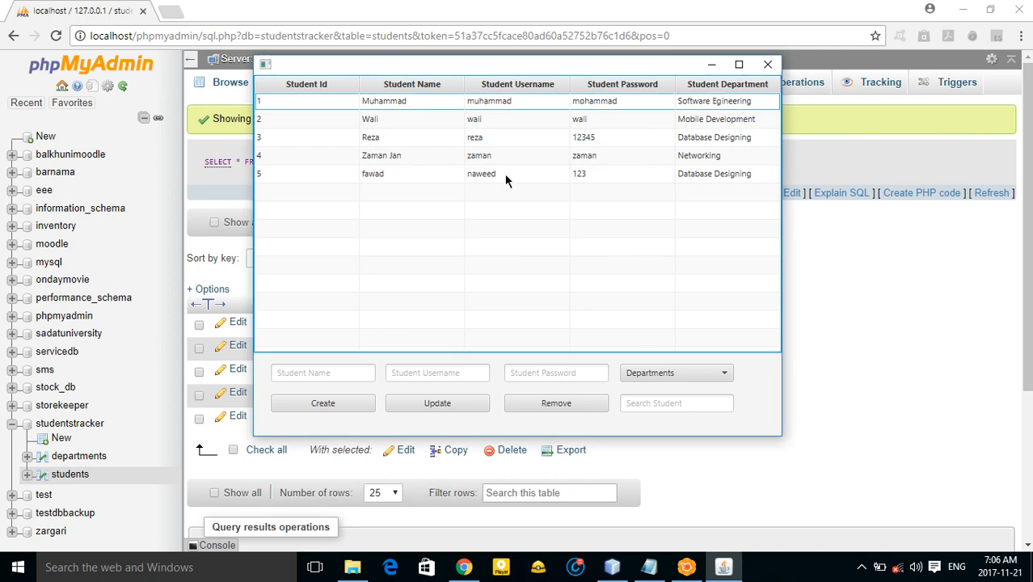
Step: Retry the username edit, then see phpMyAdmin's students table still lists naweed
click(517, 173)
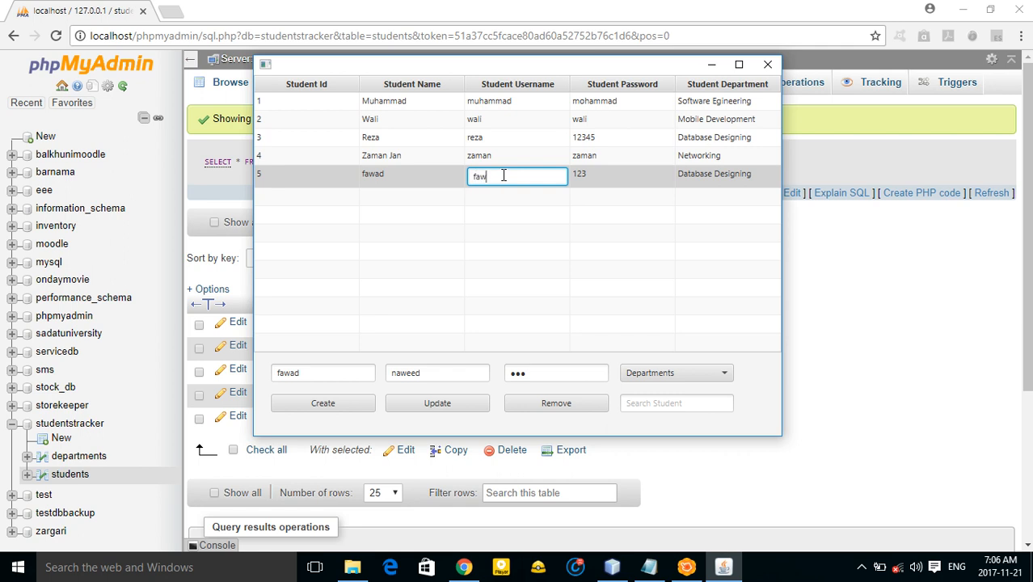
click(437, 403)
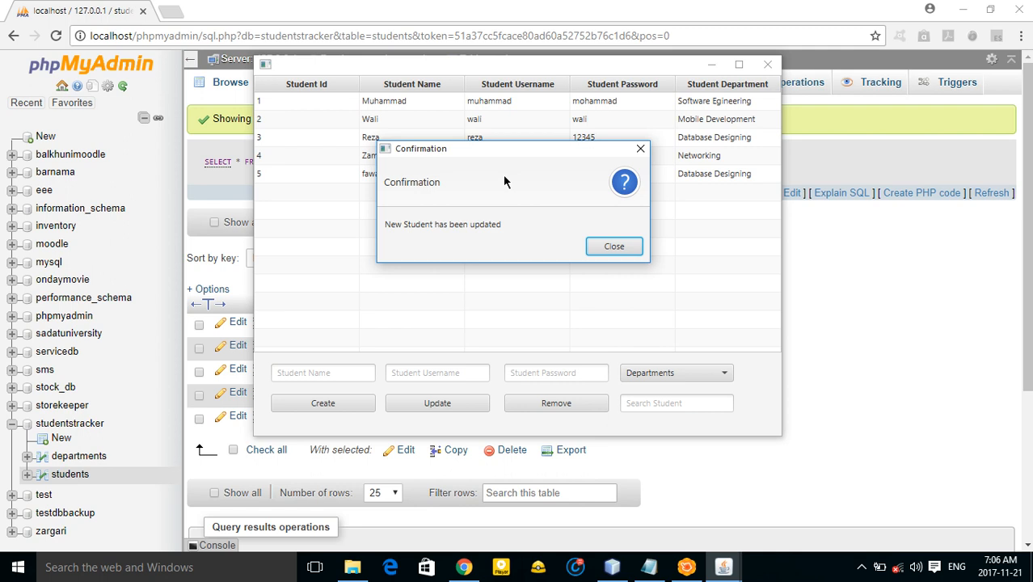
mouse_move(575, 220)
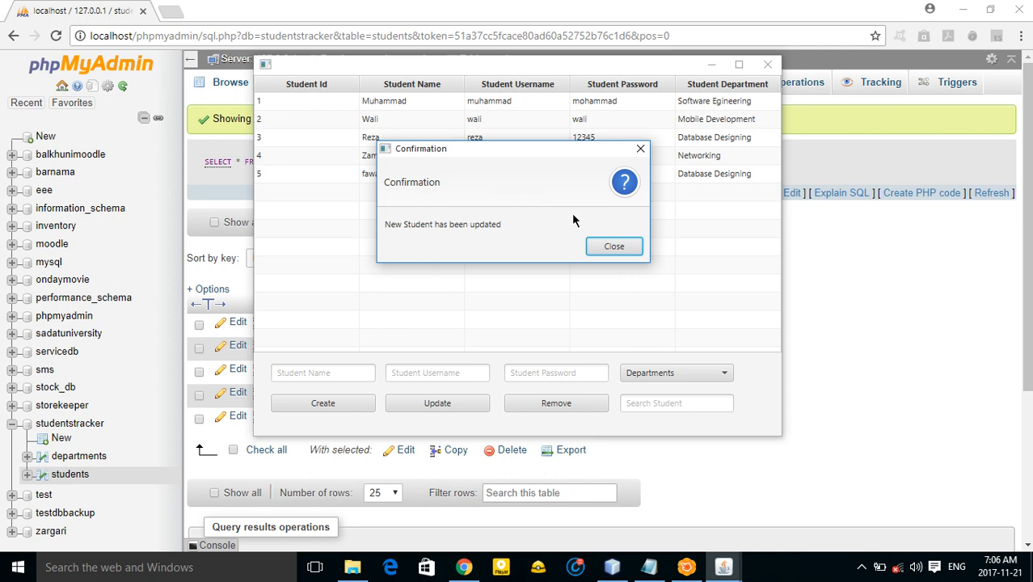
click(614, 246)
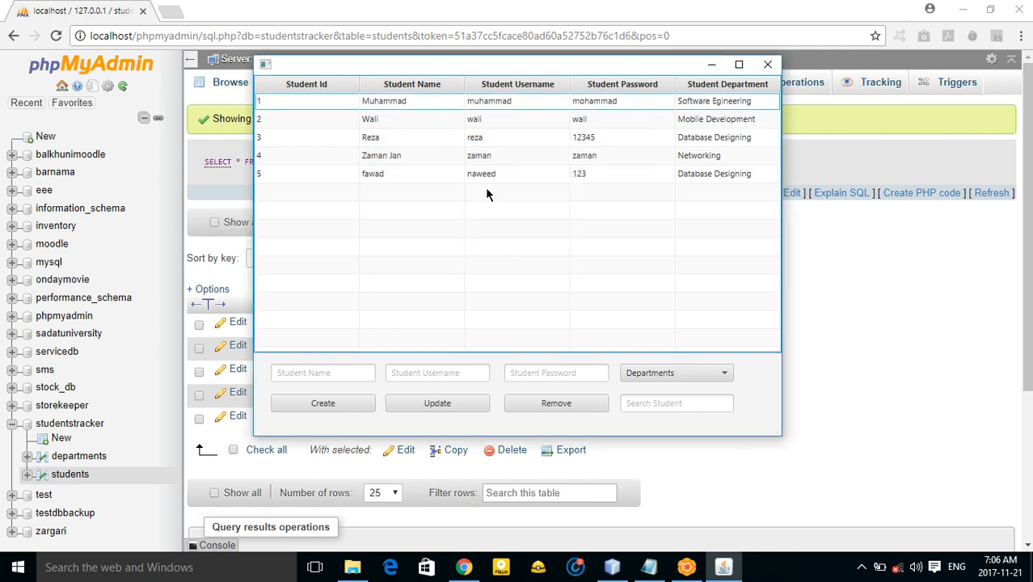
mouse_move(714, 175)
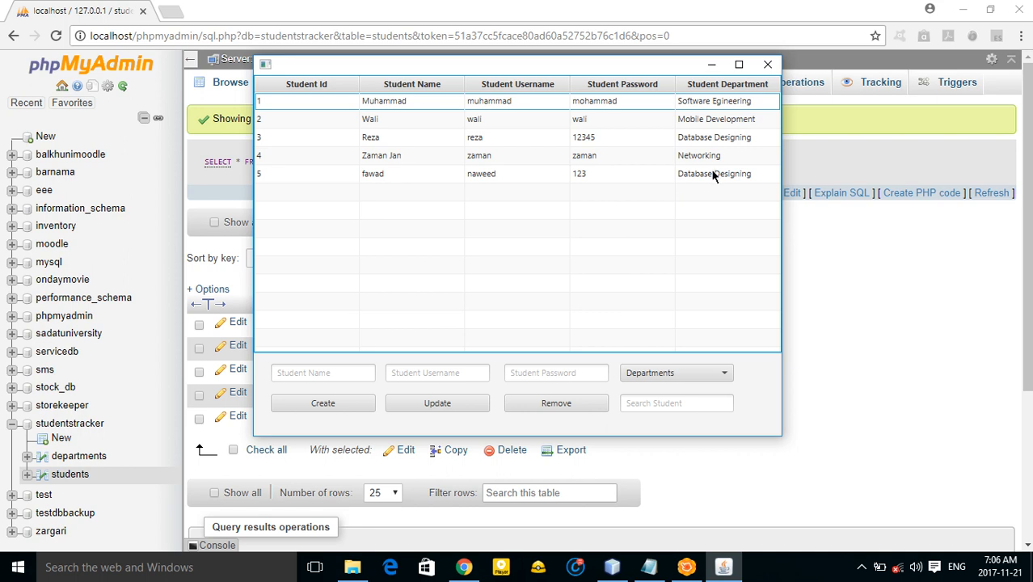
mouse_move(530, 95)
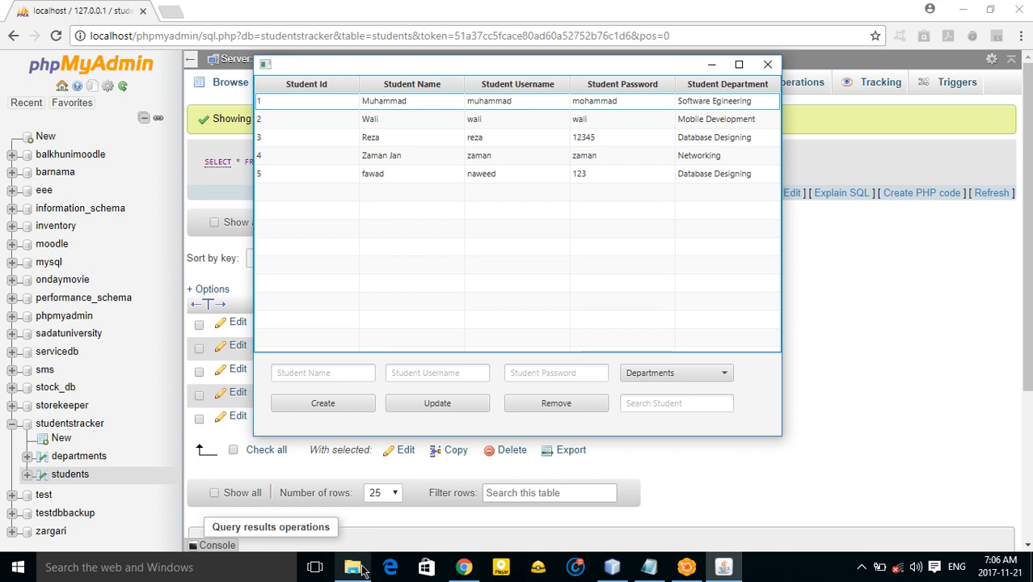
mouse_move(352, 566)
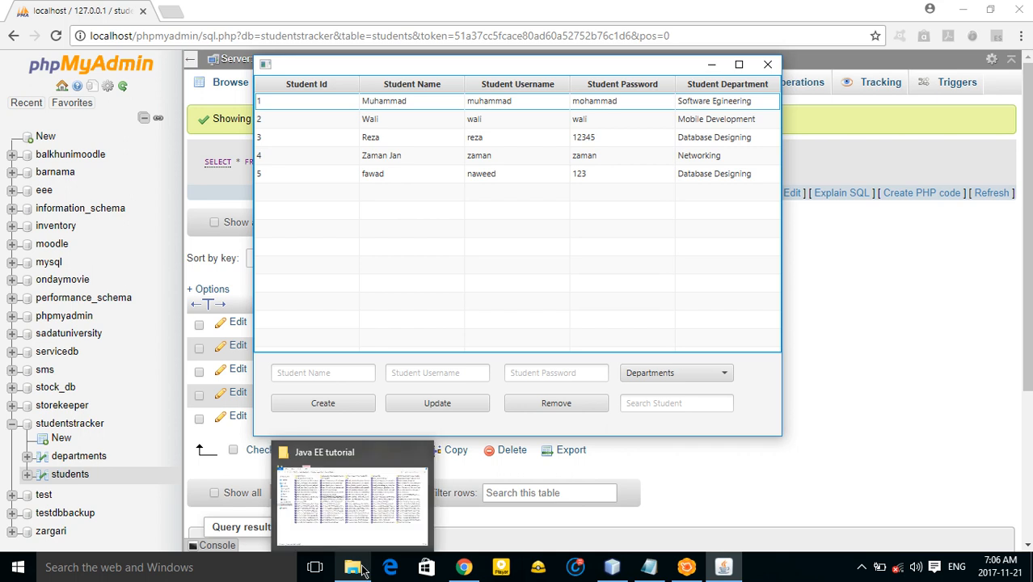
click(766, 64)
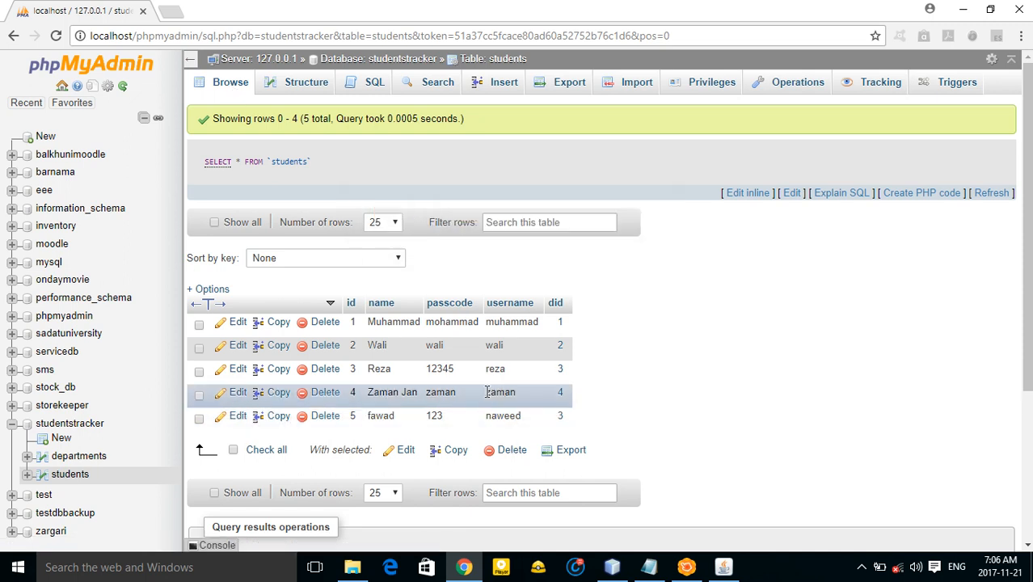
mouse_move(700, 549)
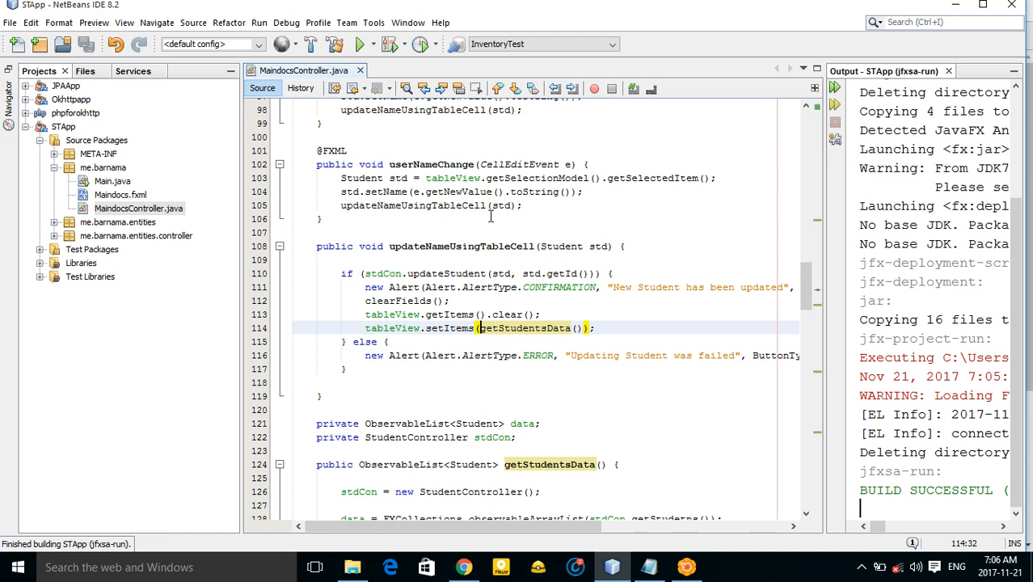
Step: Replace setName with setUsername in userNameChange and rerun the project
scroll(up, 3)
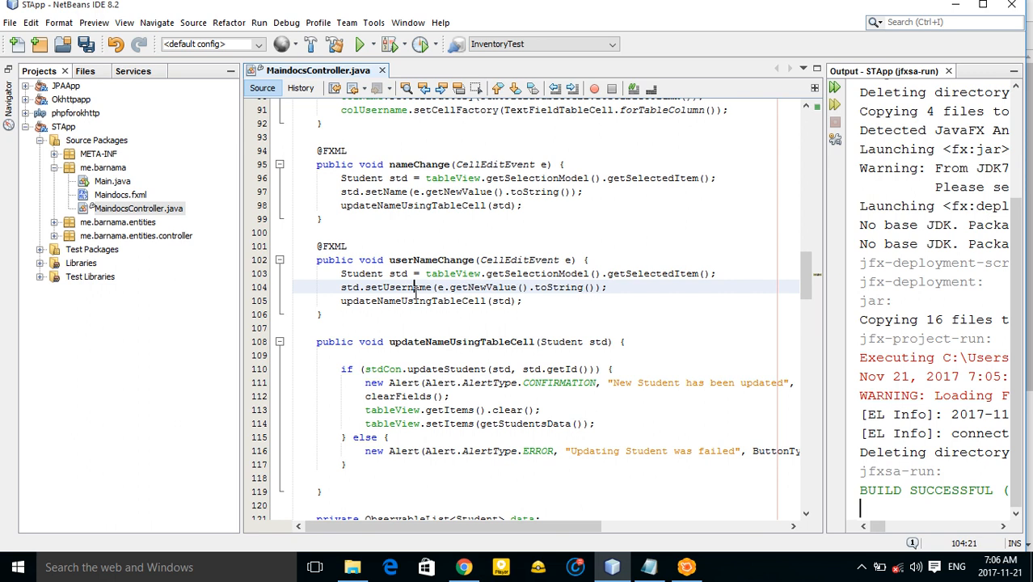
double_click(398, 287)
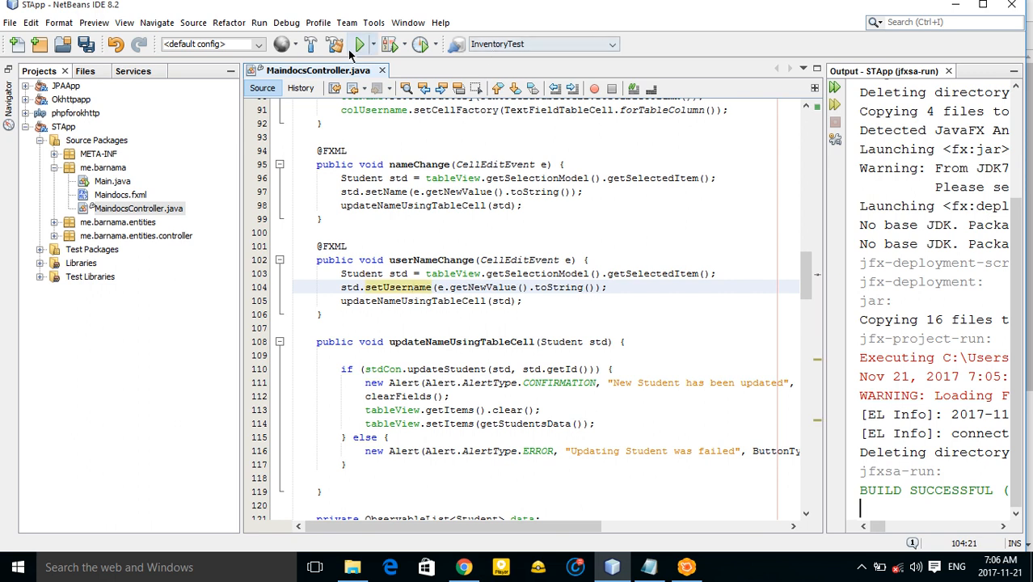
click(359, 44)
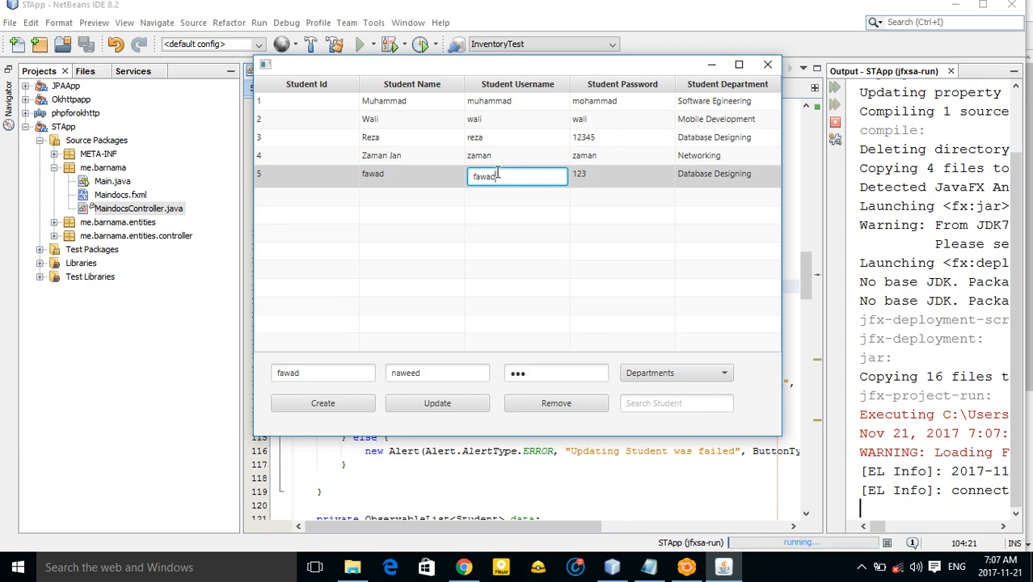
Step: Commit fawad as student 5's username and verify it in phpMyAdmin's students table
click(437, 402)
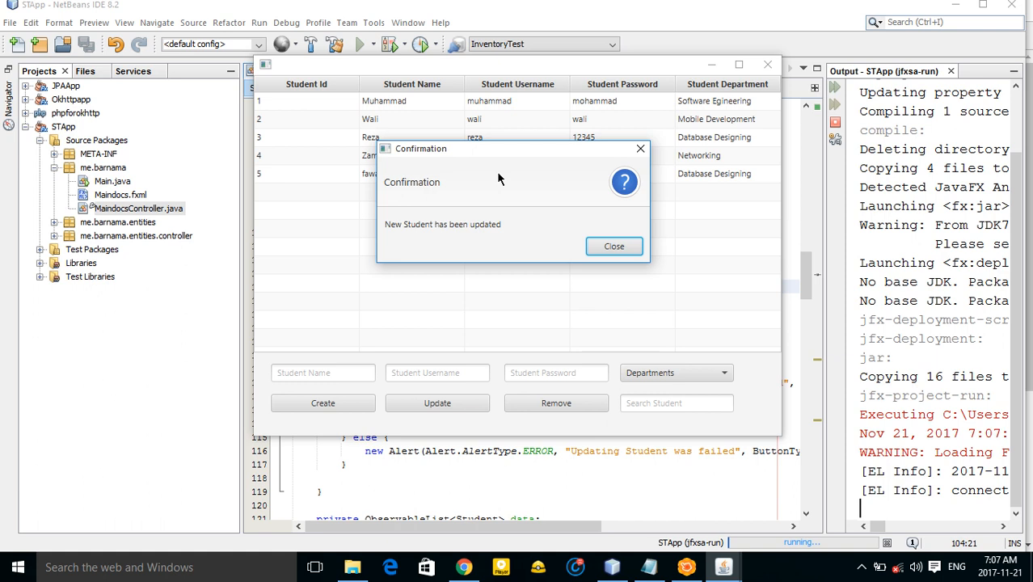
click(615, 246)
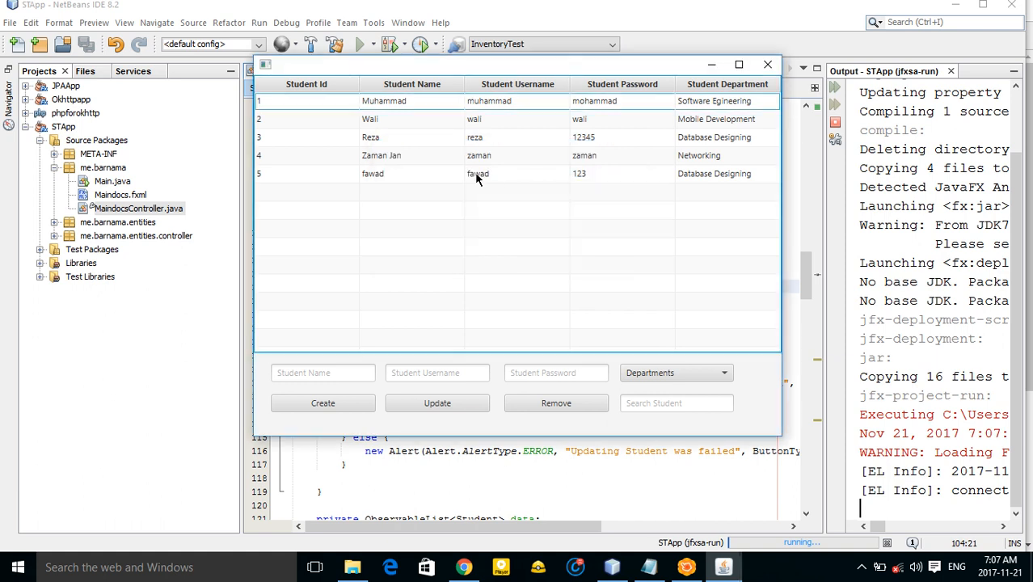
mouse_move(462, 566)
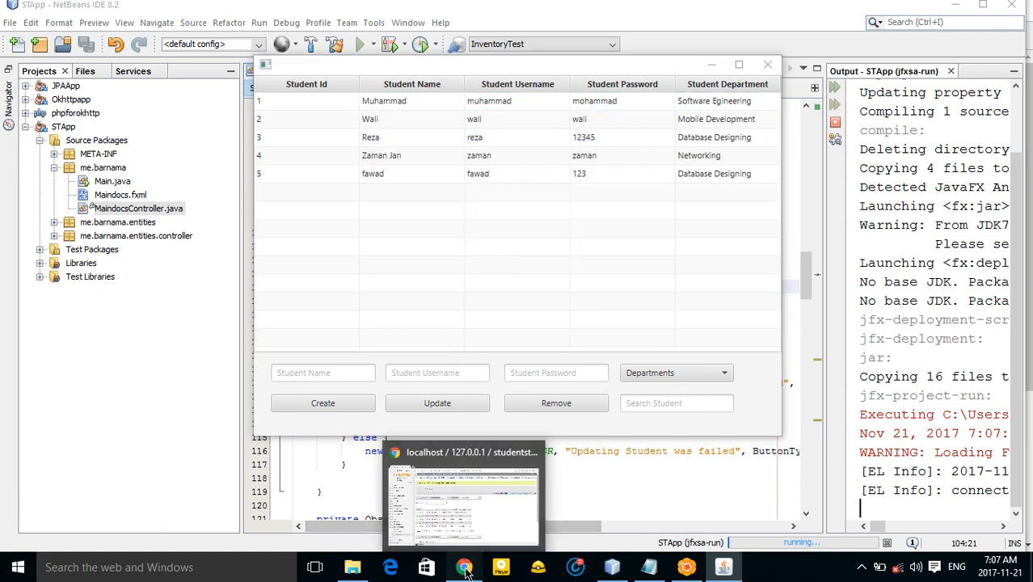
click(462, 565)
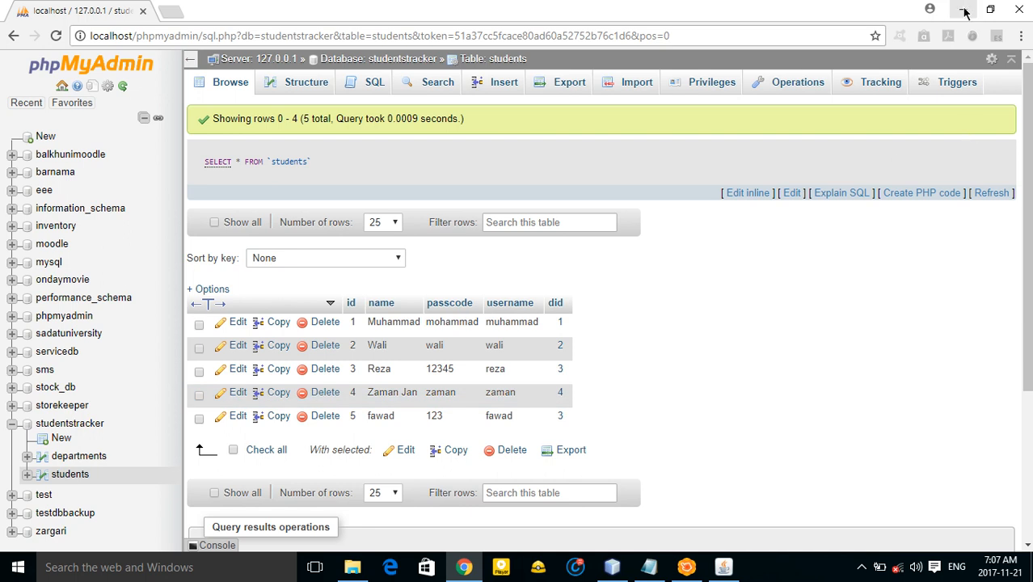
Step: Minimize the browser and highlight the Notepad note reading youtube.com/barnama
click(721, 566)
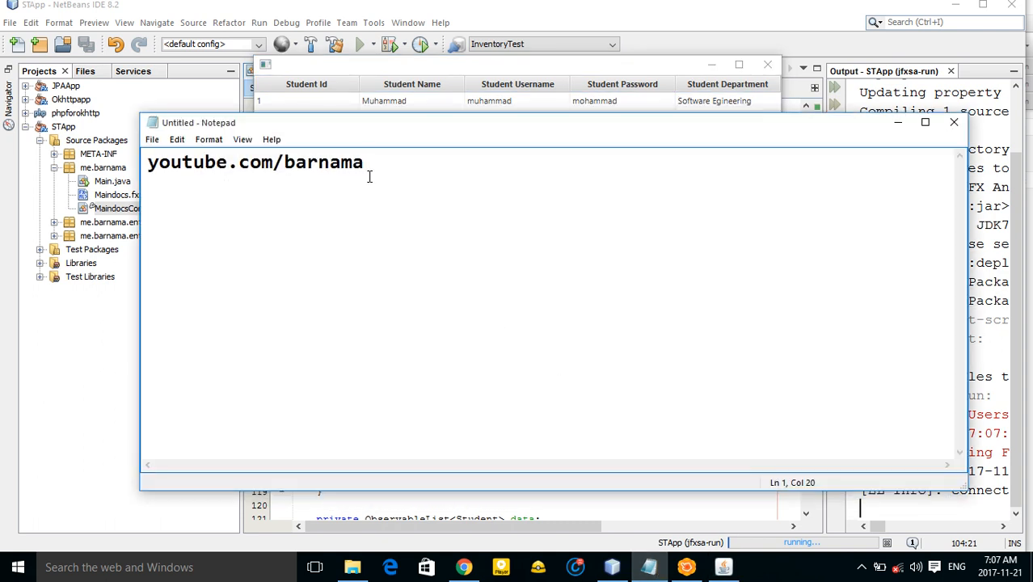
double_click(323, 162)
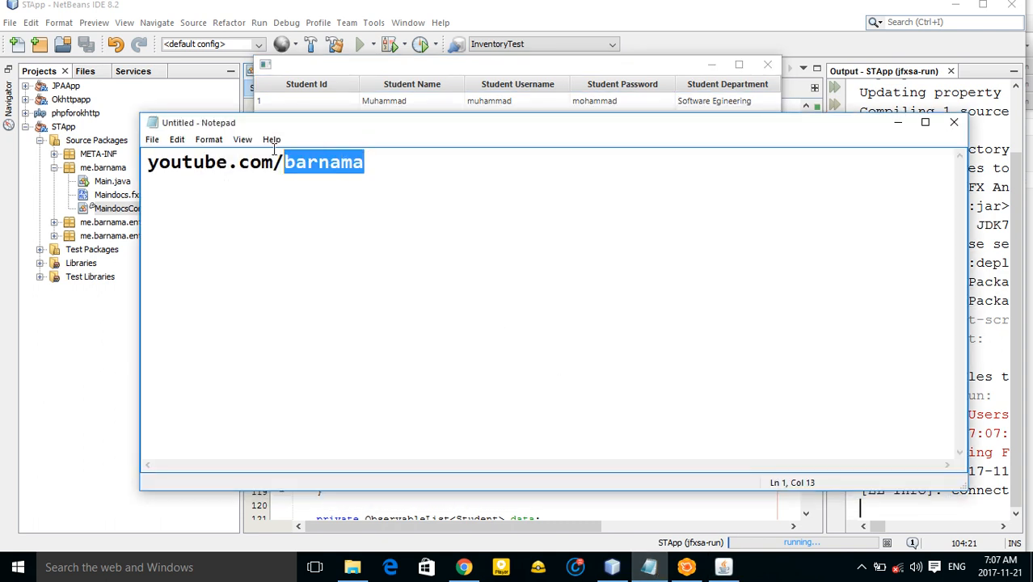
key(ctrl+a)
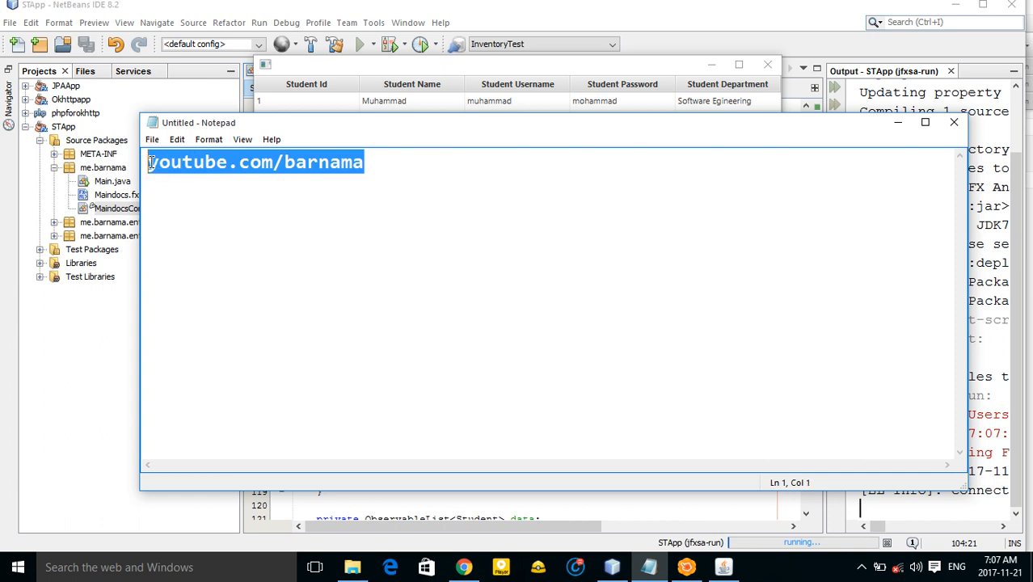
click(392, 171)
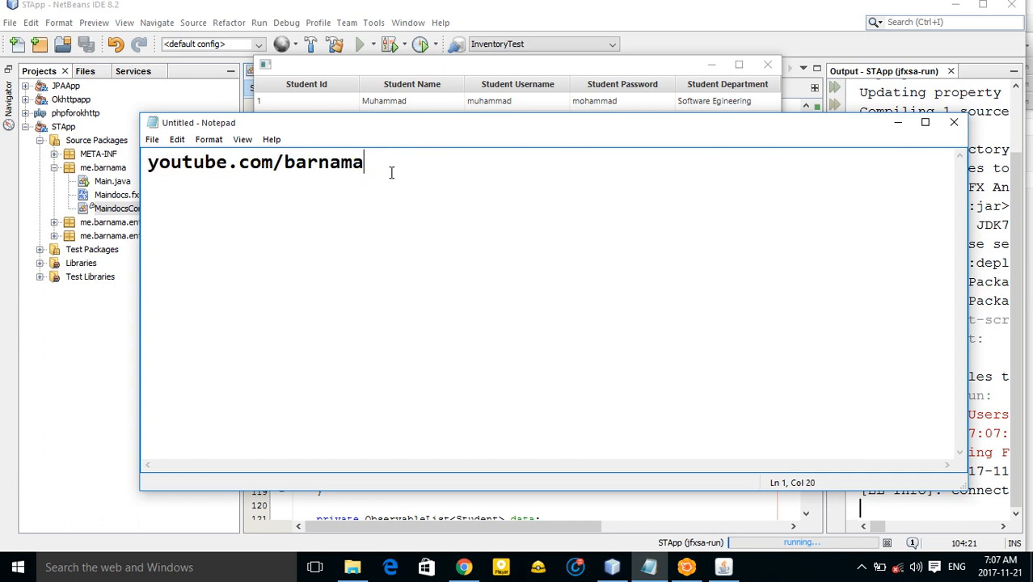